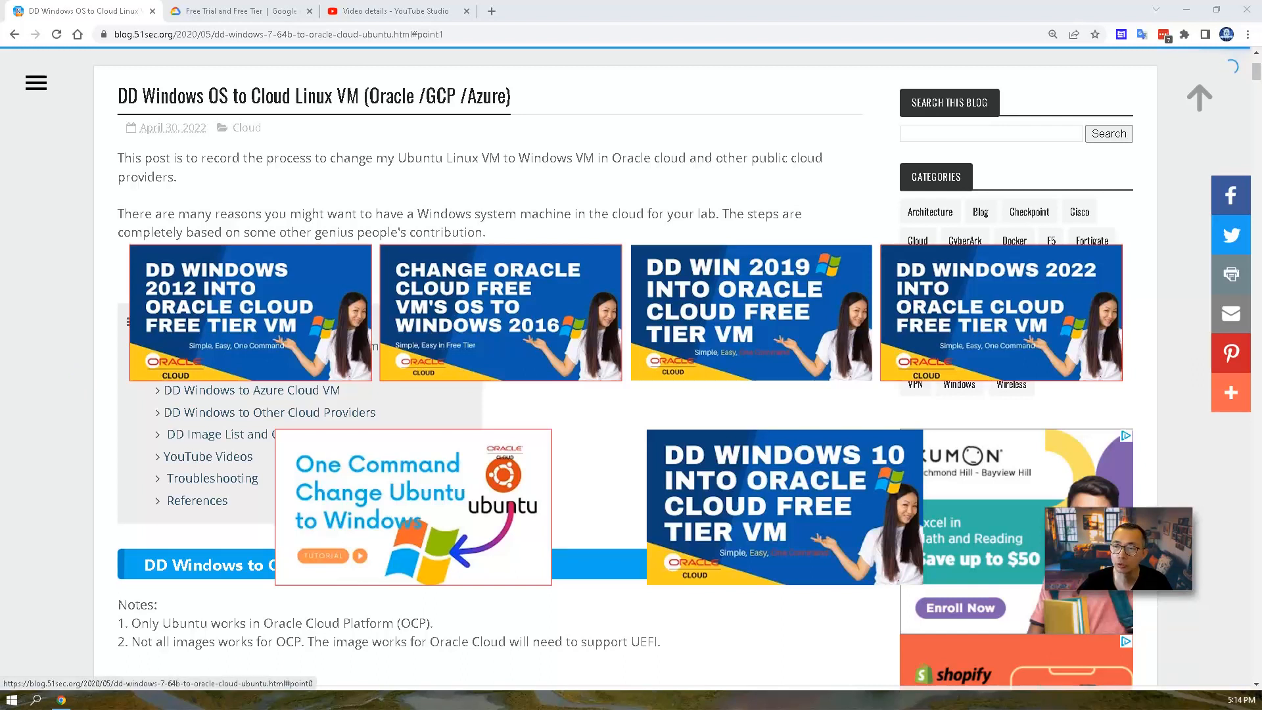
Step: Scroll past the Win7, Win10 and Win11 sections to the 2012 R2 and 2016 commands, then reach the older Windows 2008 video
scroll("down", 3)
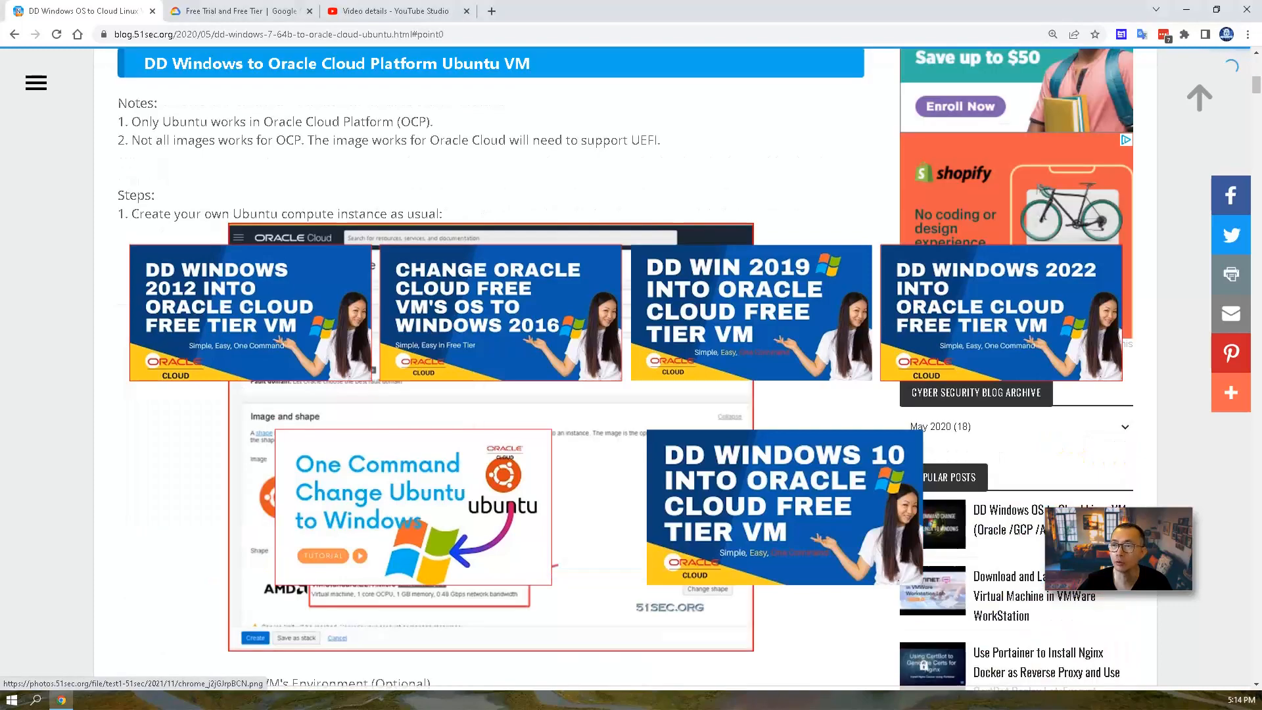
scroll("down", 3)
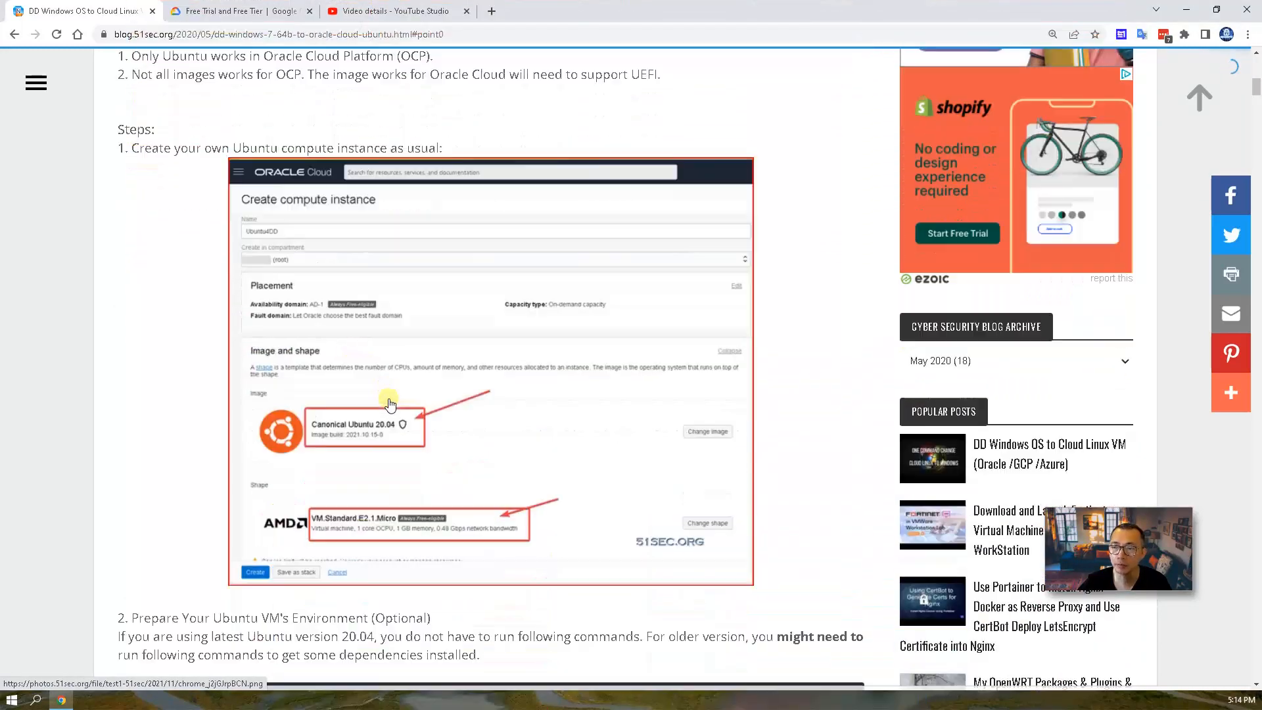
scroll("down", 3)
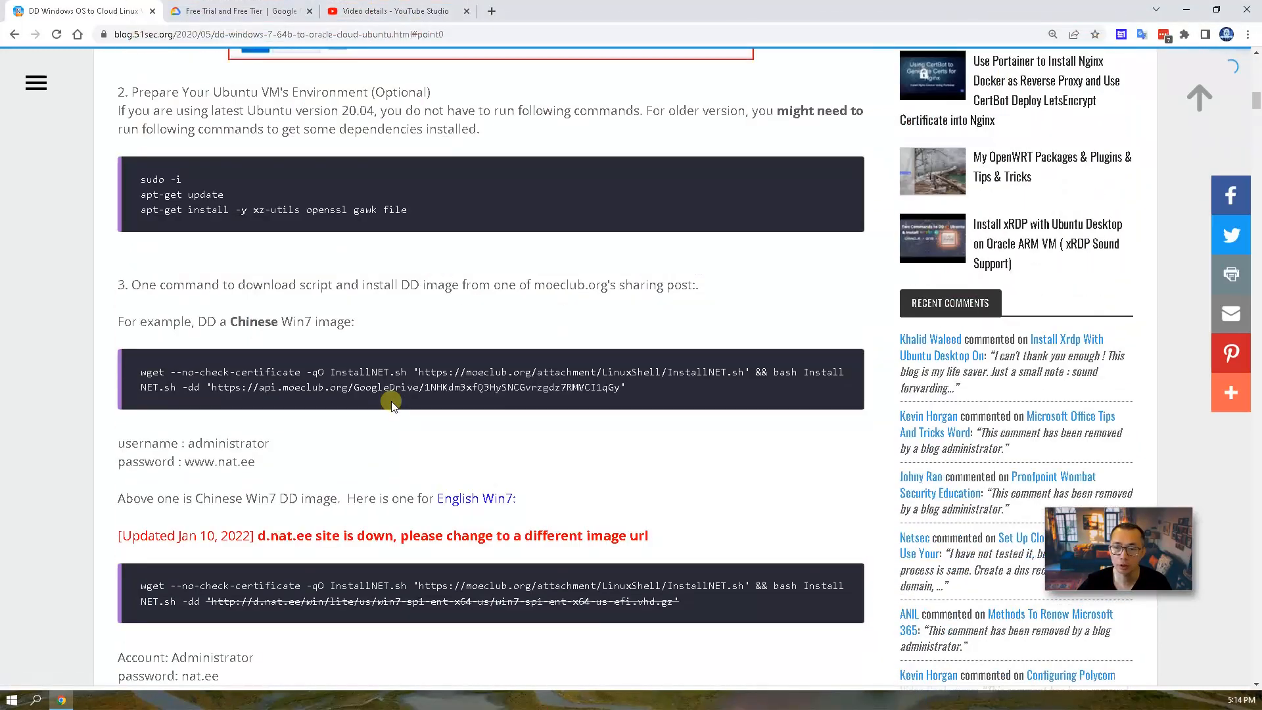
scroll("down", 3)
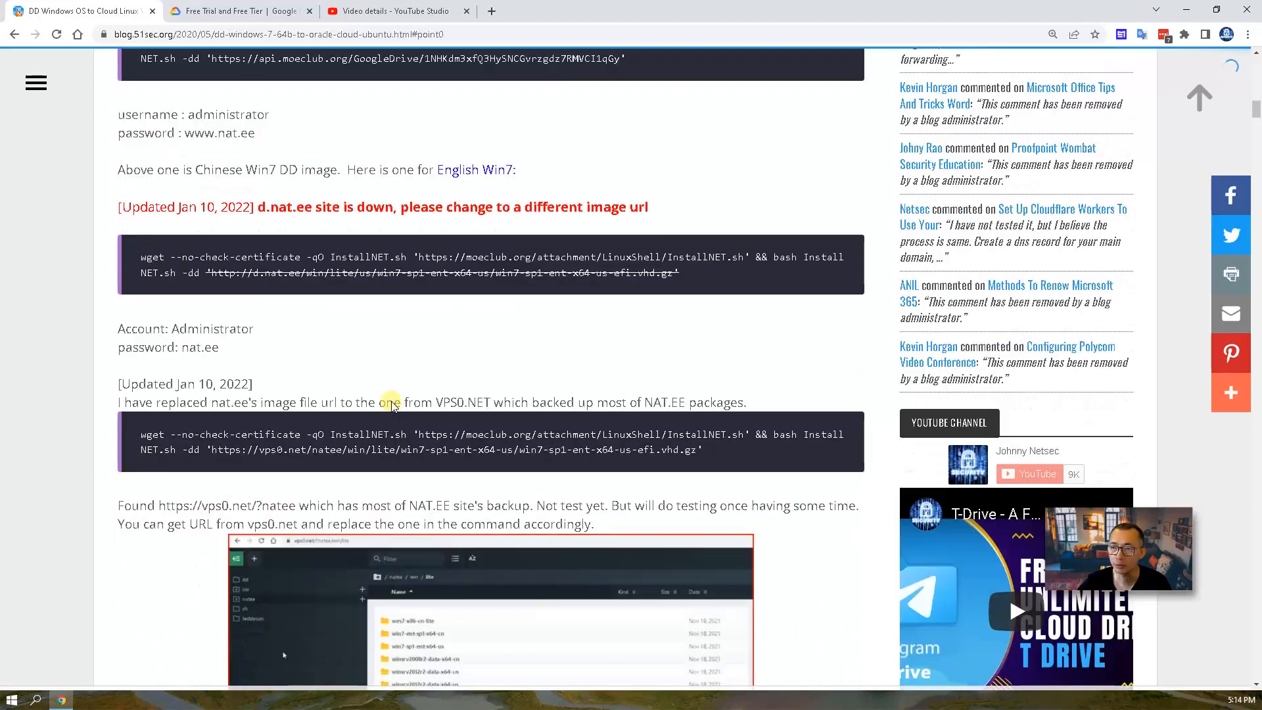
scroll("down", 3)
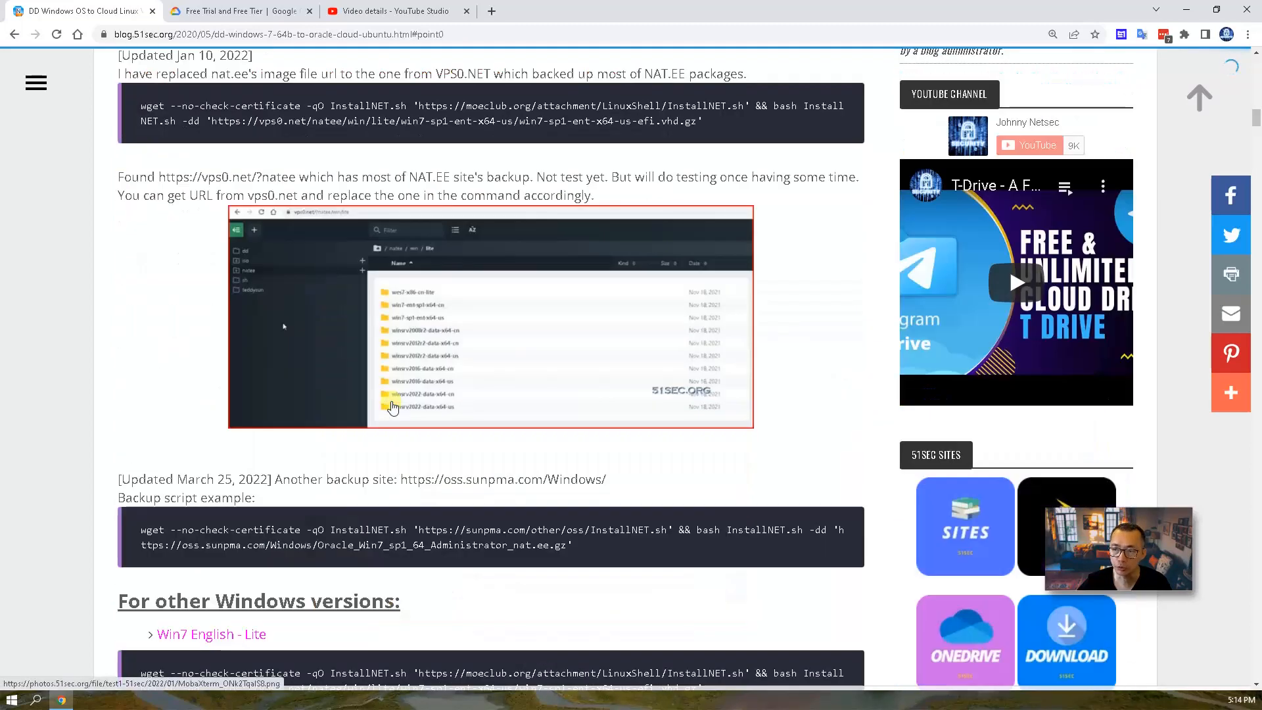
scroll("down", 3)
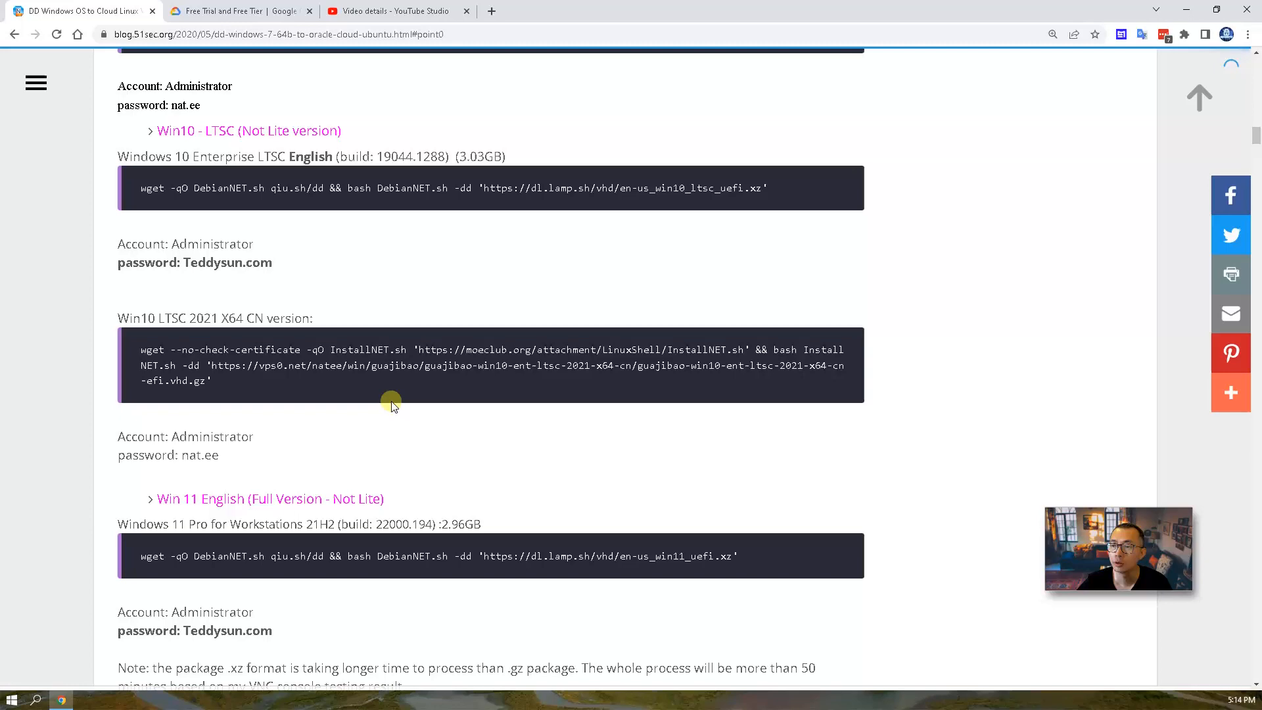
scroll("down", 3)
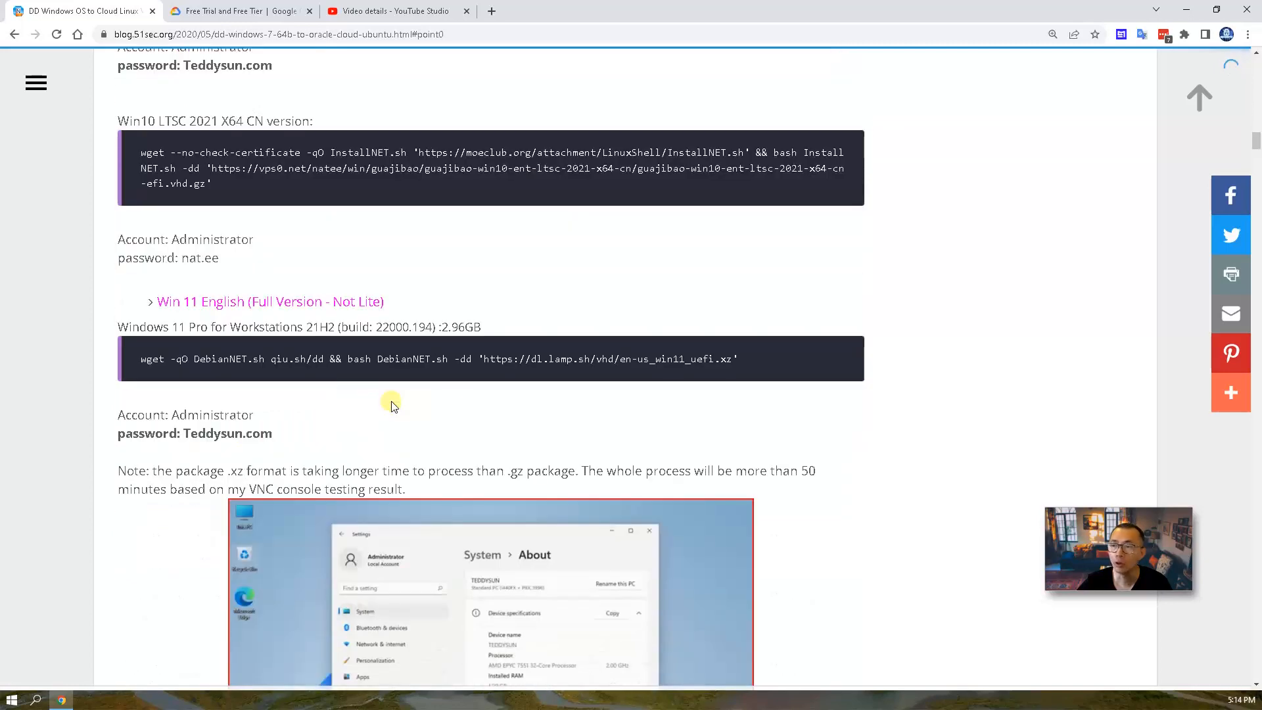
scroll("down", 3)
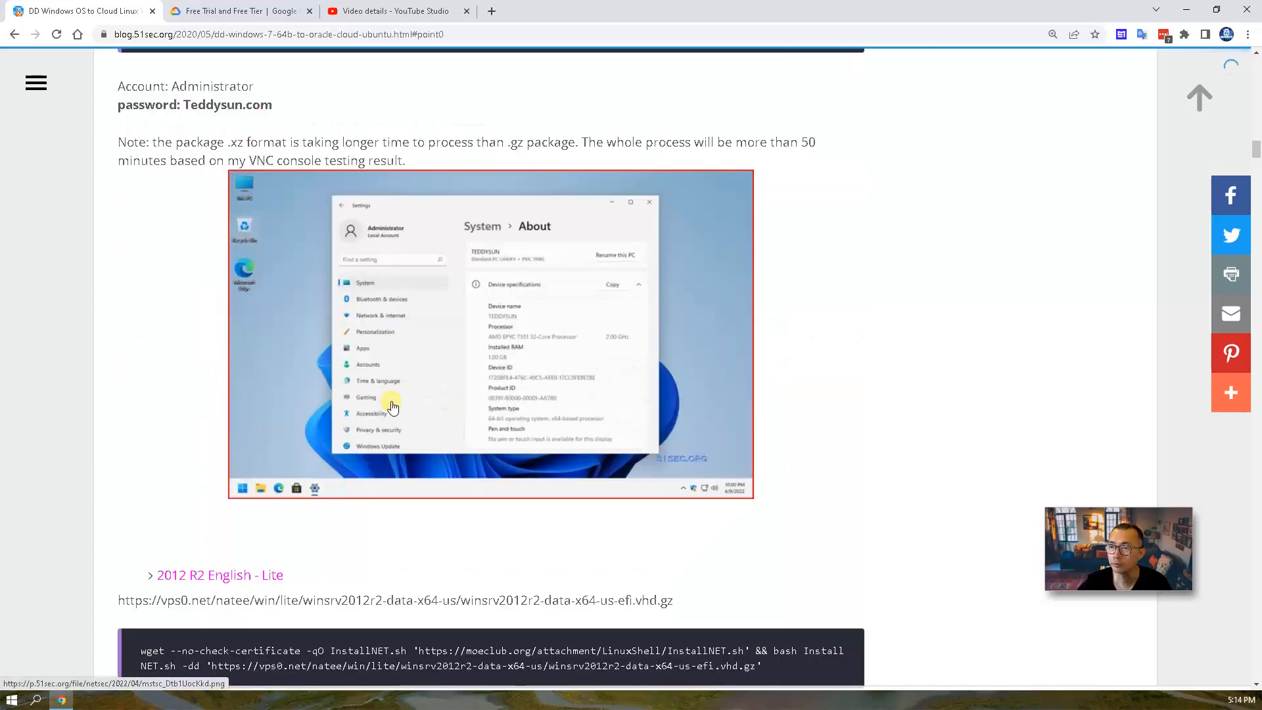
scroll("down", 3)
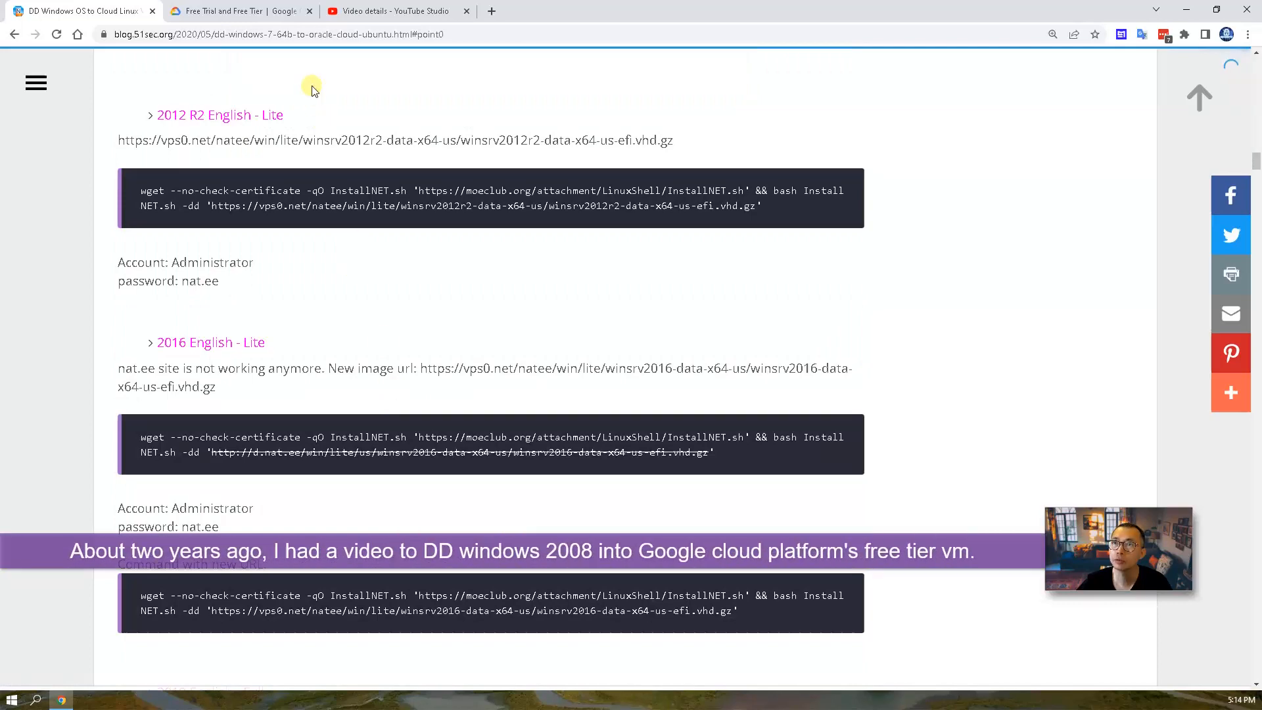
left_click(397, 10)
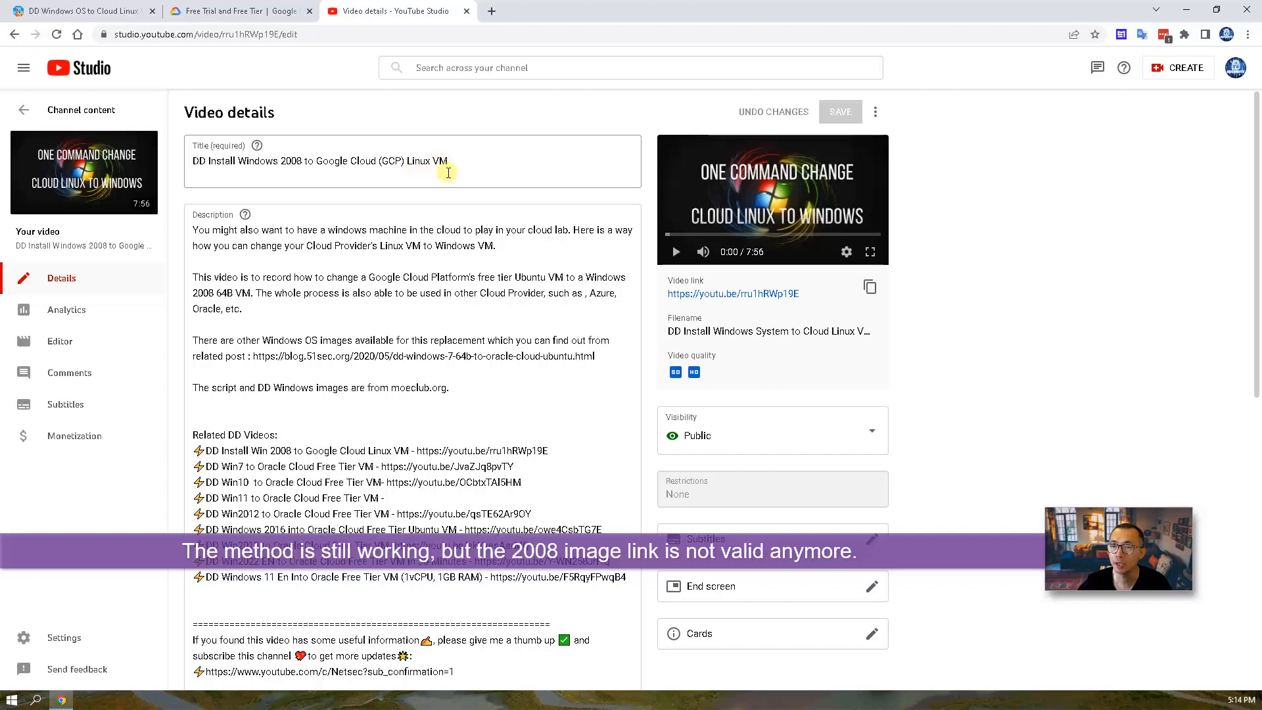
mouse_move(326, 147)
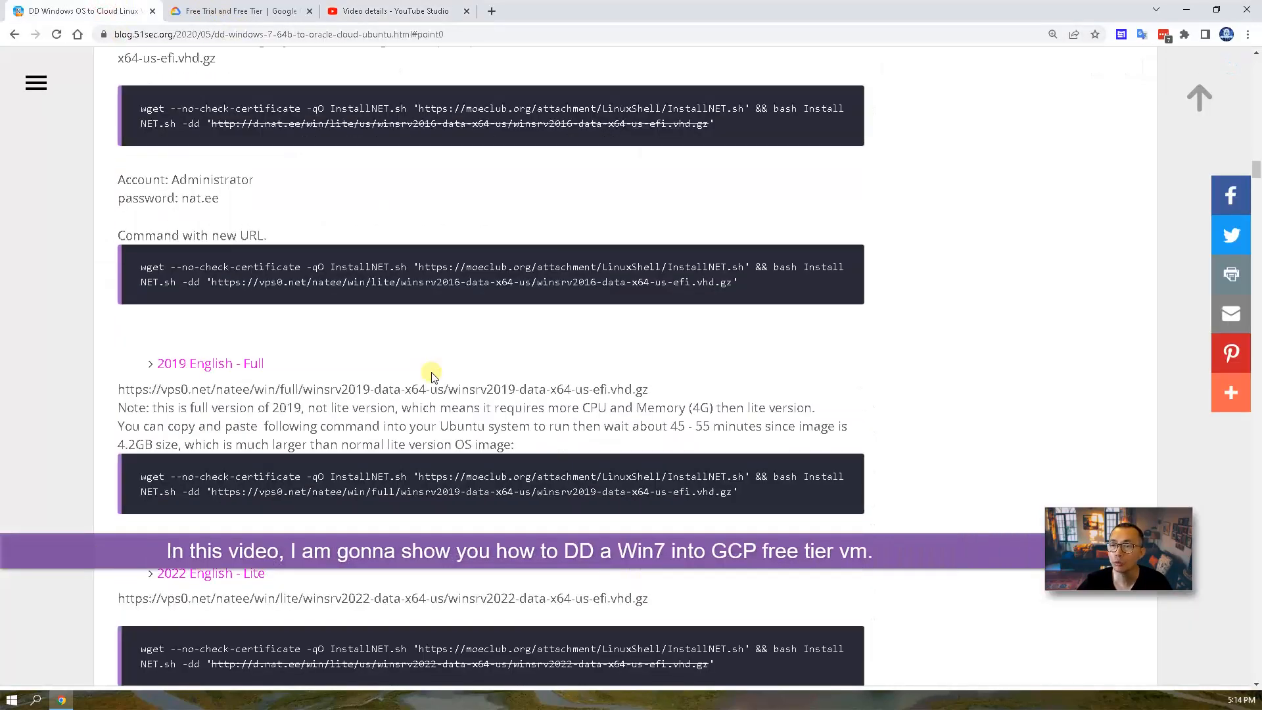
Step: Scroll down to the 'DD Windows to GCP Cloud VM' section with its machine type and SSD boot disk screenshot
scroll("down", 3)
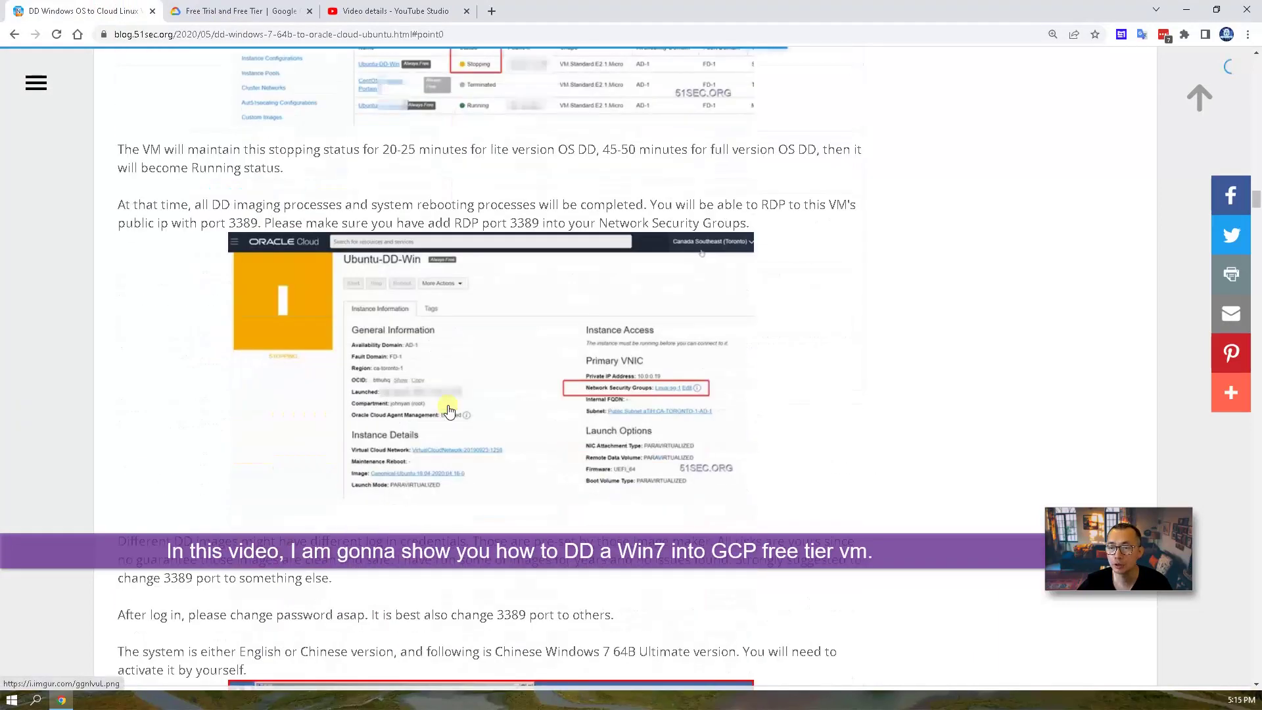
scroll("down", 3)
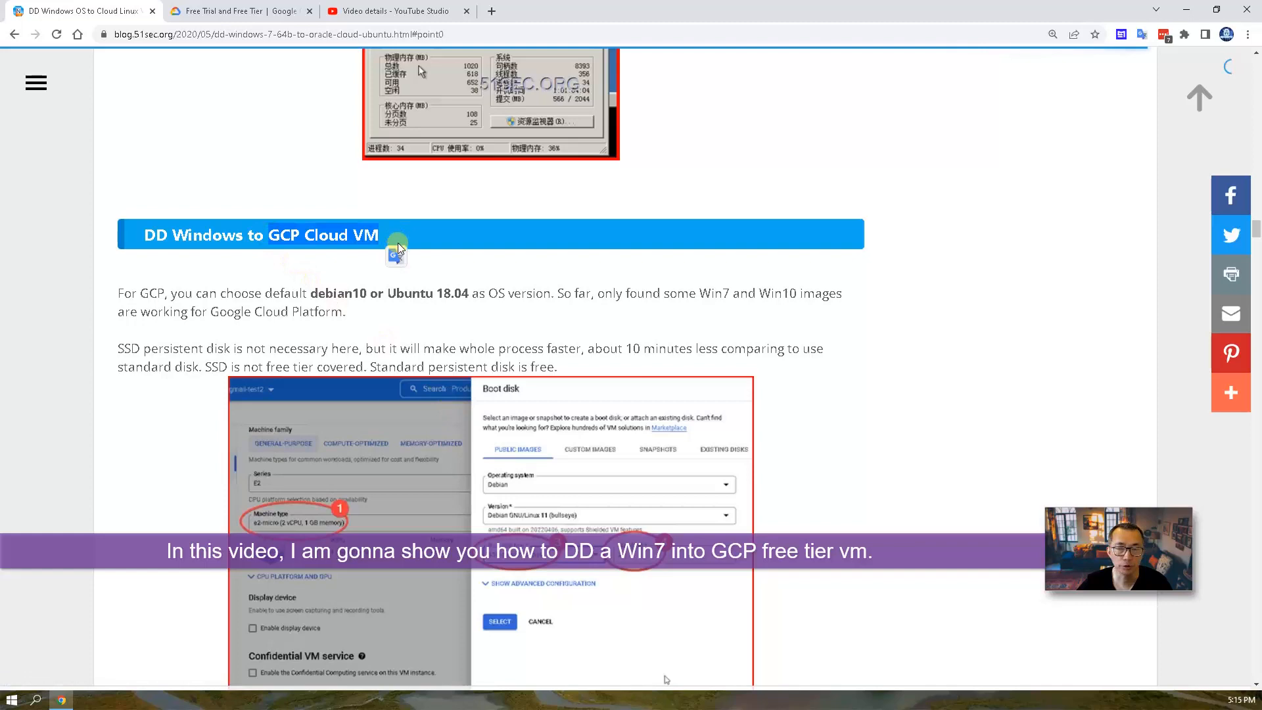
scroll("down", 3)
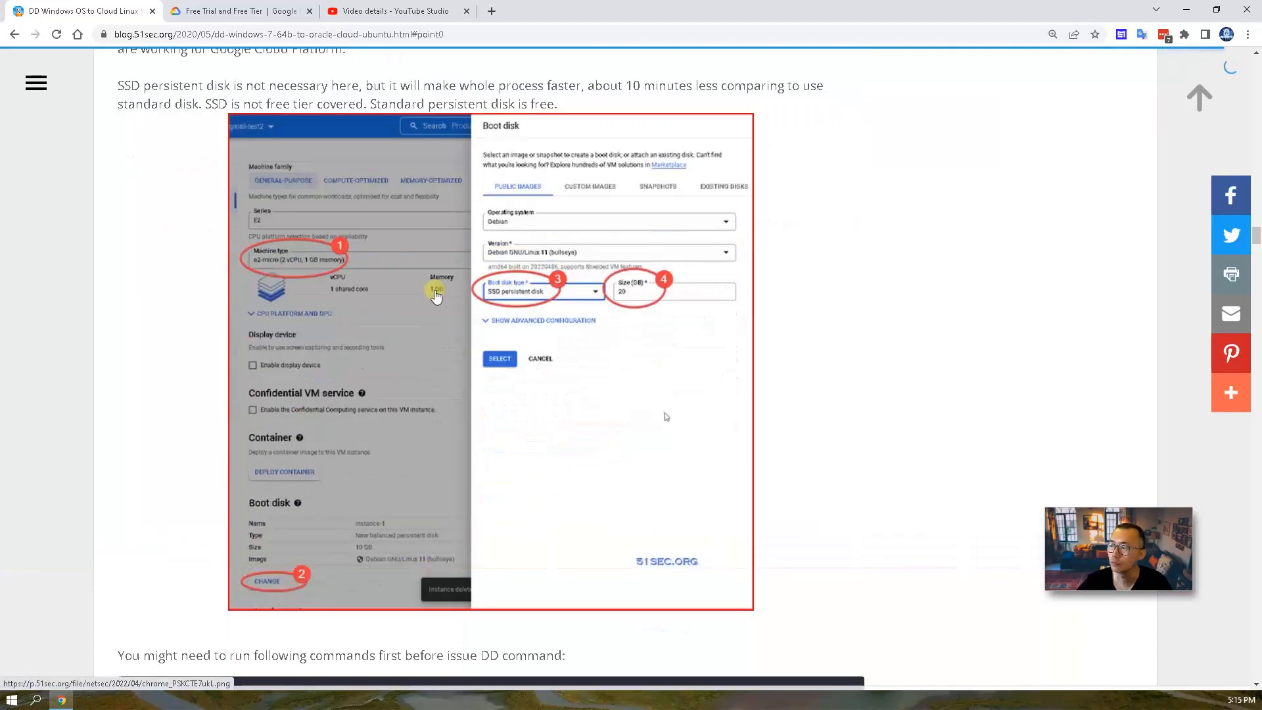
mouse_move(440, 313)
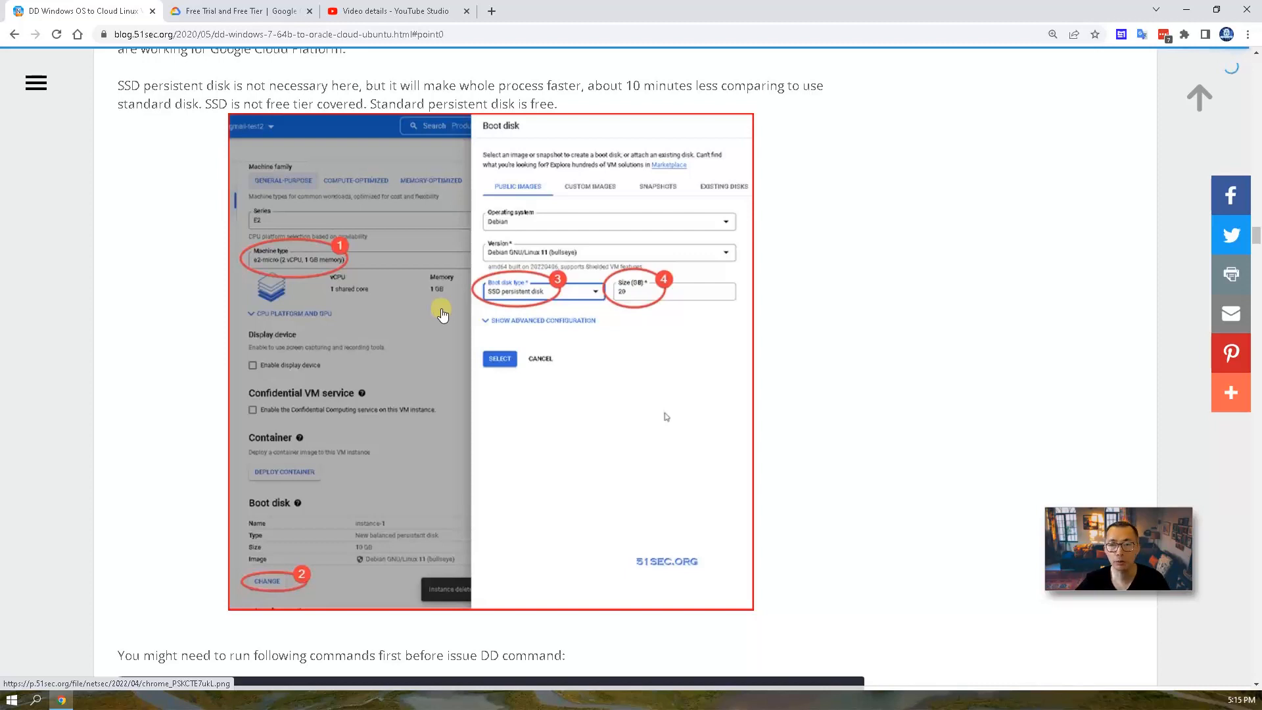
mouse_move(443, 323)
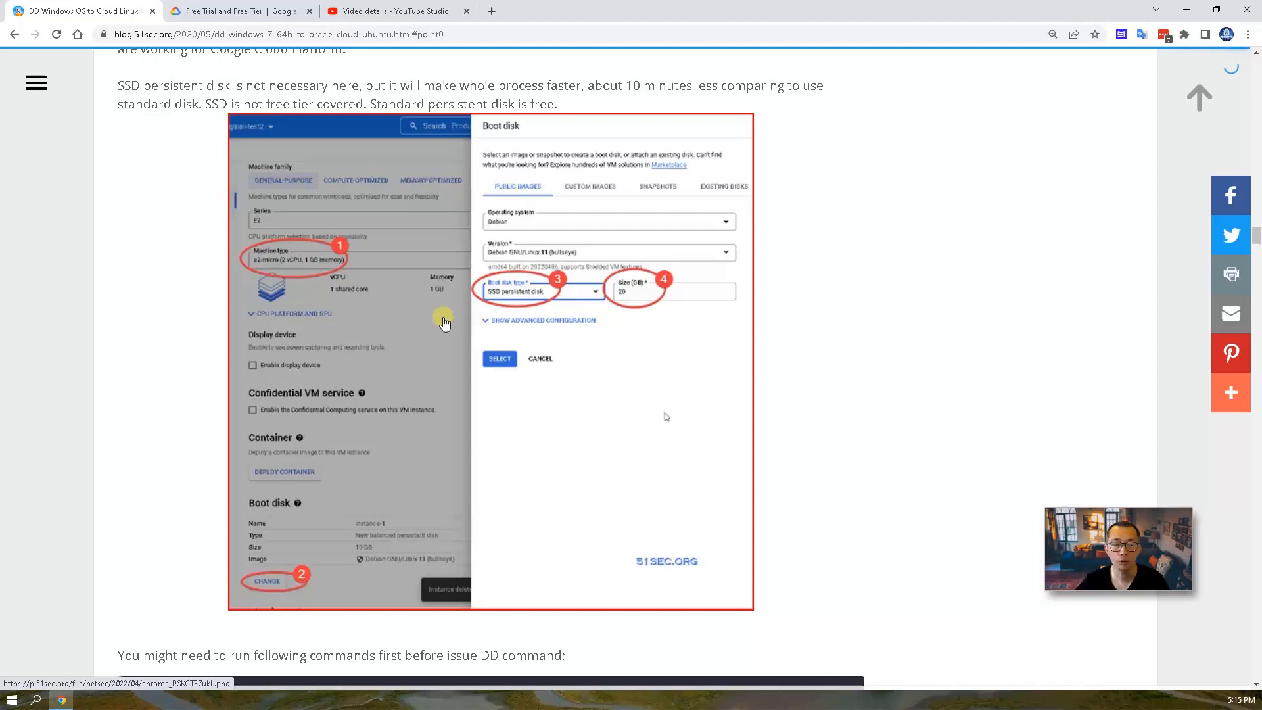
mouse_move(299, 45)
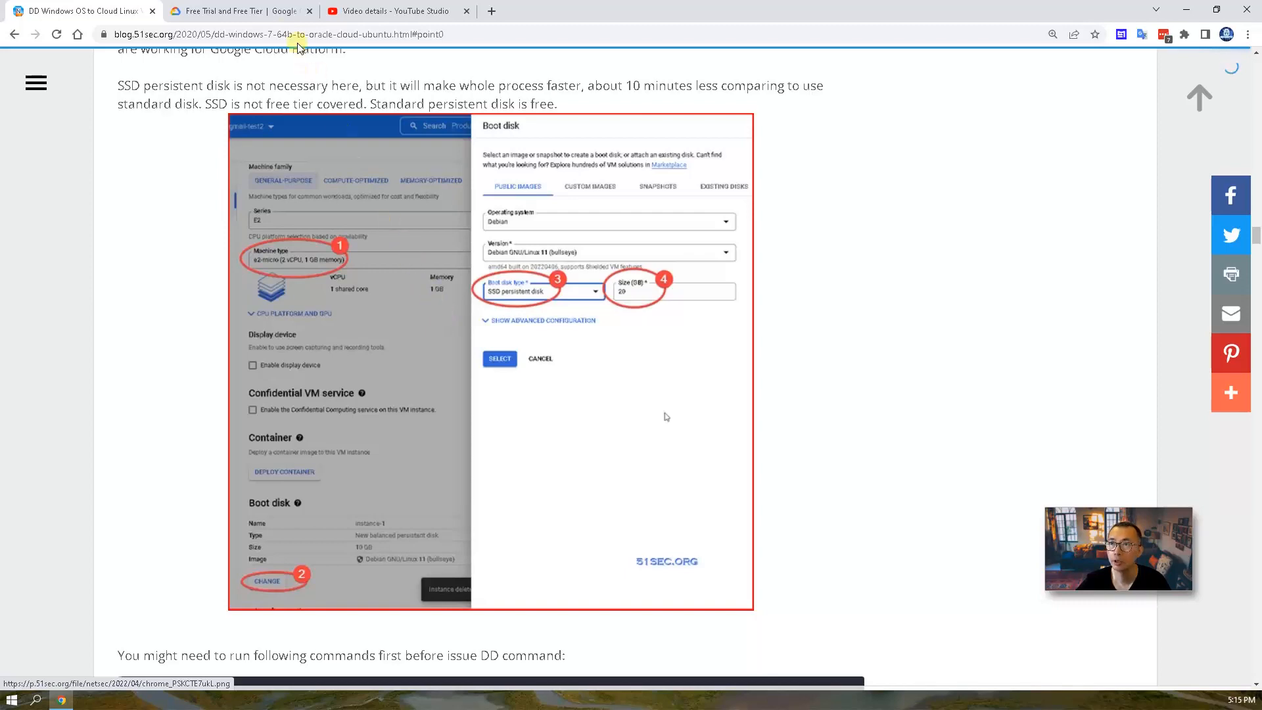
Step: Switch to the Google Cloud free tier page and read through its offerings
left_click(242, 11)
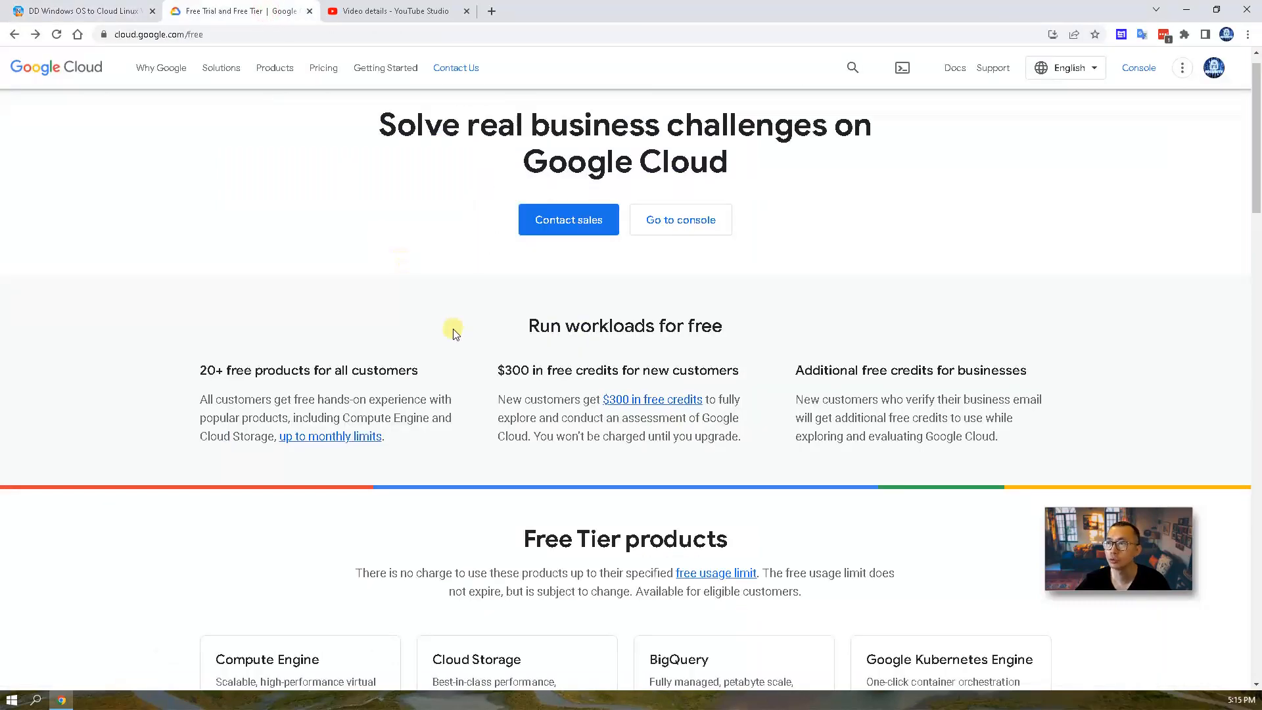
scroll("down", 3)
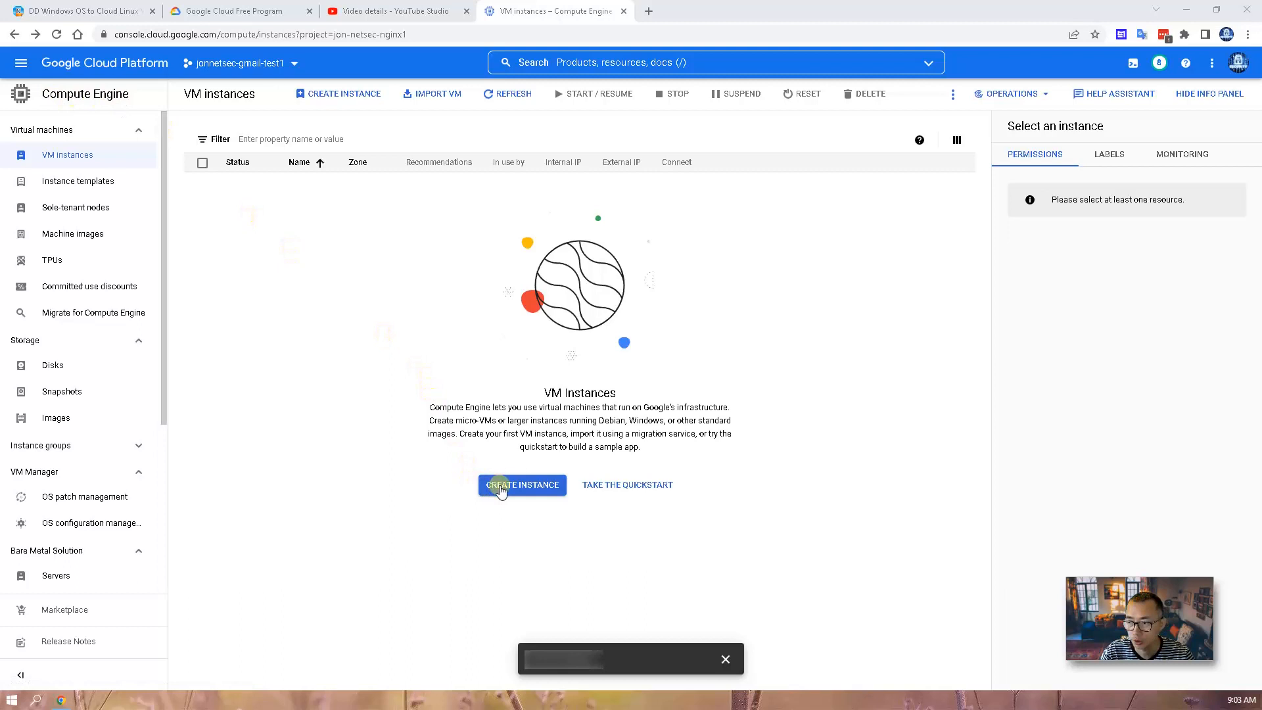
Step: Create a new VM named instance-1-test with the e2-micro machine type and reach the Boot disk section
left_click(522, 485)
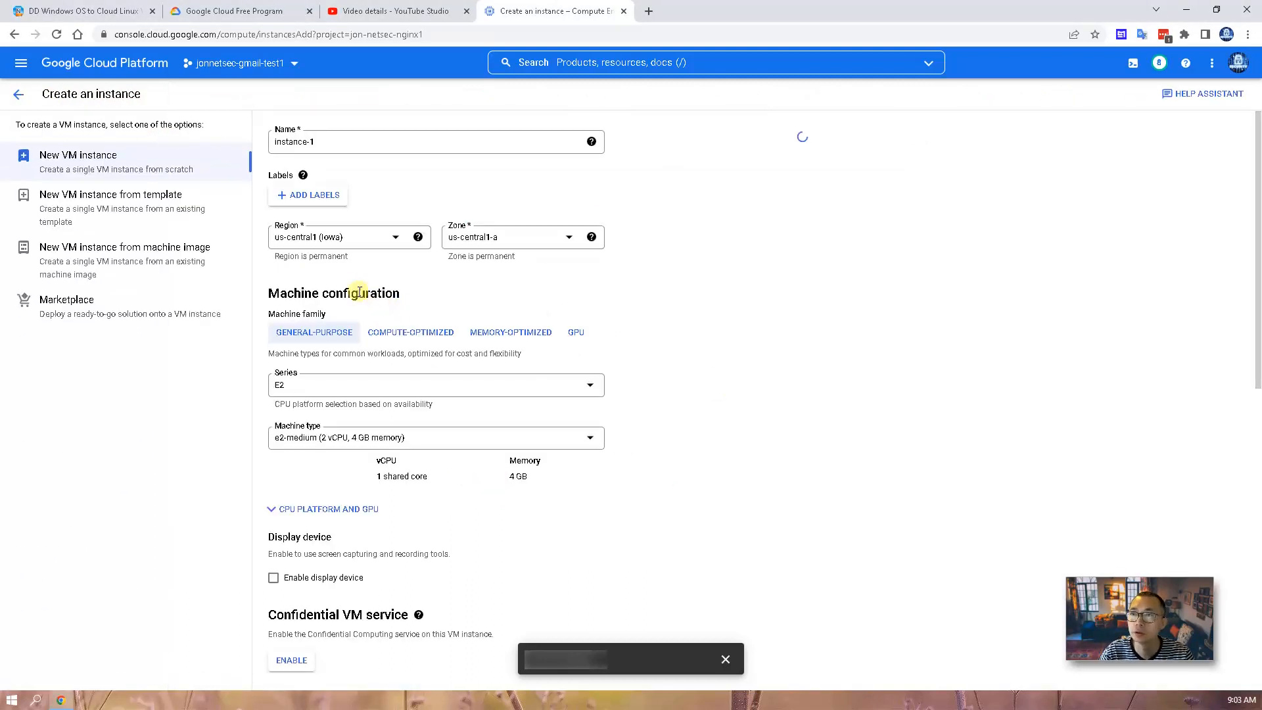
left_click(353, 140)
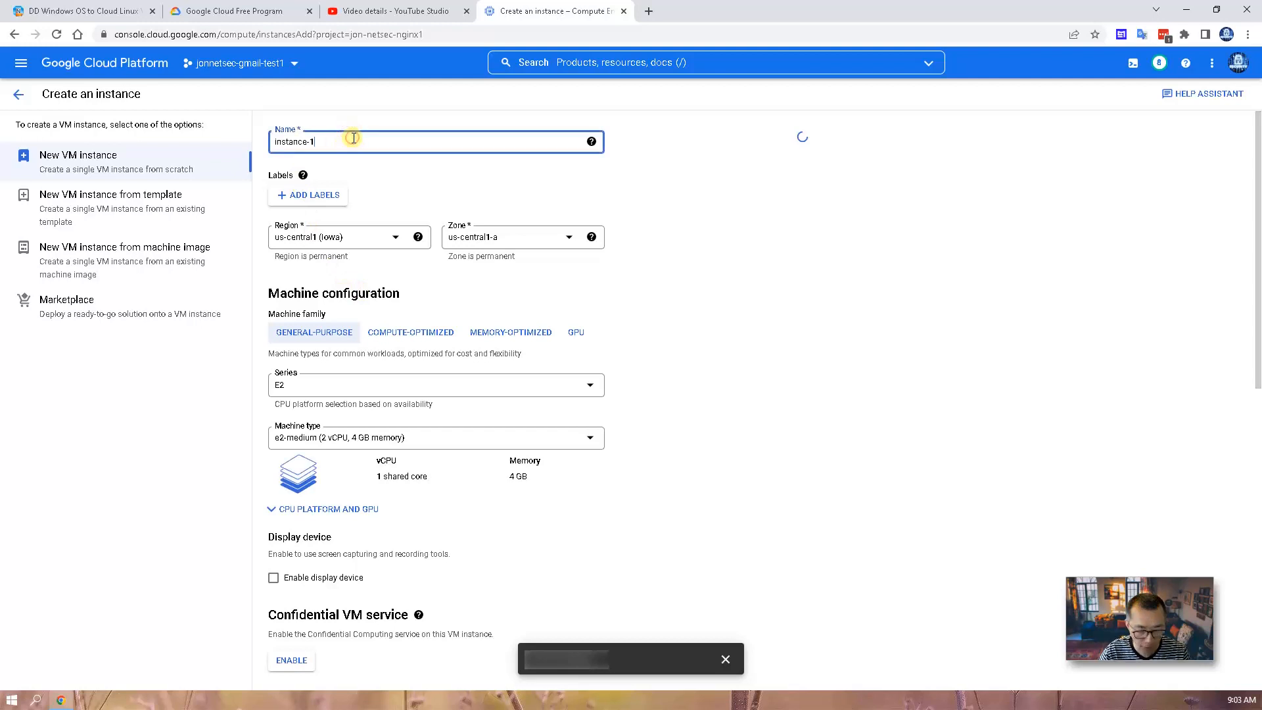
type("-test")
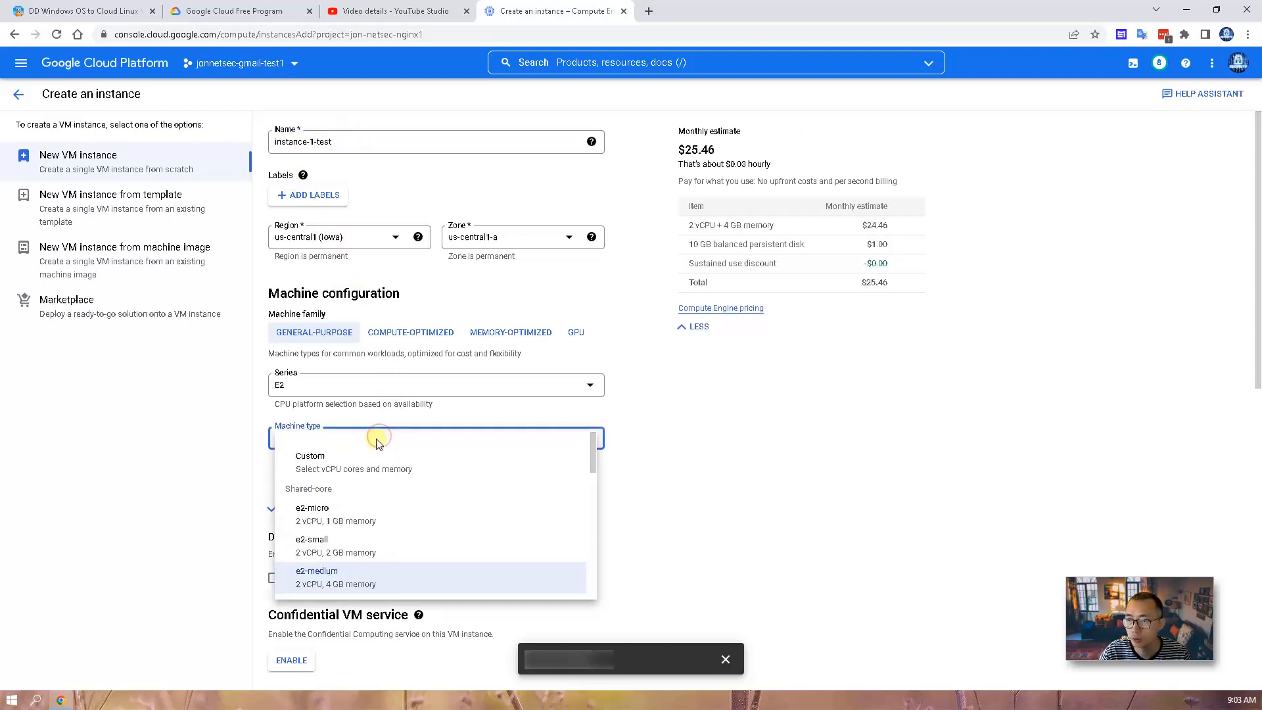
left_click(312, 514)
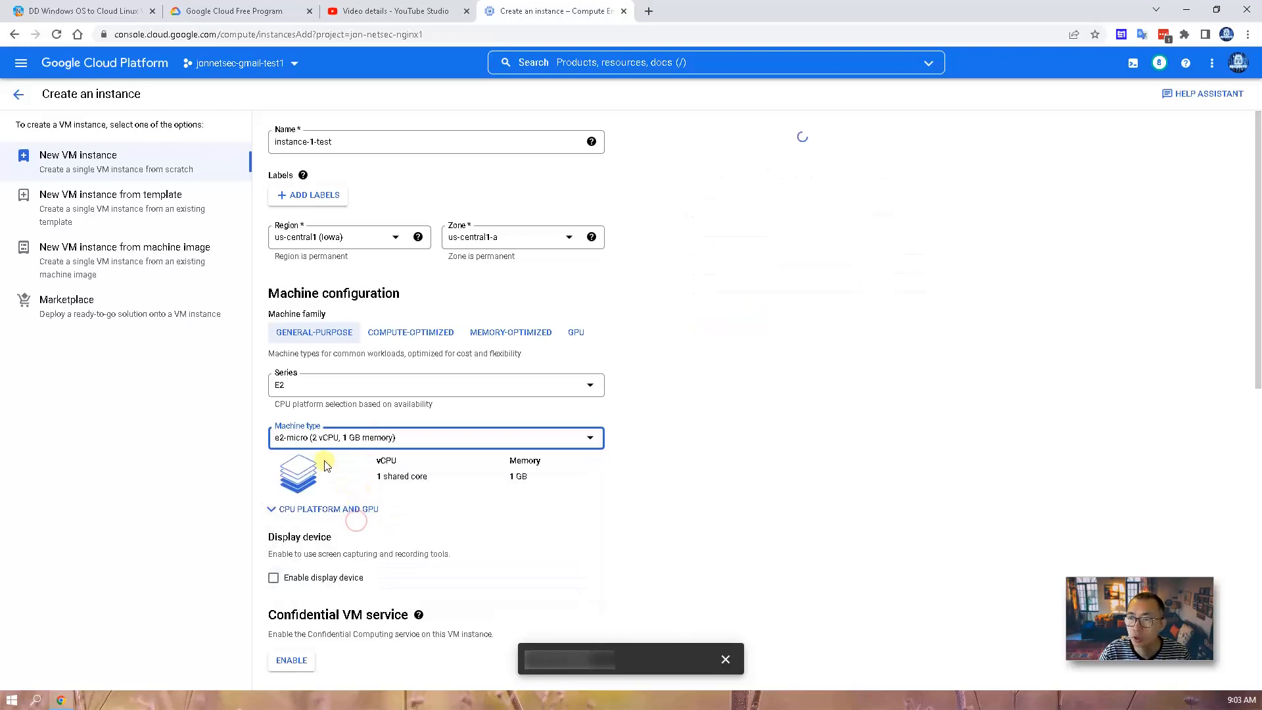
mouse_move(368, 453)
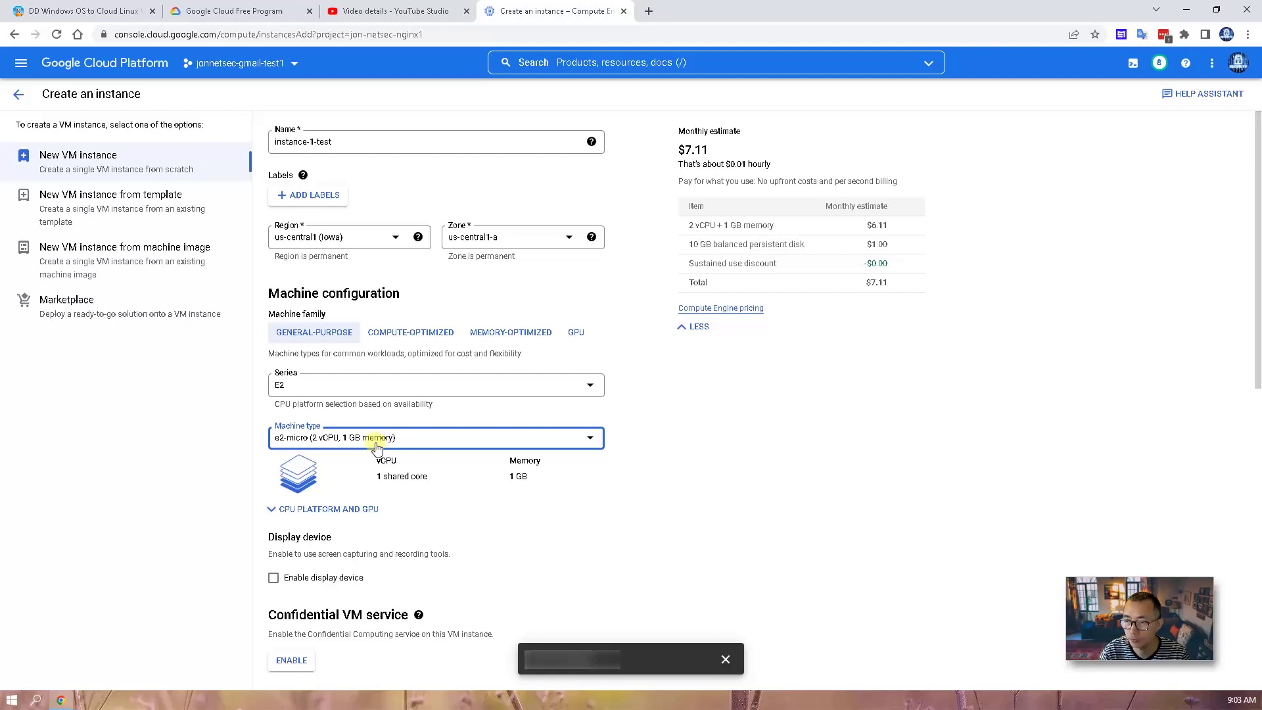
mouse_move(472, 497)
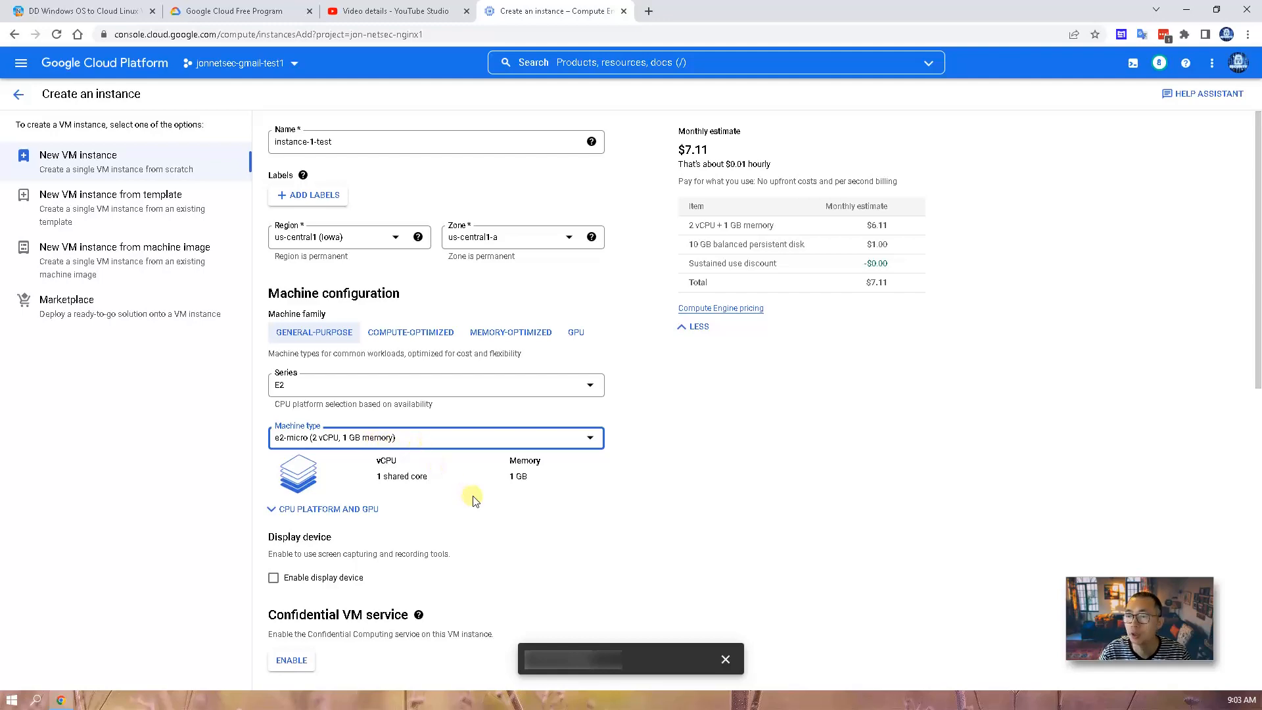
scroll("down", 3)
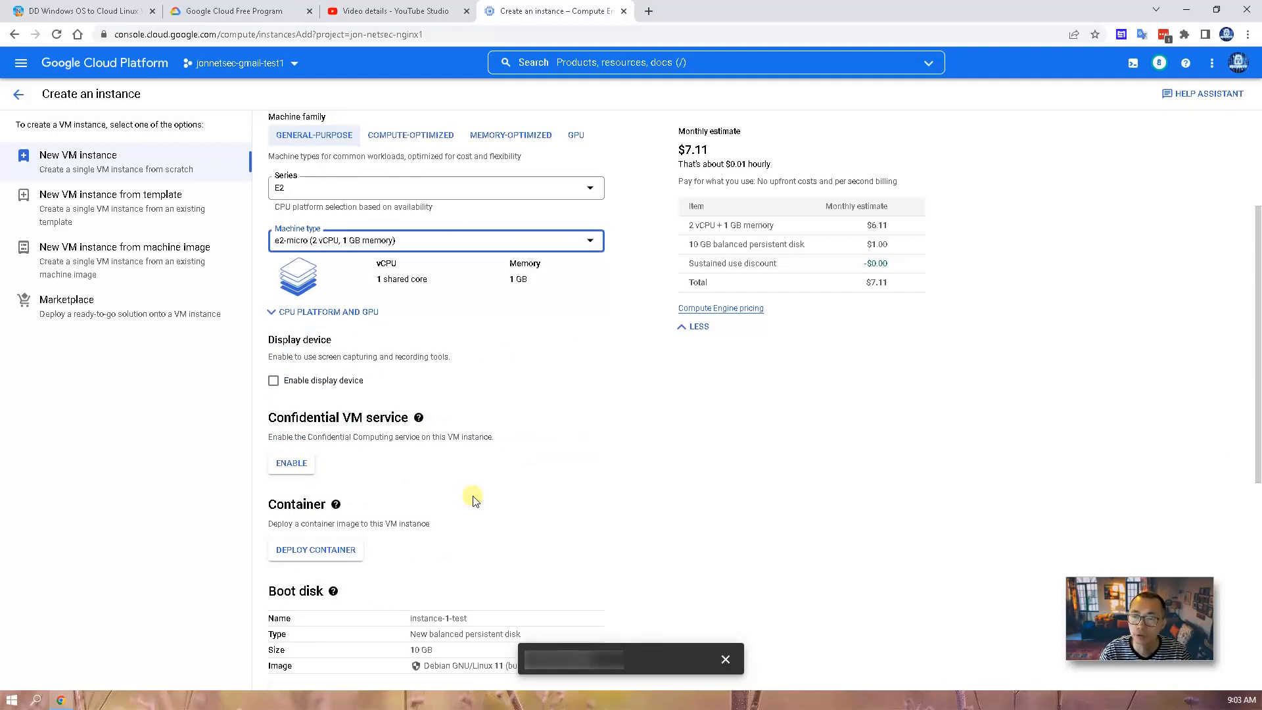
mouse_move(383, 497)
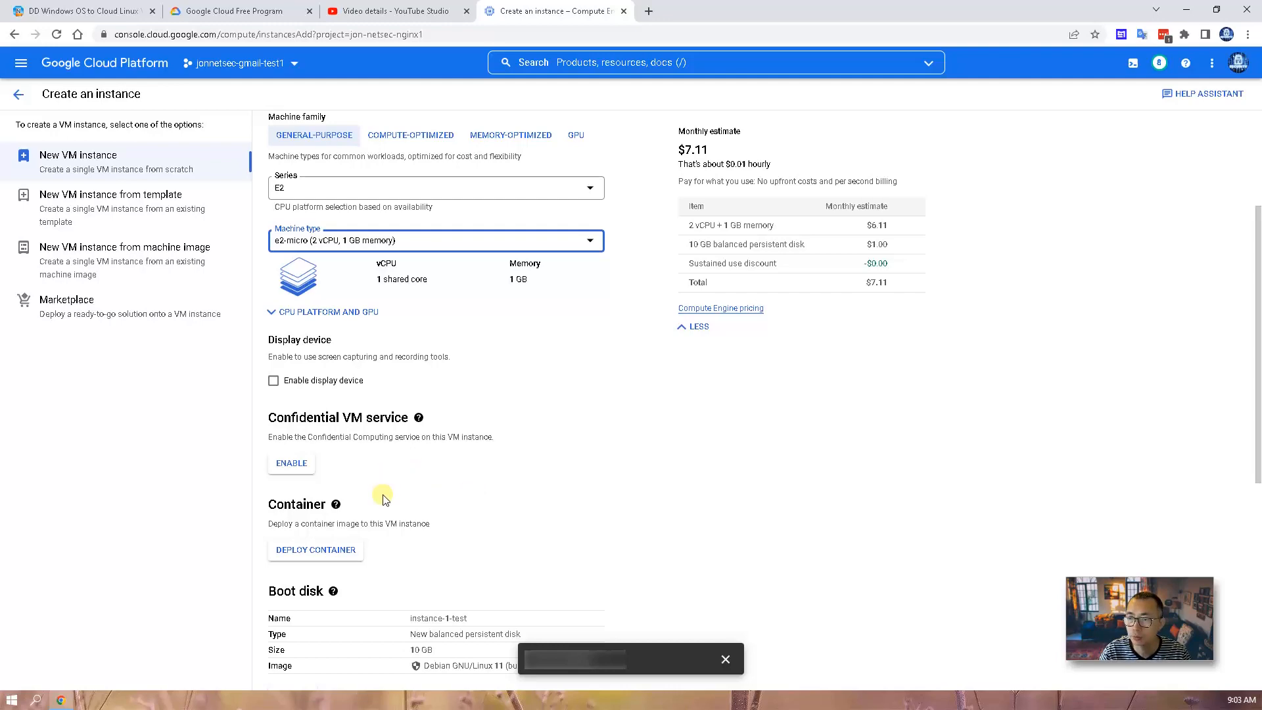
scroll("down", 3)
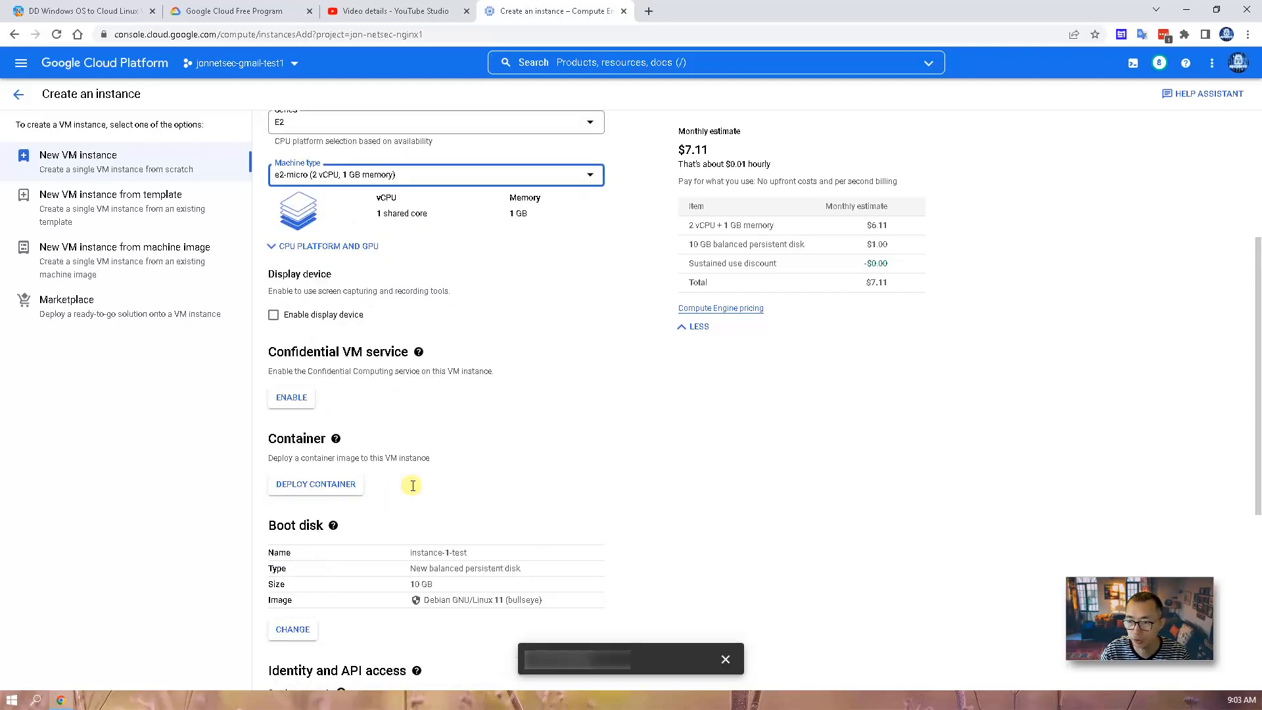
mouse_move(410, 513)
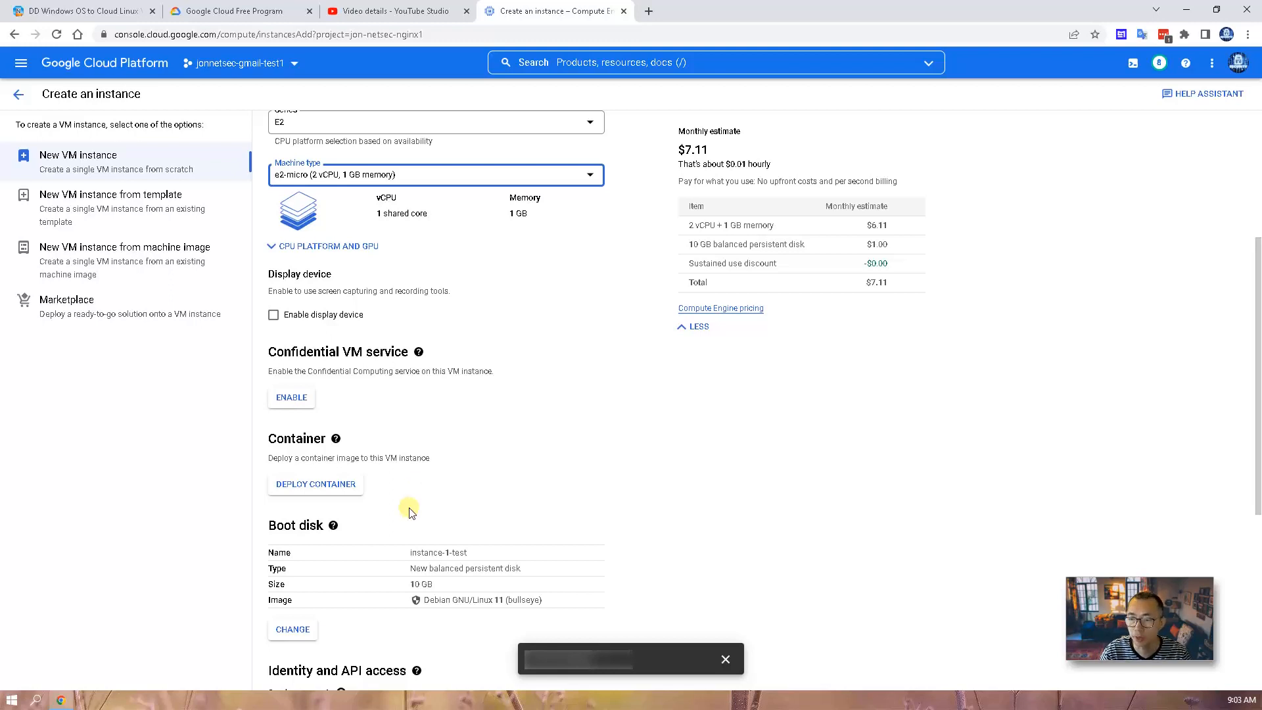
mouse_move(365, 539)
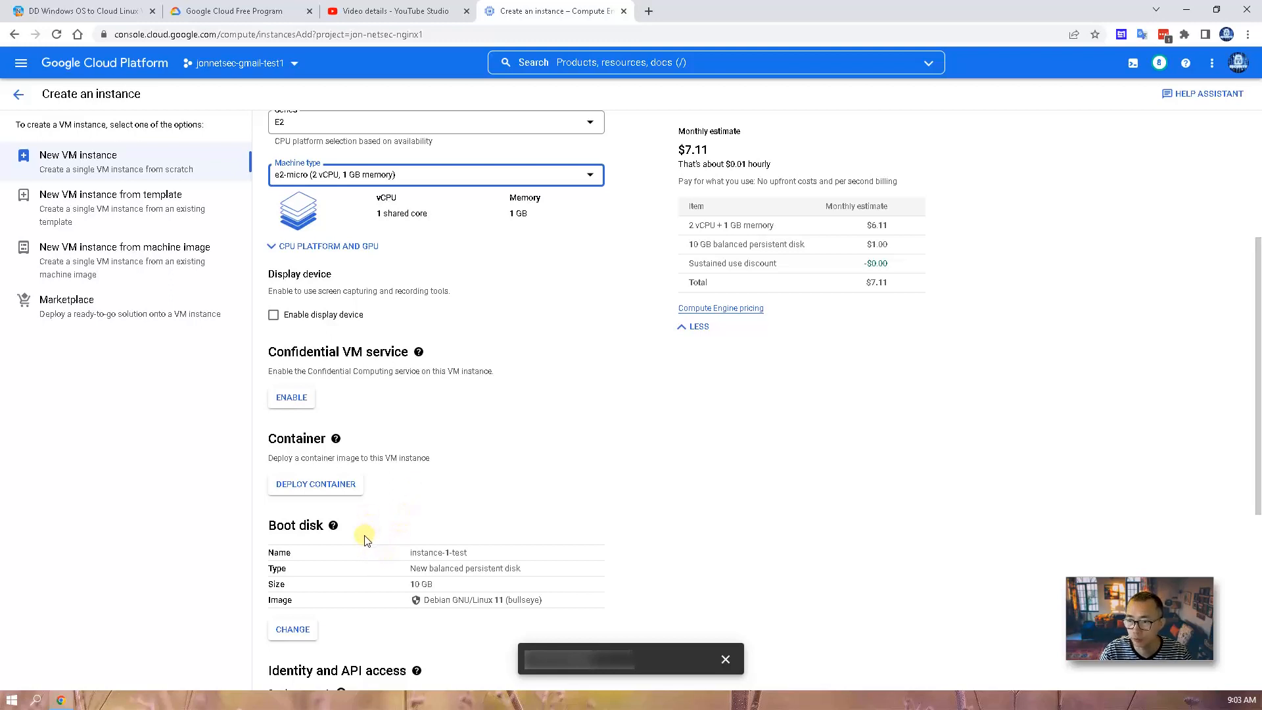
mouse_move(323, 577)
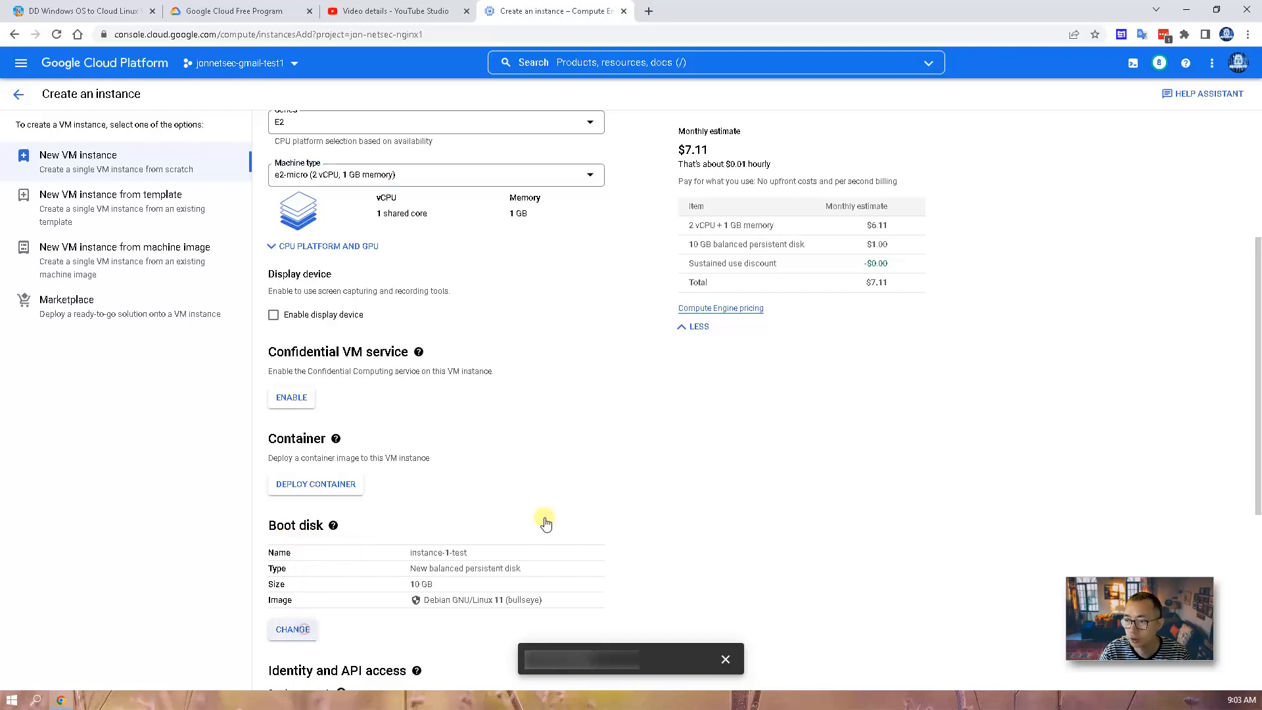
Step: Set the boot disk to a Standard persistent disk of size 30 GB
left_click(292, 628)
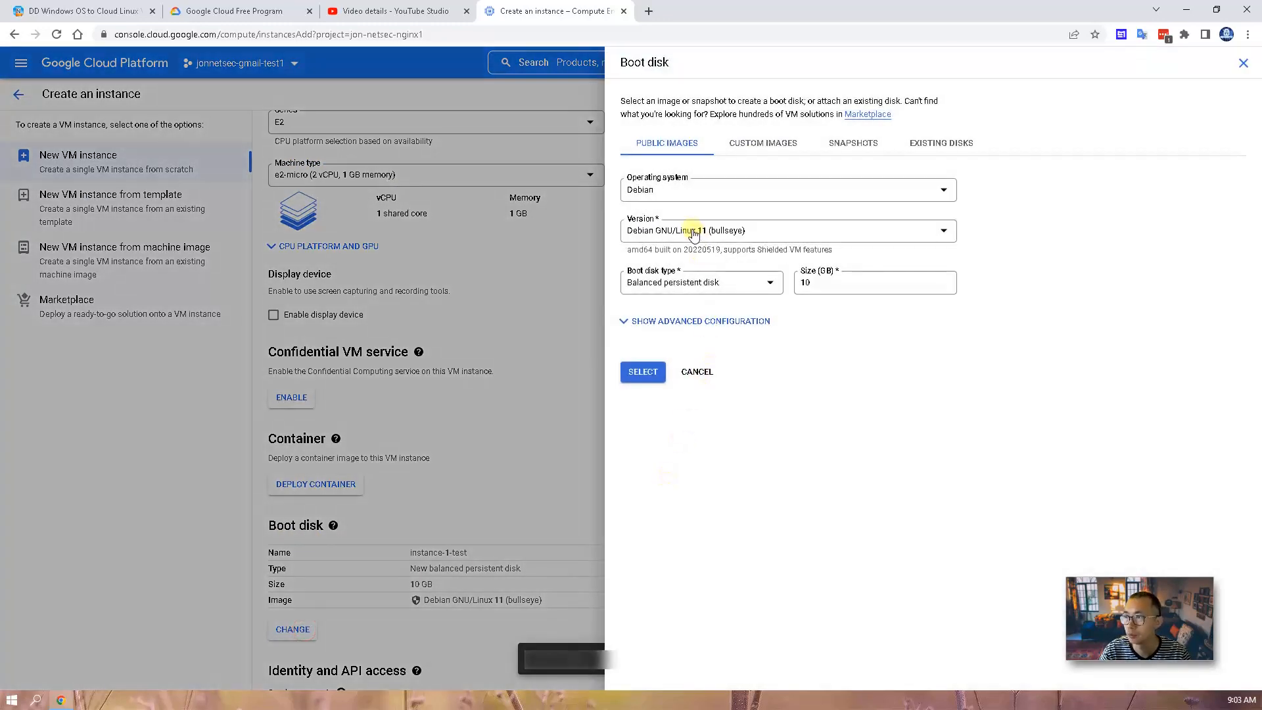
left_click(701, 283)
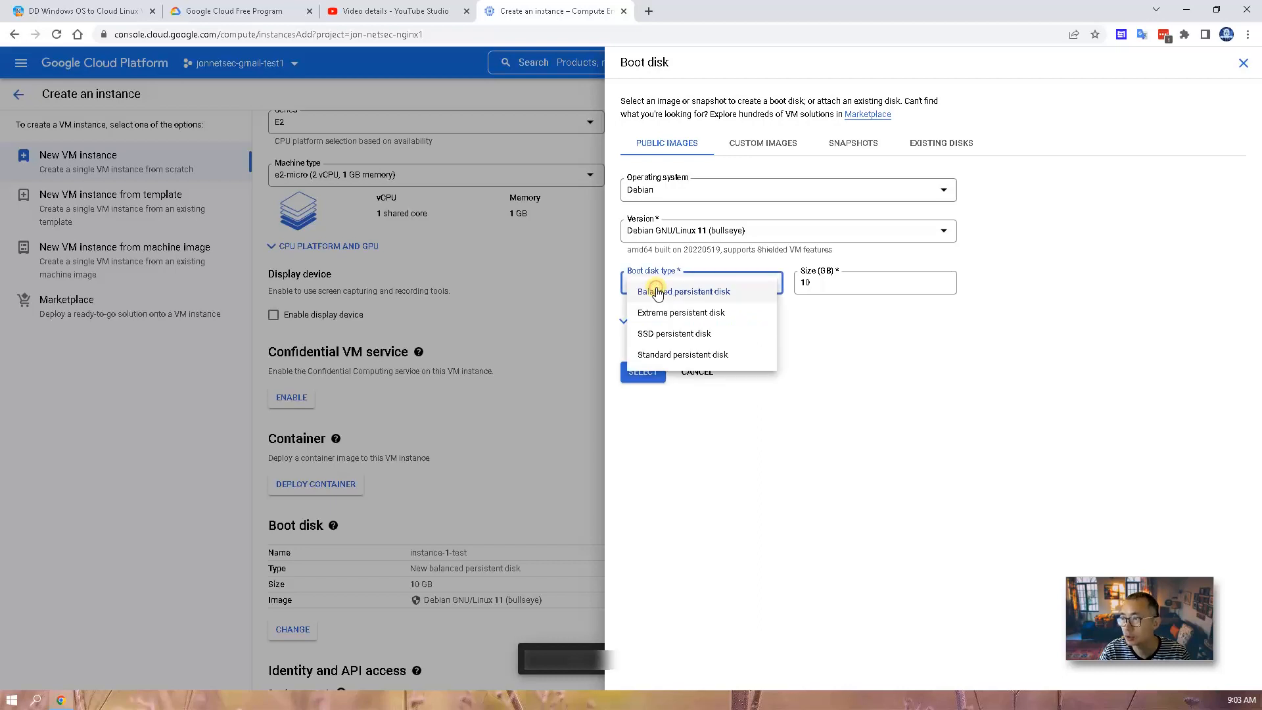
left_click(682, 354)
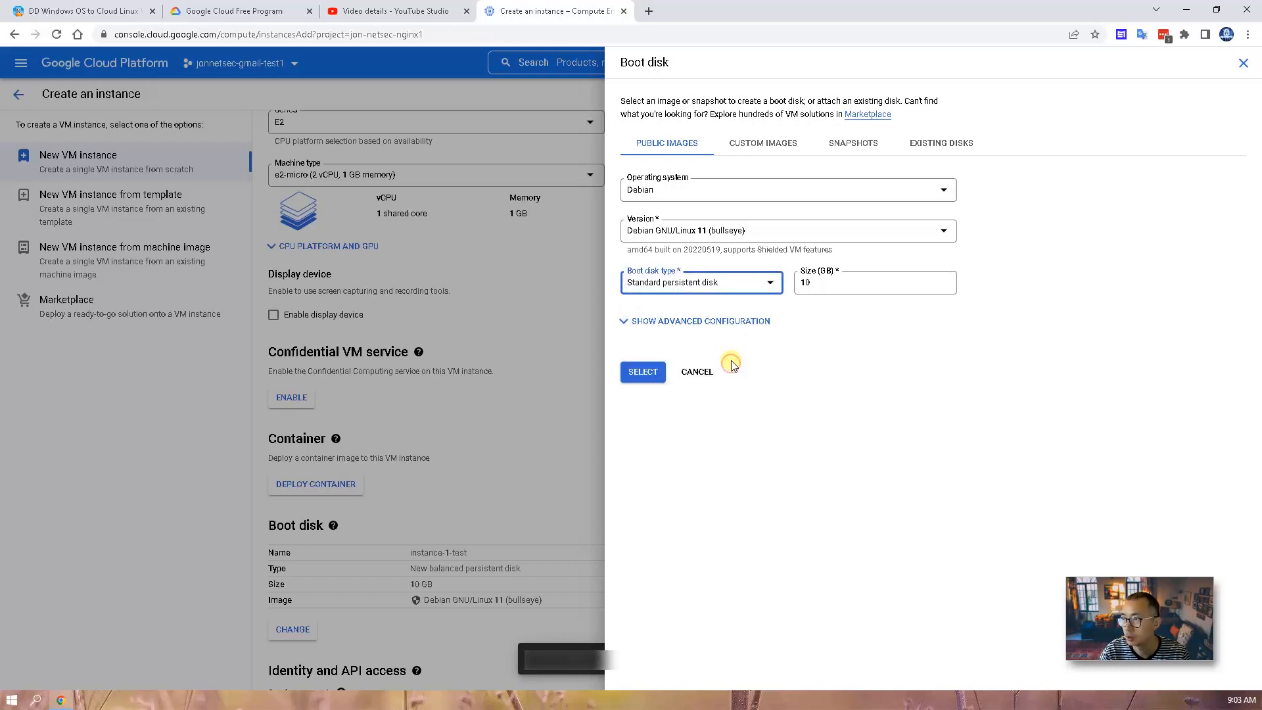
mouse_move(712, 299)
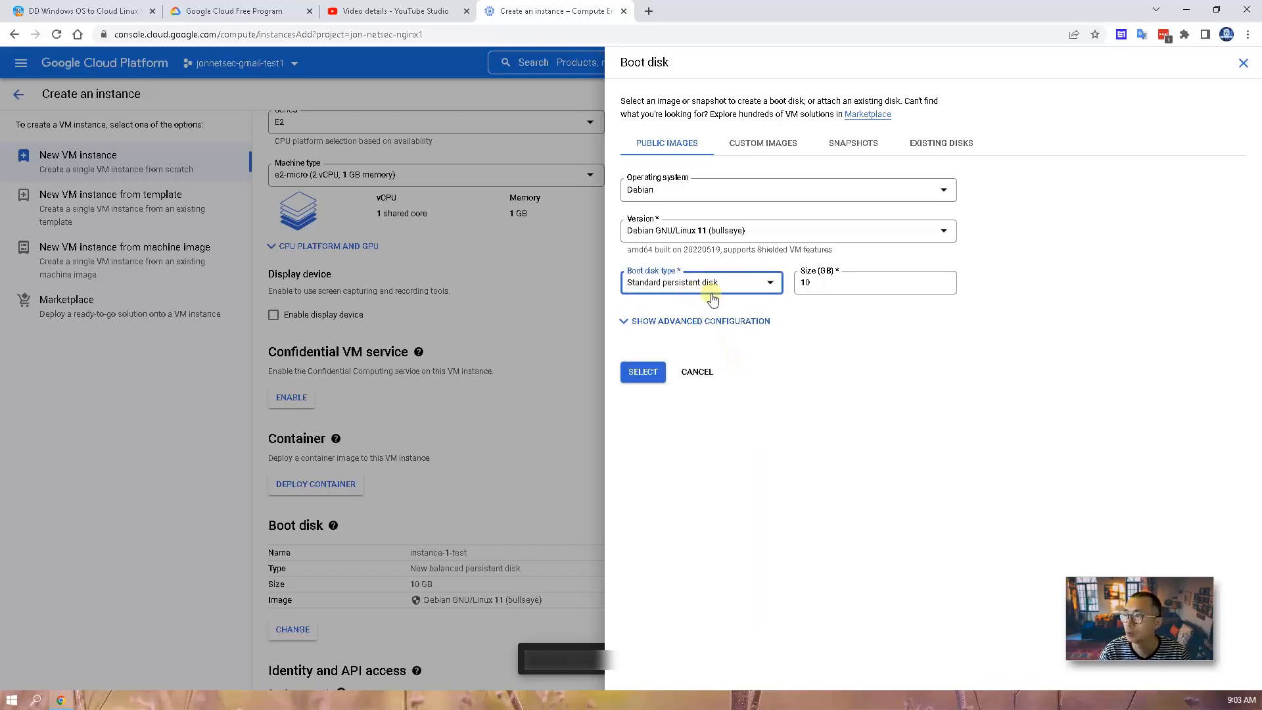
mouse_move(759, 289)
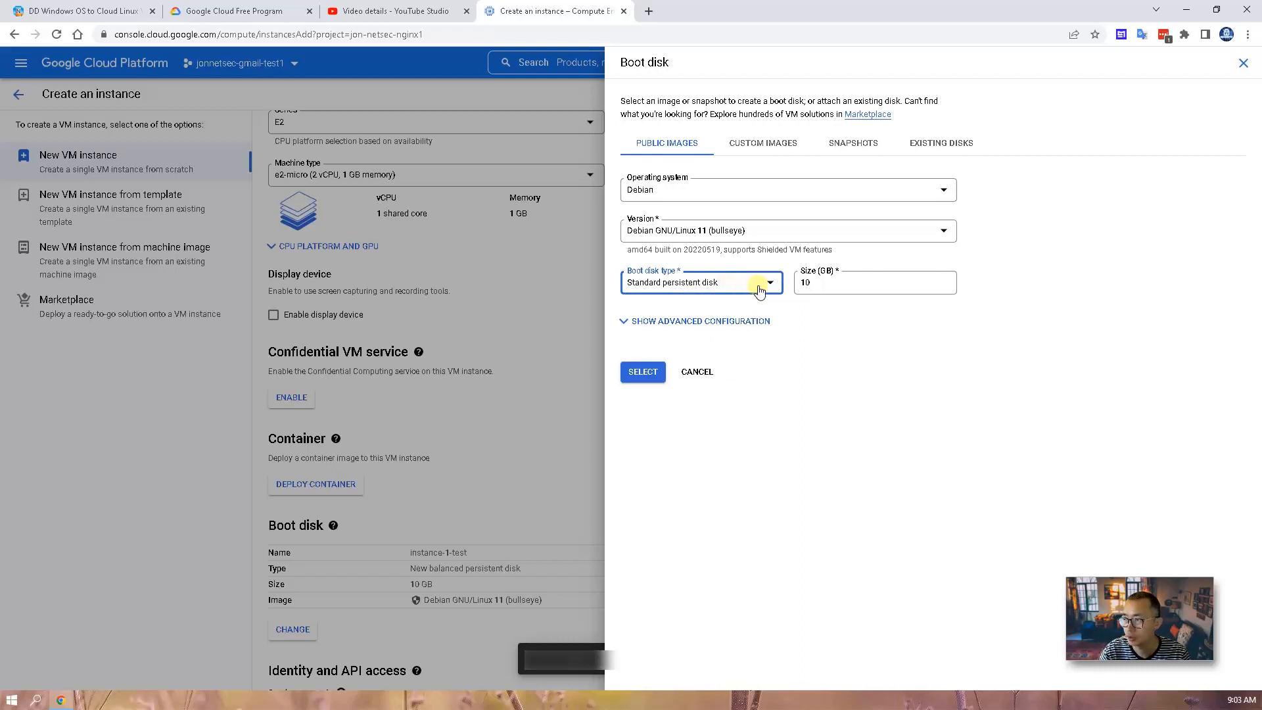
left_click(874, 283)
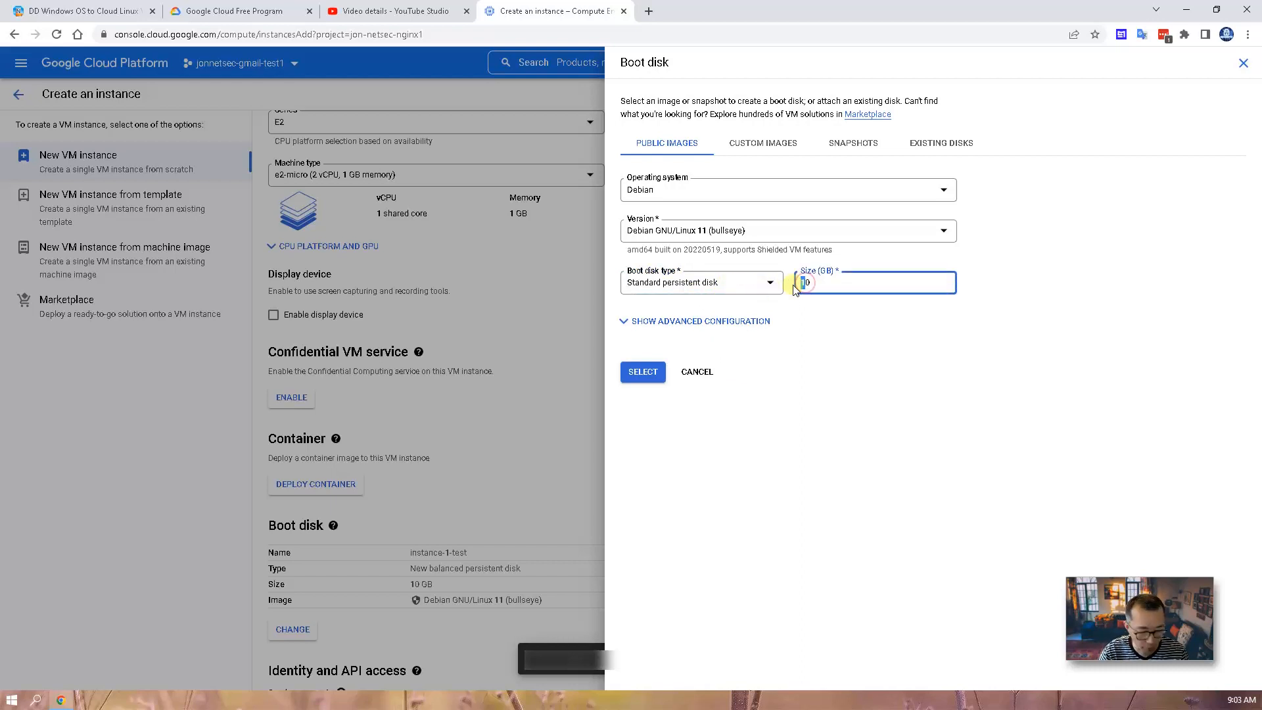
type("30")
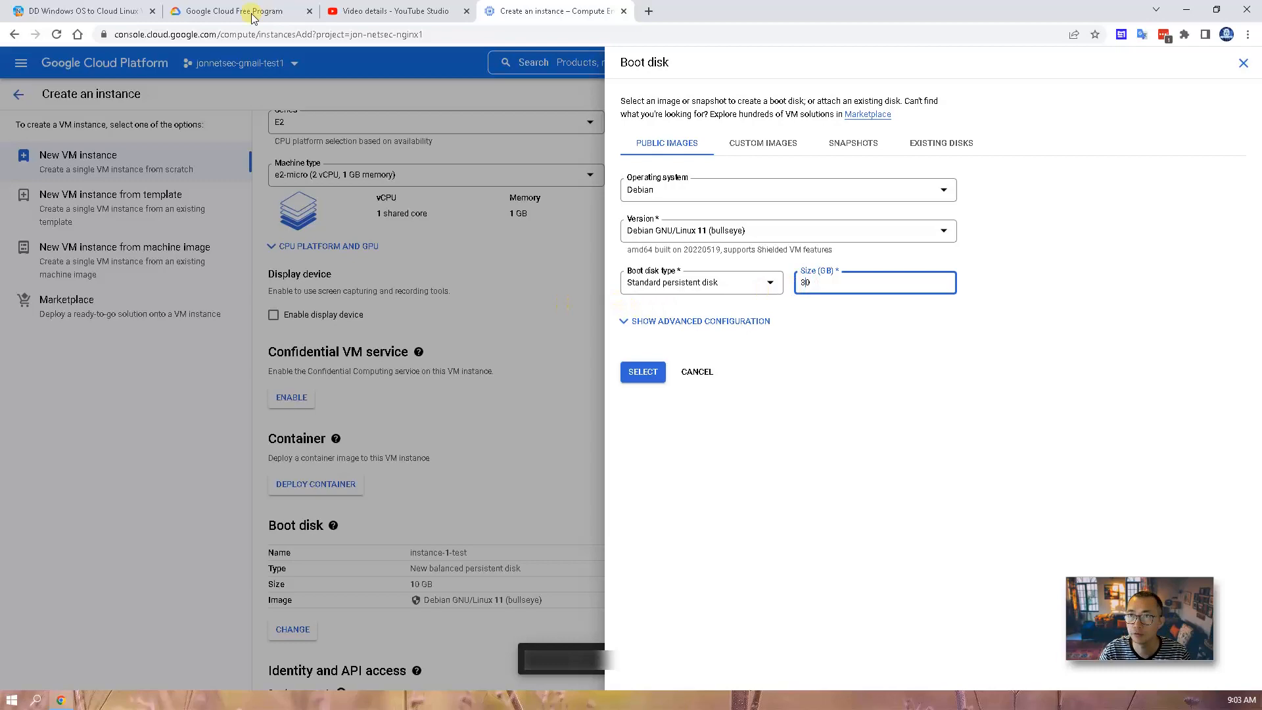
Step: Check the free tier allowance, confirm the boot disk settings and create the instance-1-test VM
left_click(234, 11)
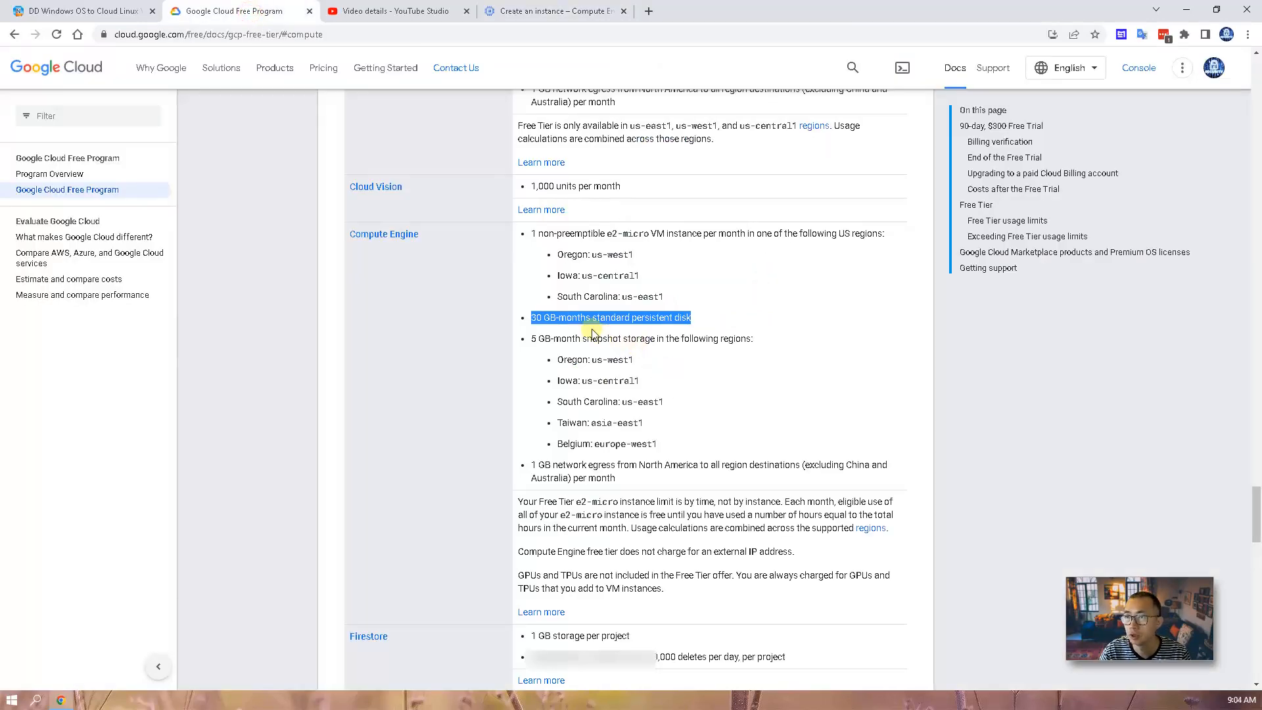
mouse_move(422, 261)
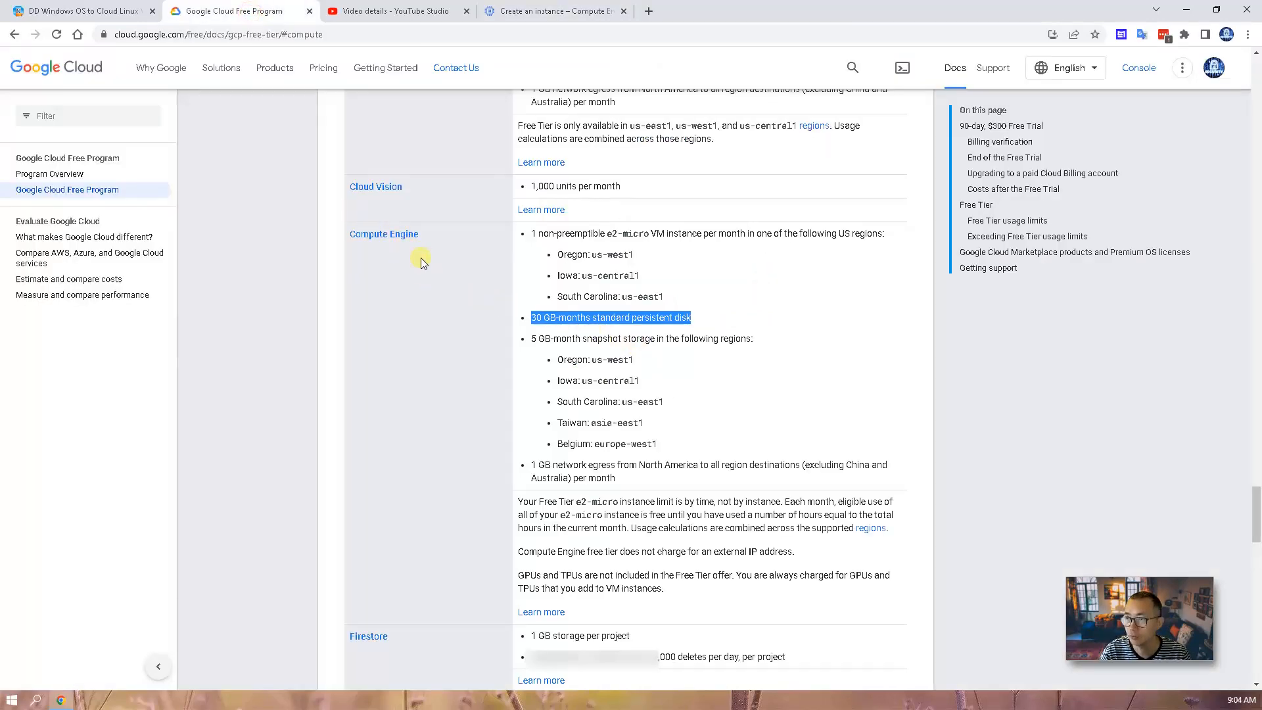
left_click(533, 317)
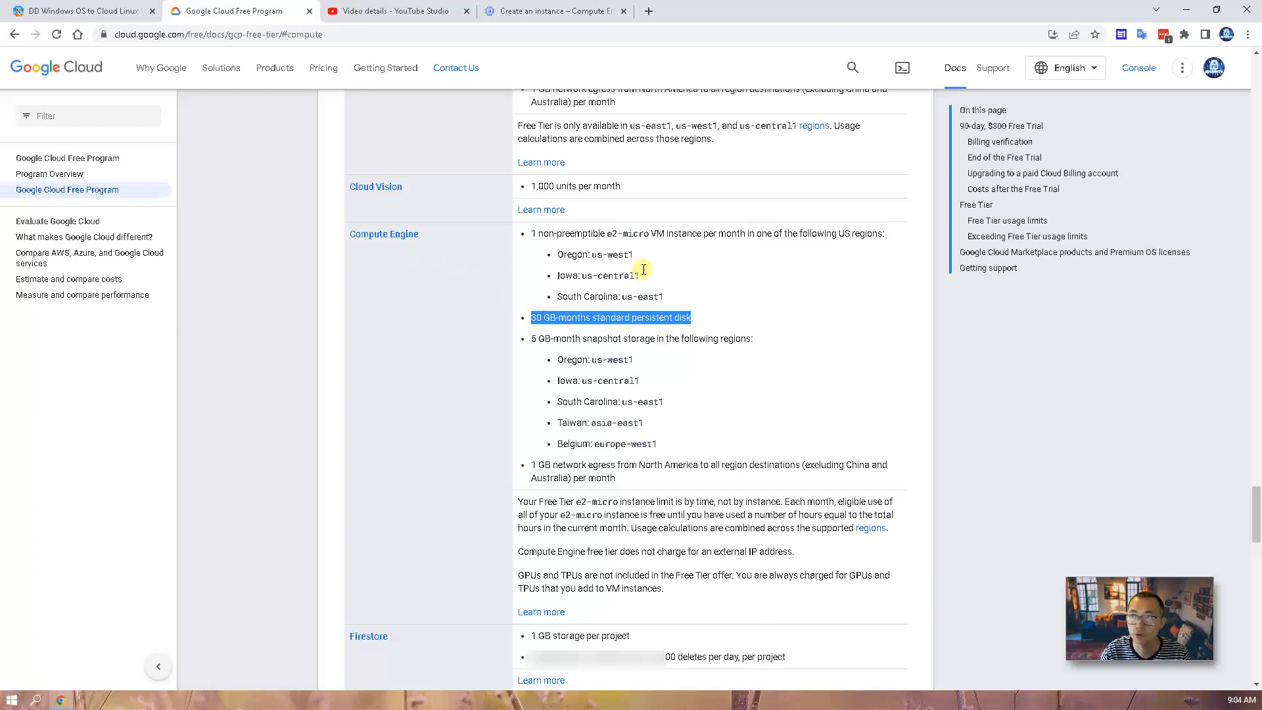
mouse_move(591, 207)
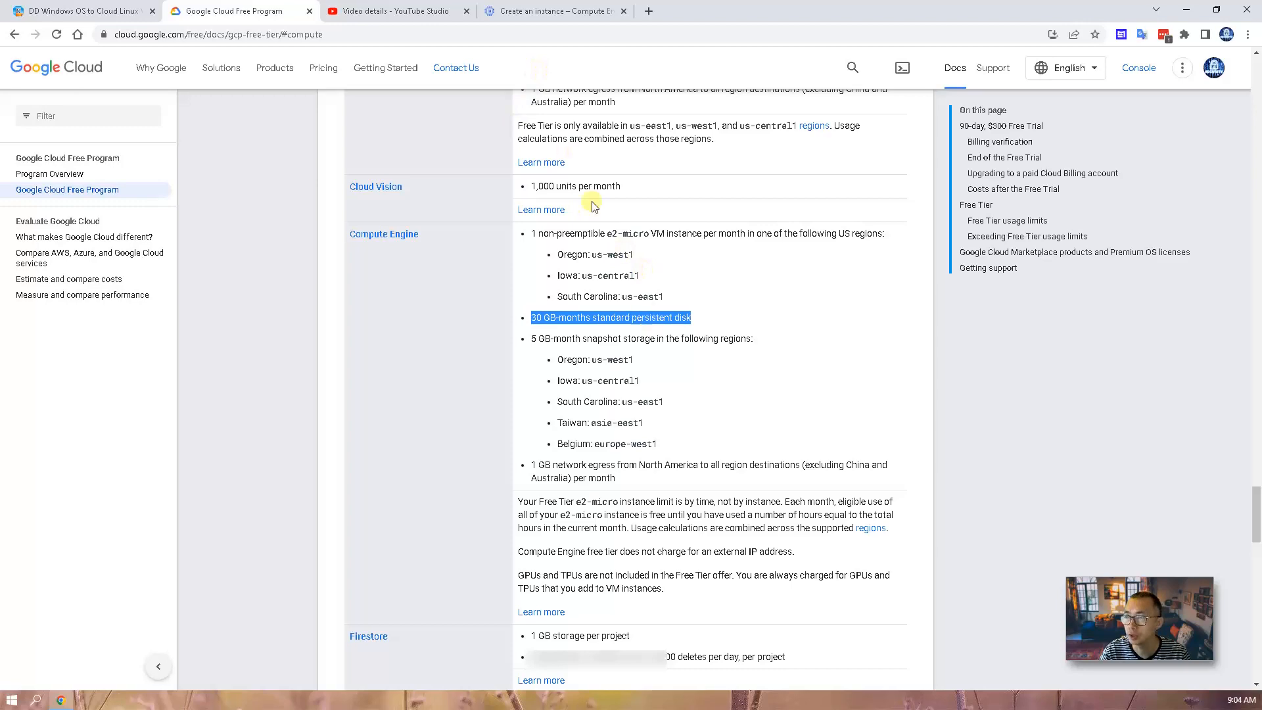
left_click(554, 10)
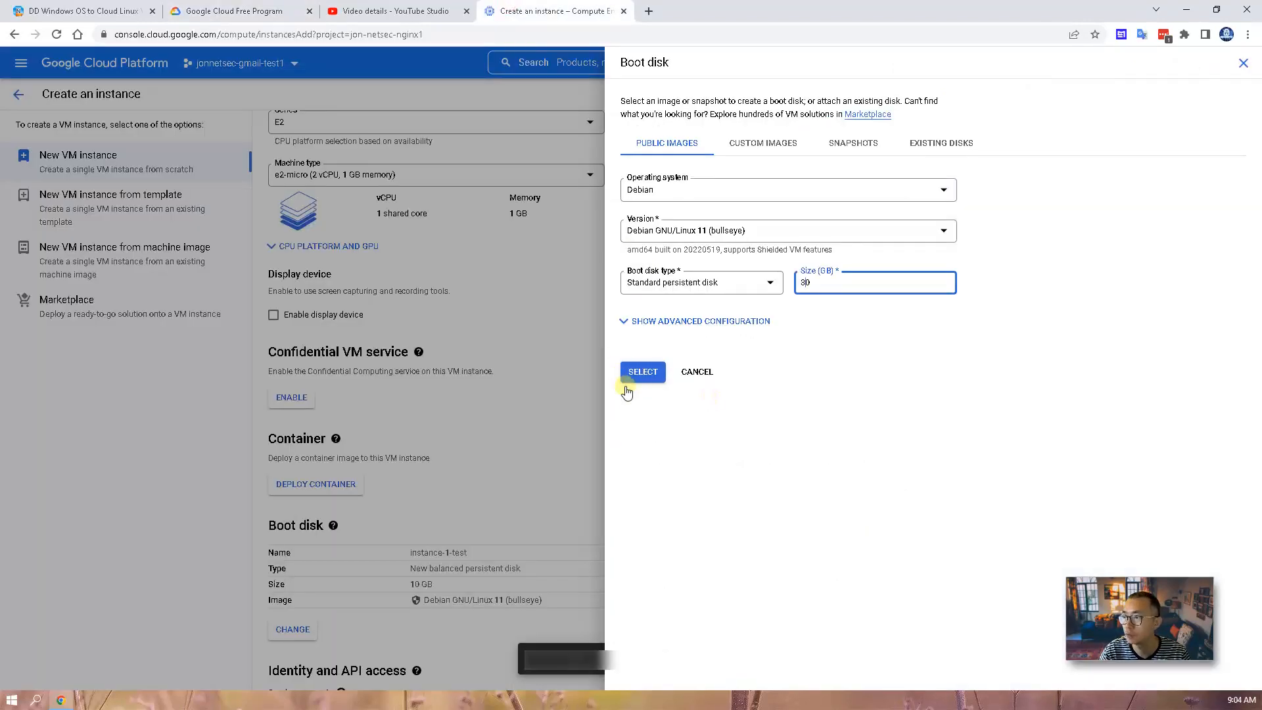
left_click(643, 371)
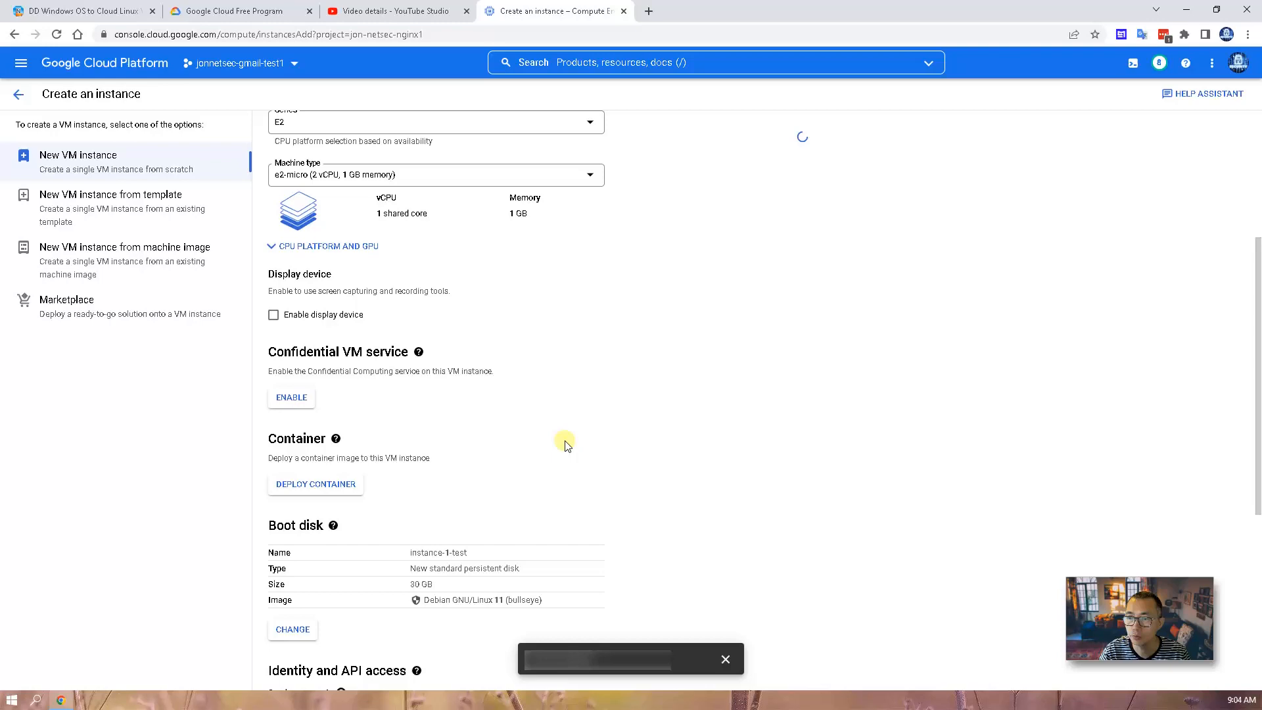
scroll("down", 3)
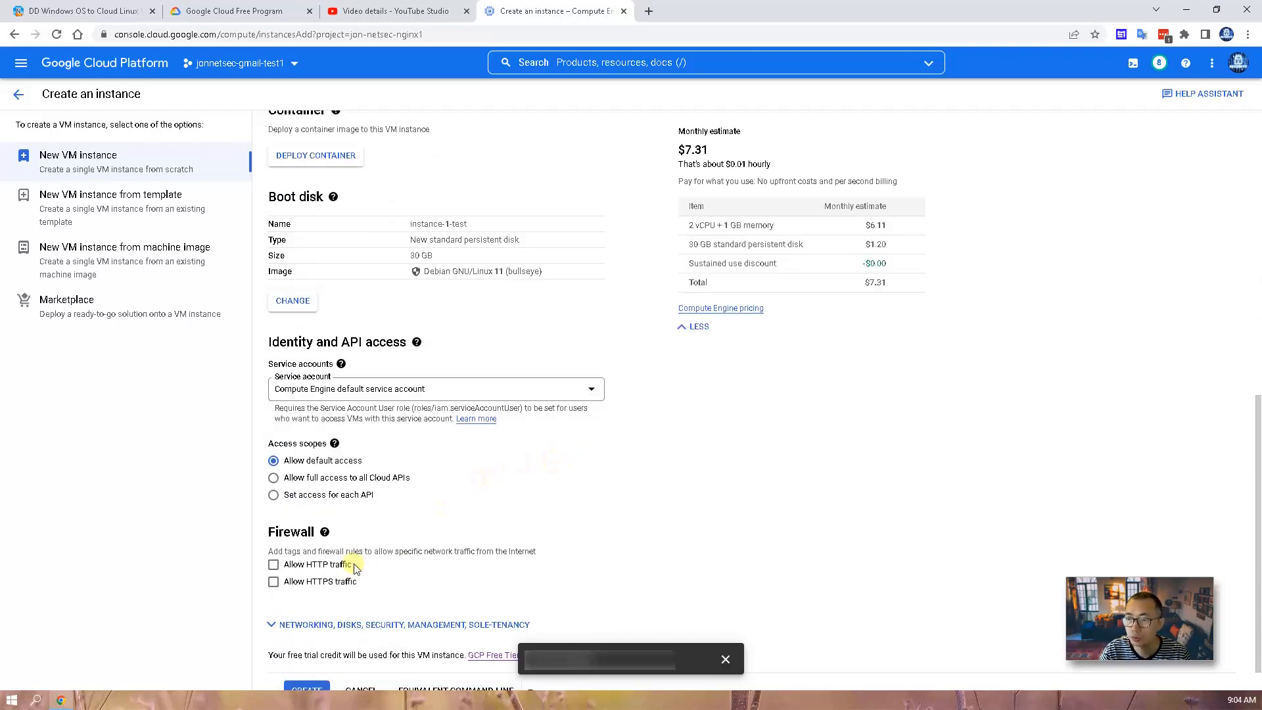
left_click(306, 691)
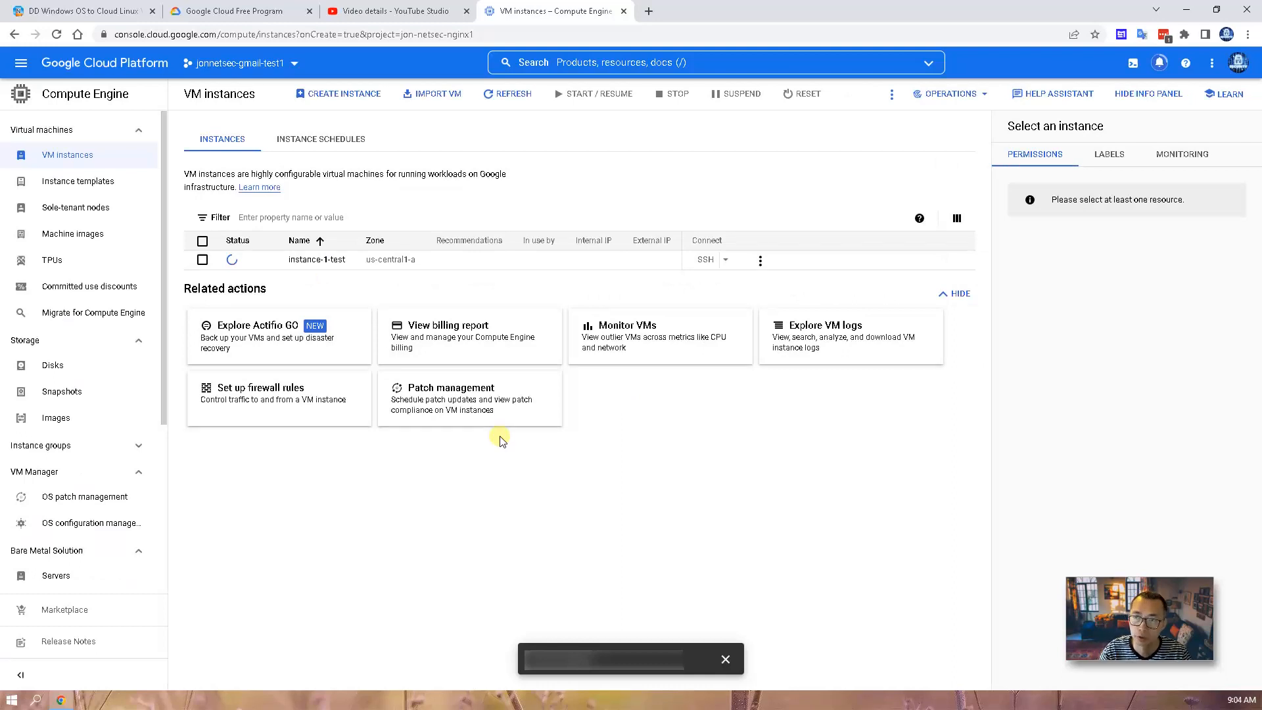
mouse_move(293, 295)
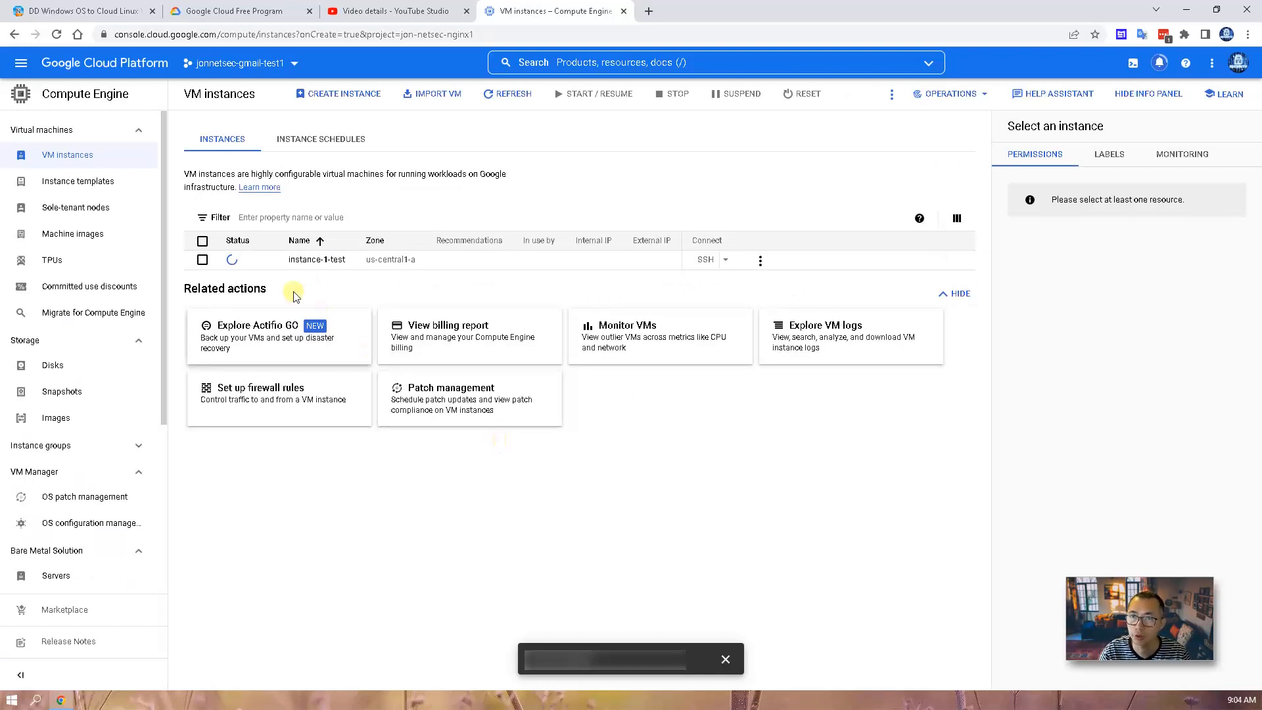
mouse_move(20, 63)
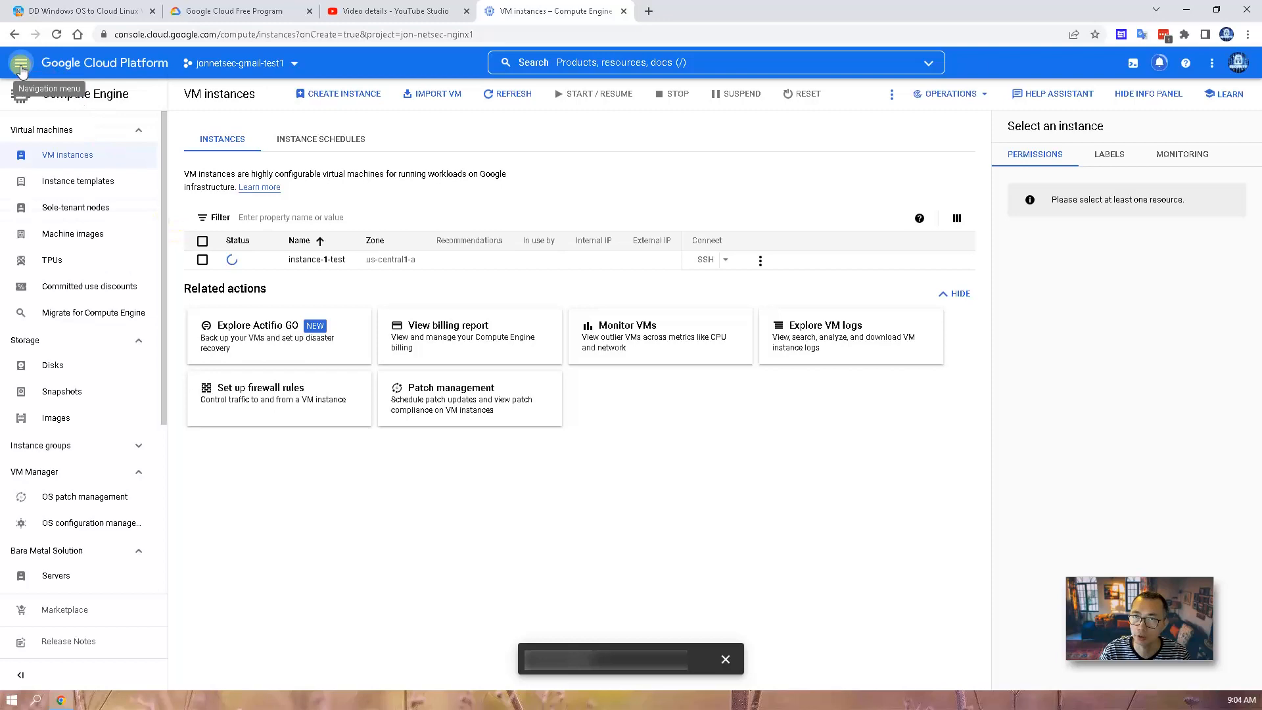
Step: Go to VPC network > Firewall and open the tcp-3389 rule's details
left_click(21, 63)
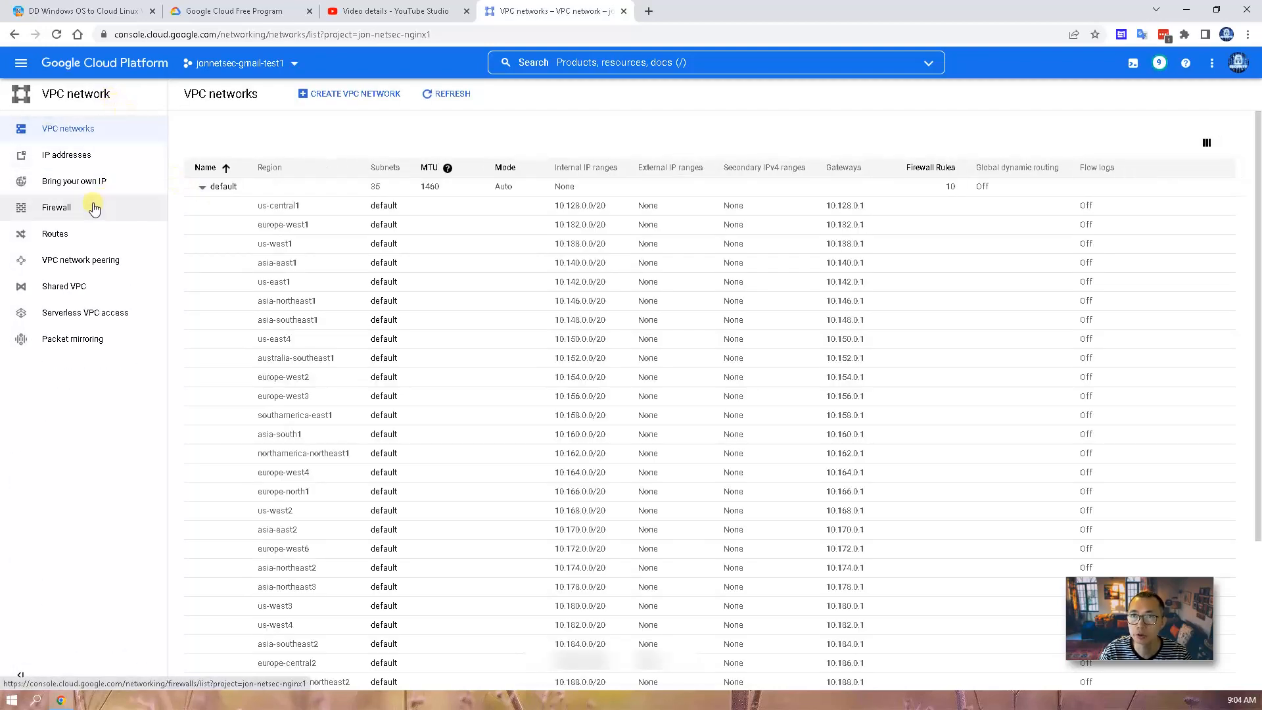
left_click(56, 207)
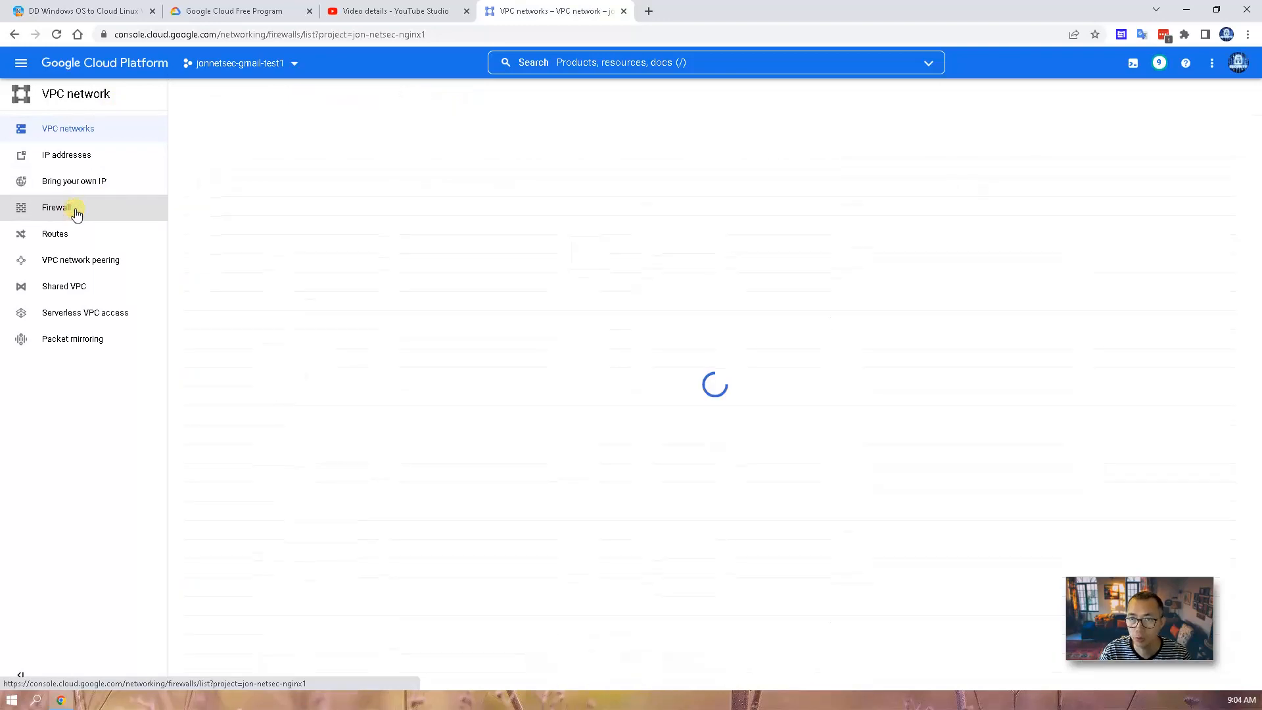
left_click(55, 207)
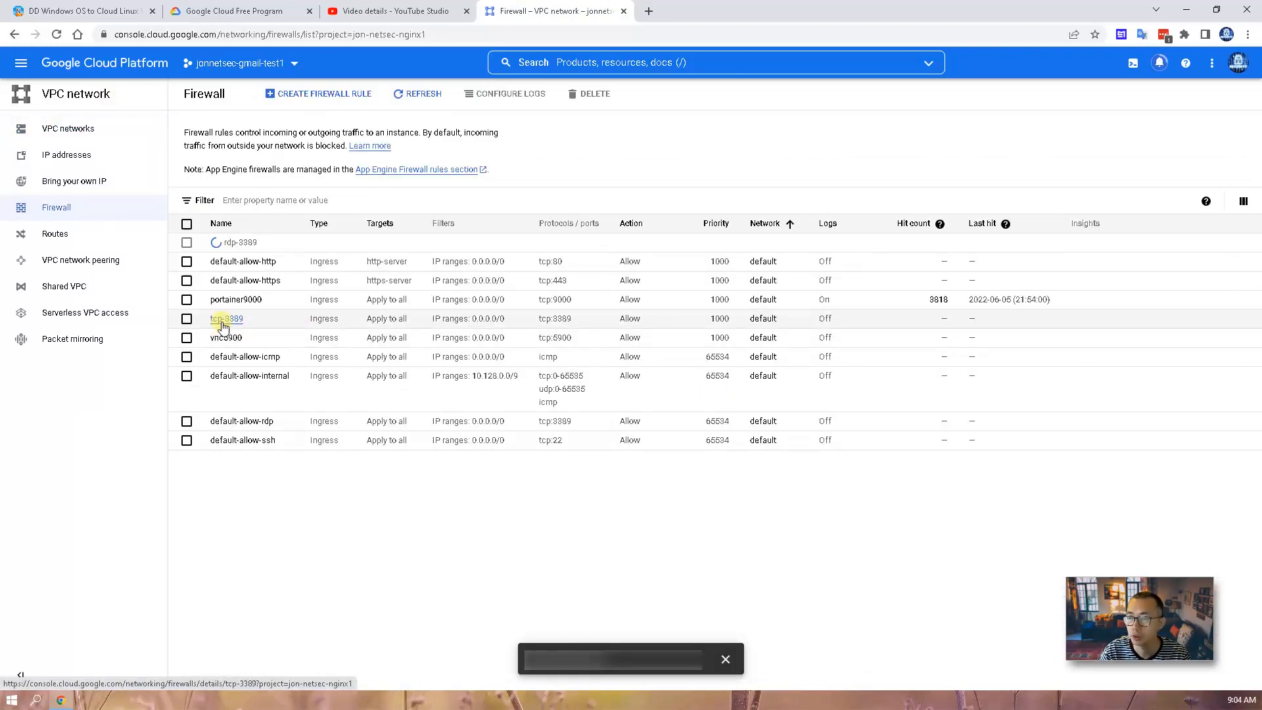
left_click(226, 318)
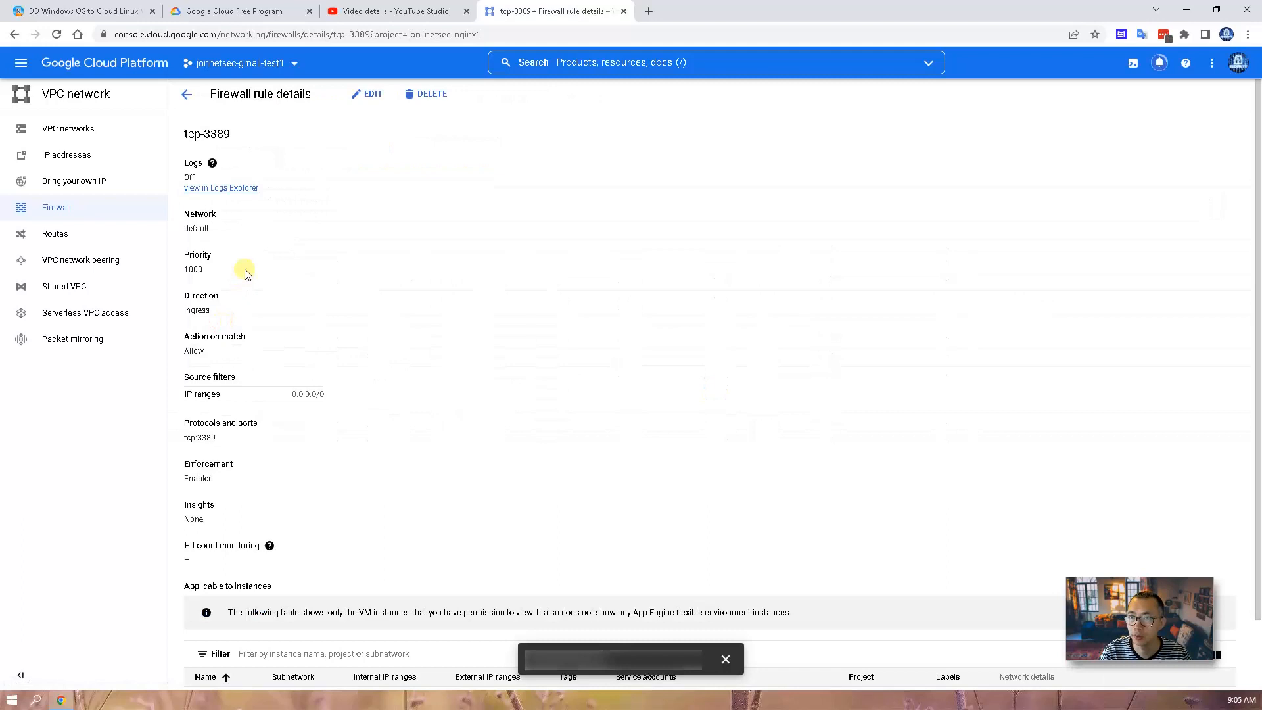
mouse_move(272, 395)
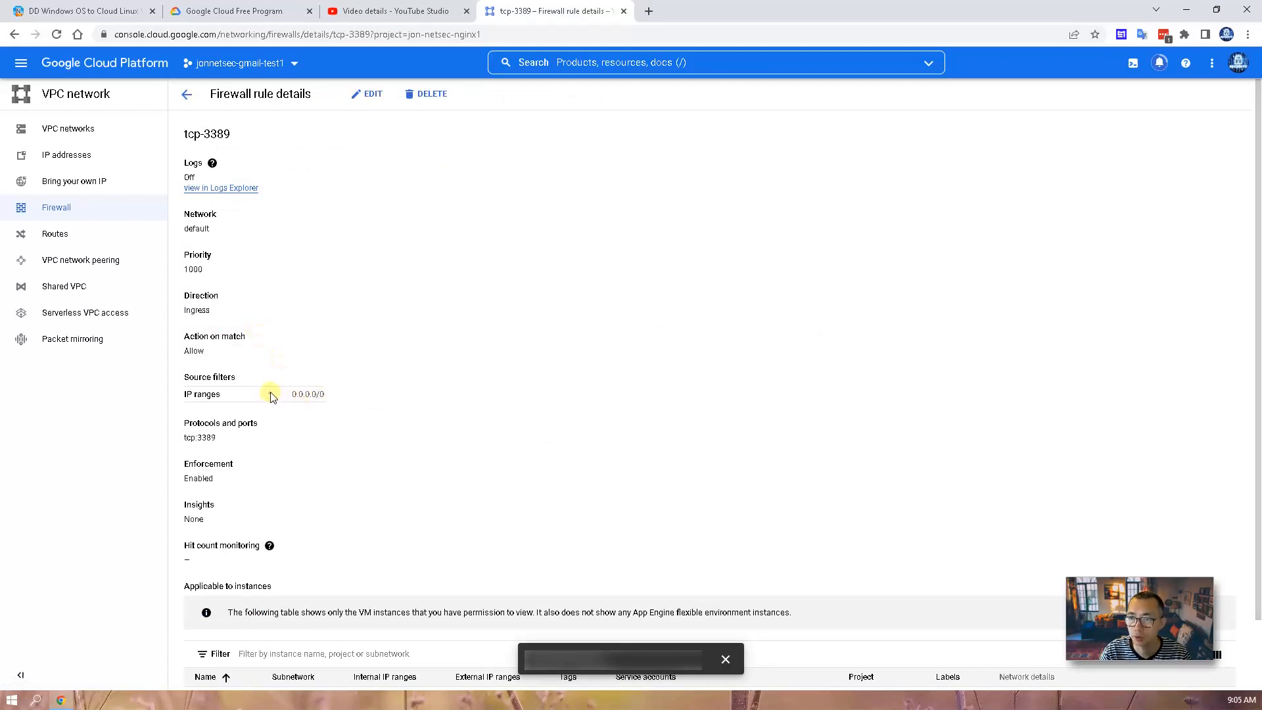
Step: Review the rule's 0.0.0.0/0 source range and that it applies to instance-1-test
double_click(306, 393)
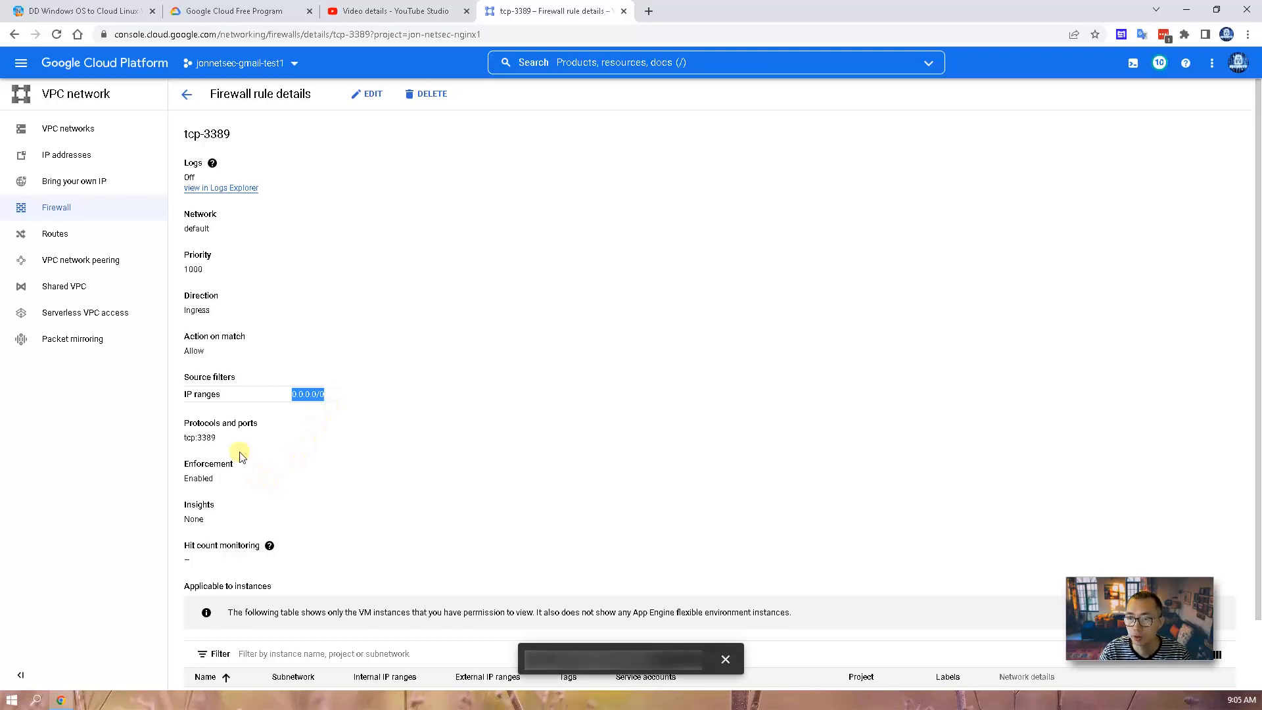
scroll("down", 3)
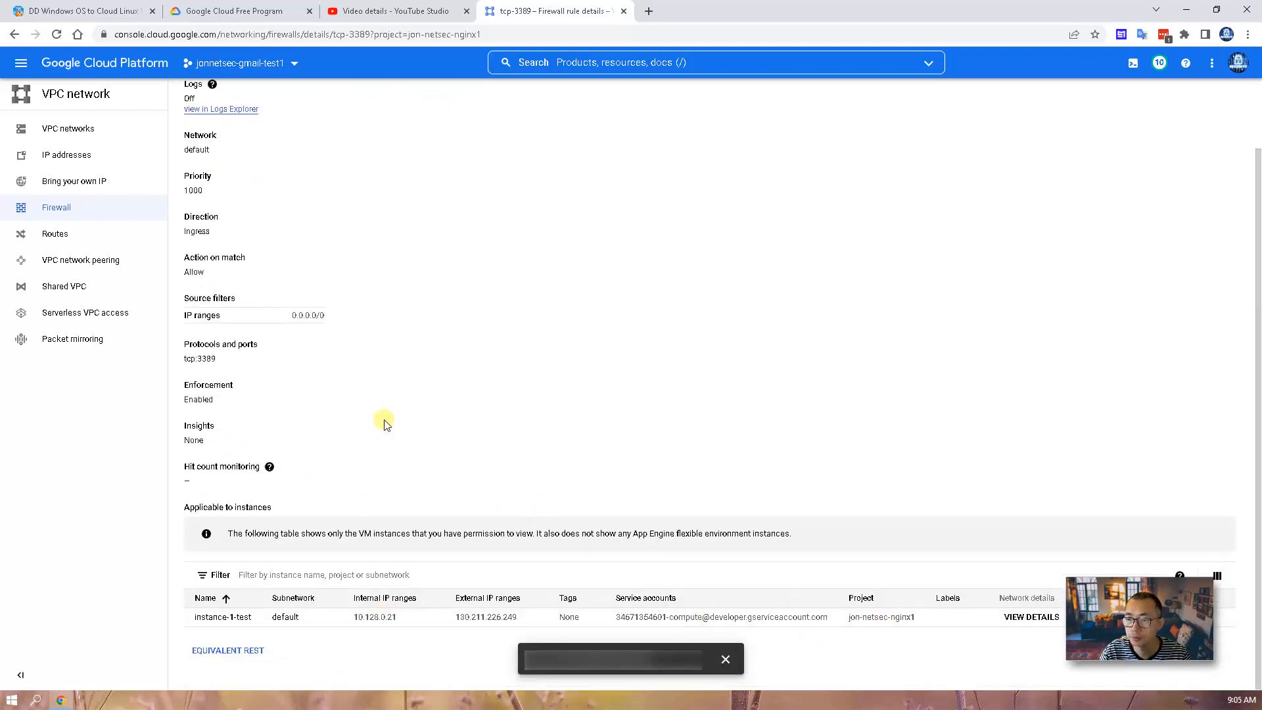
mouse_move(288, 379)
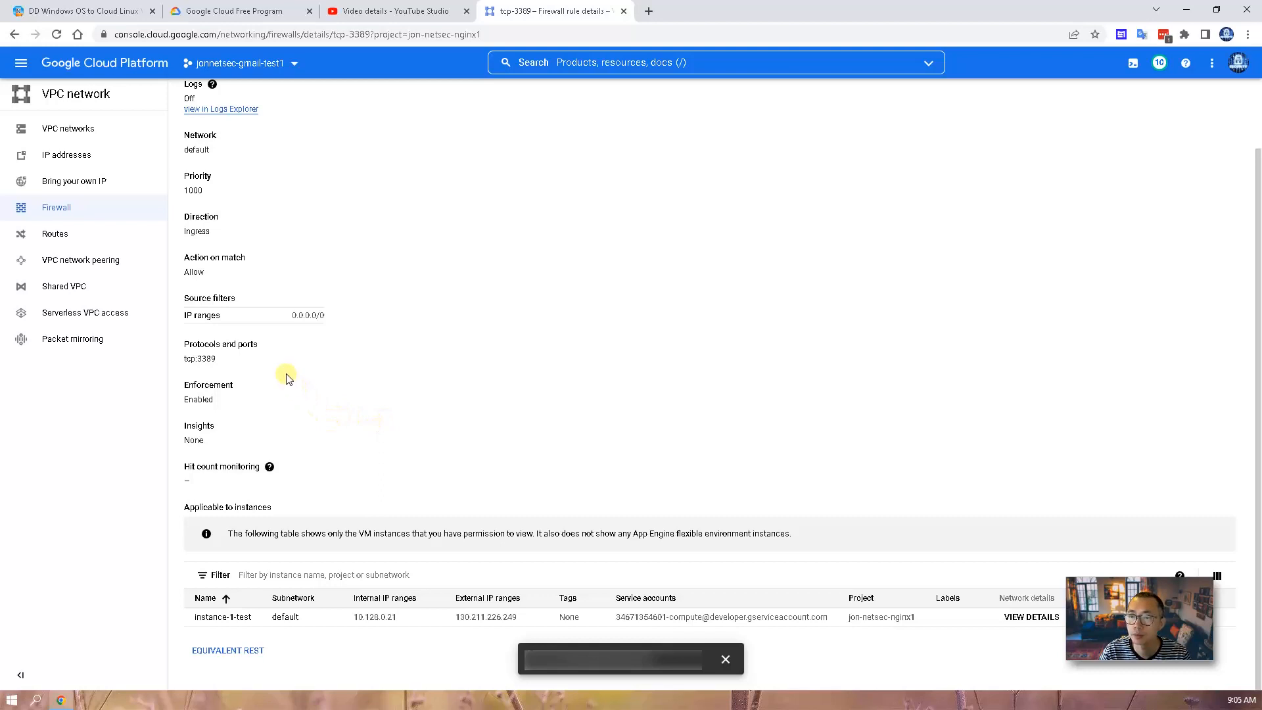
scroll("up", 3)
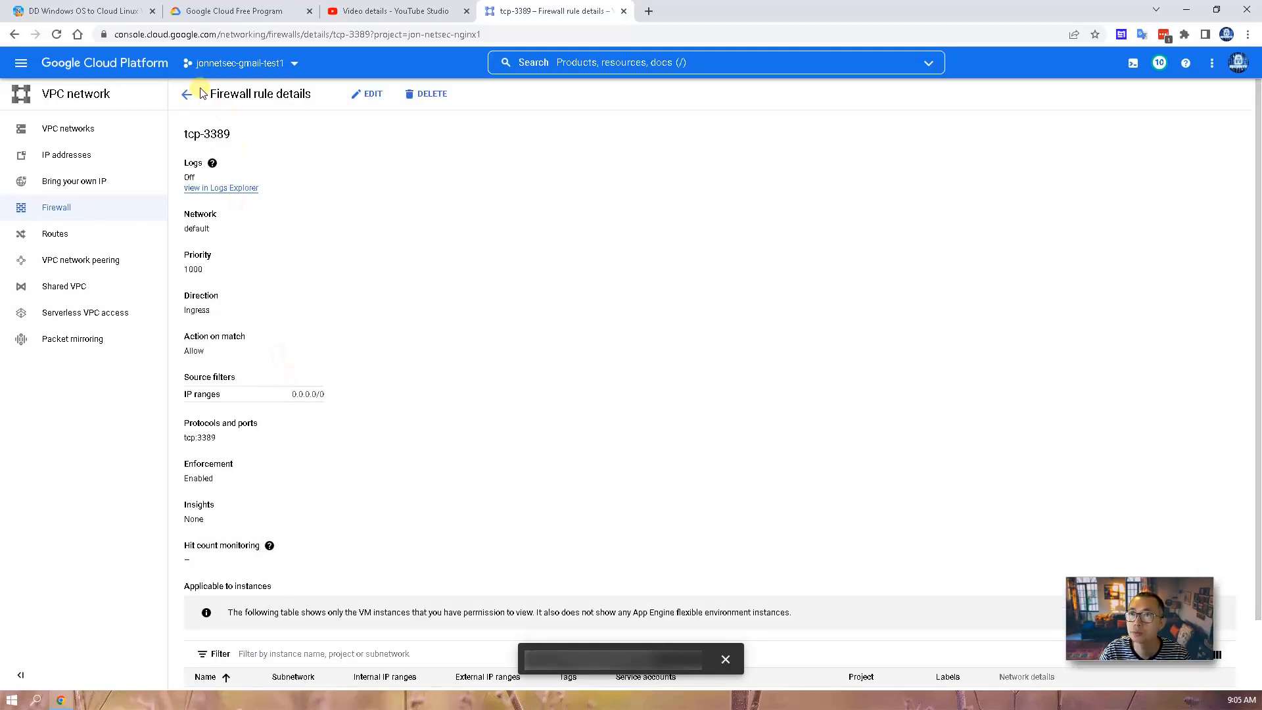
left_click(367, 93)
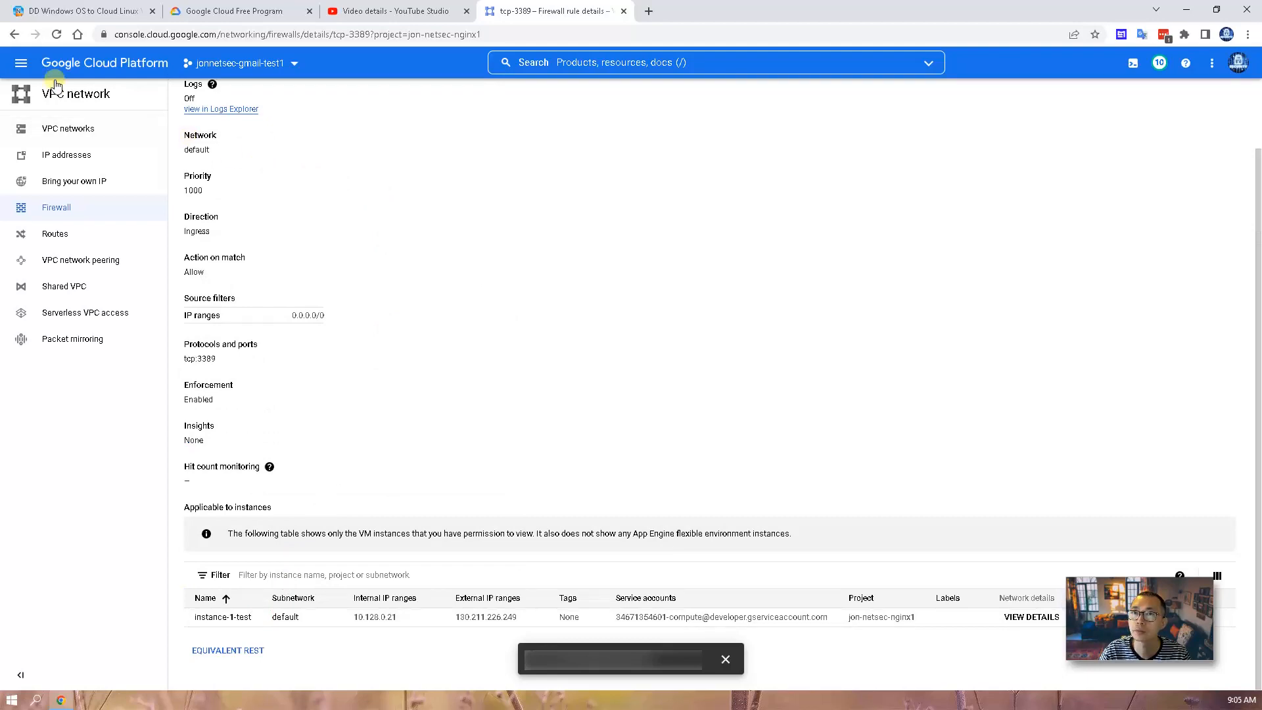
Step: Go to Compute Engine VM instances and open an SSH connection to instance-1-test
left_click(21, 63)
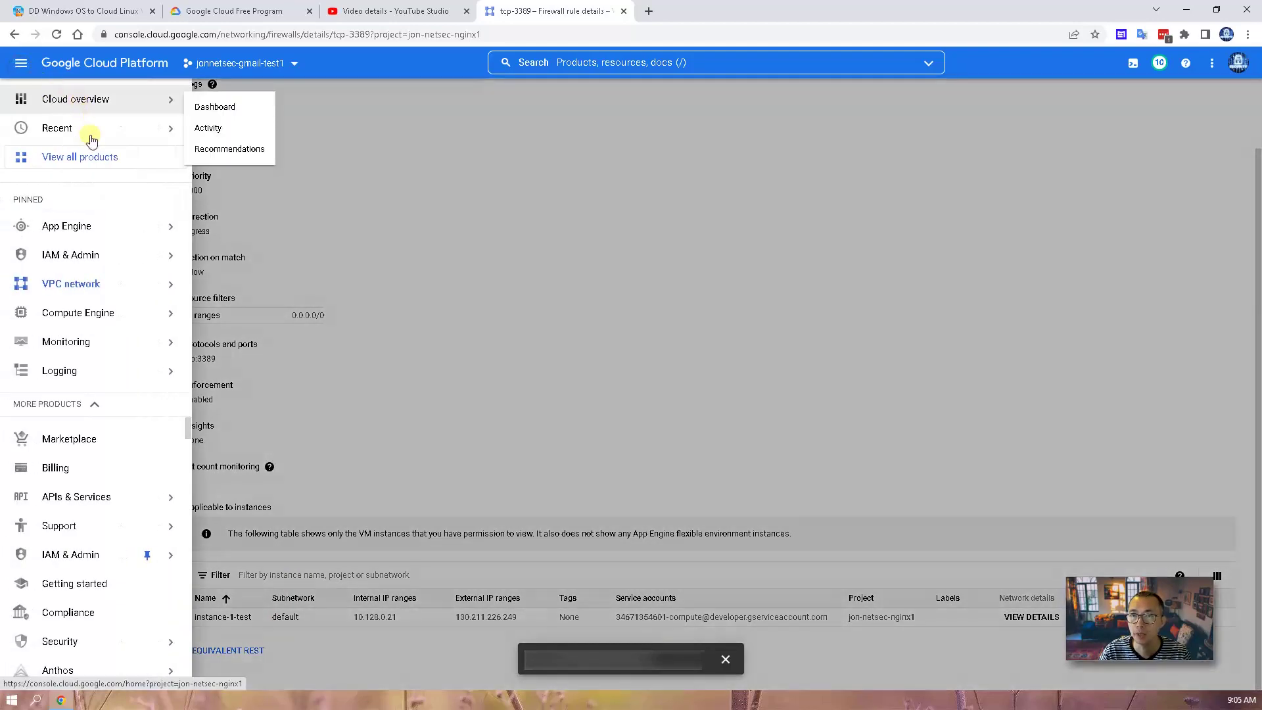
left_click(78, 313)
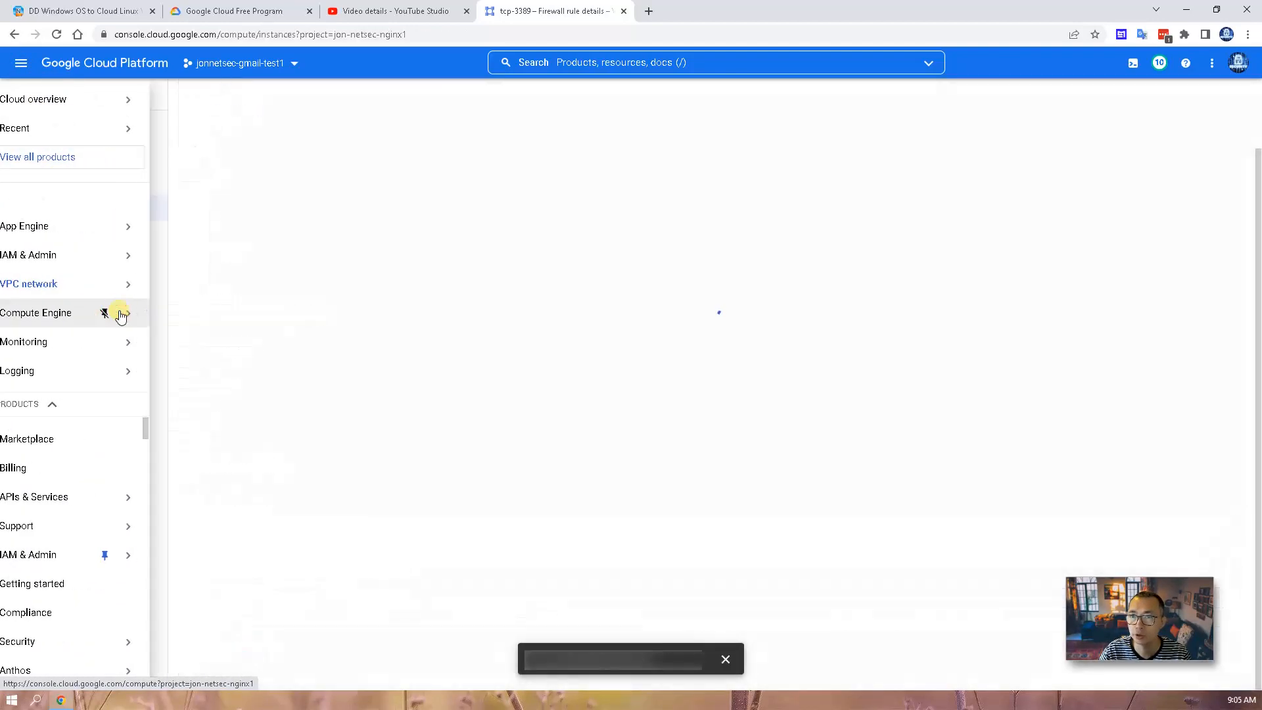
left_click(29, 284)
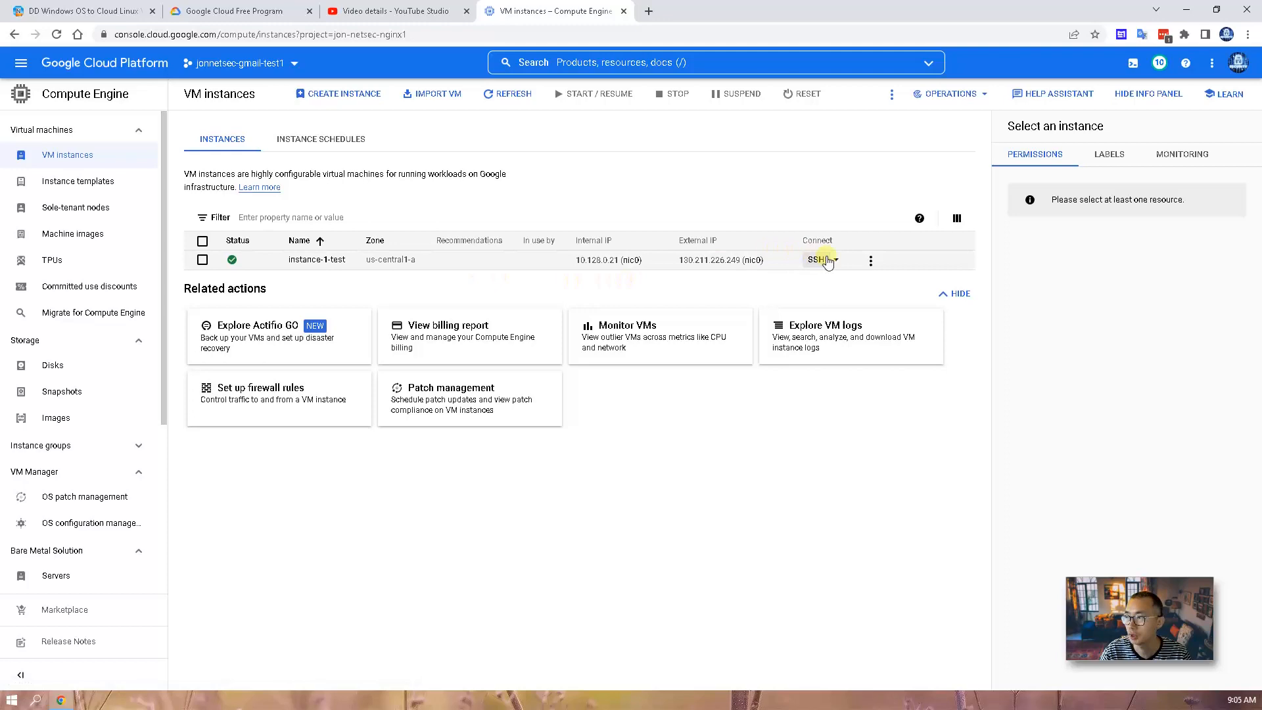
left_click(815, 260)
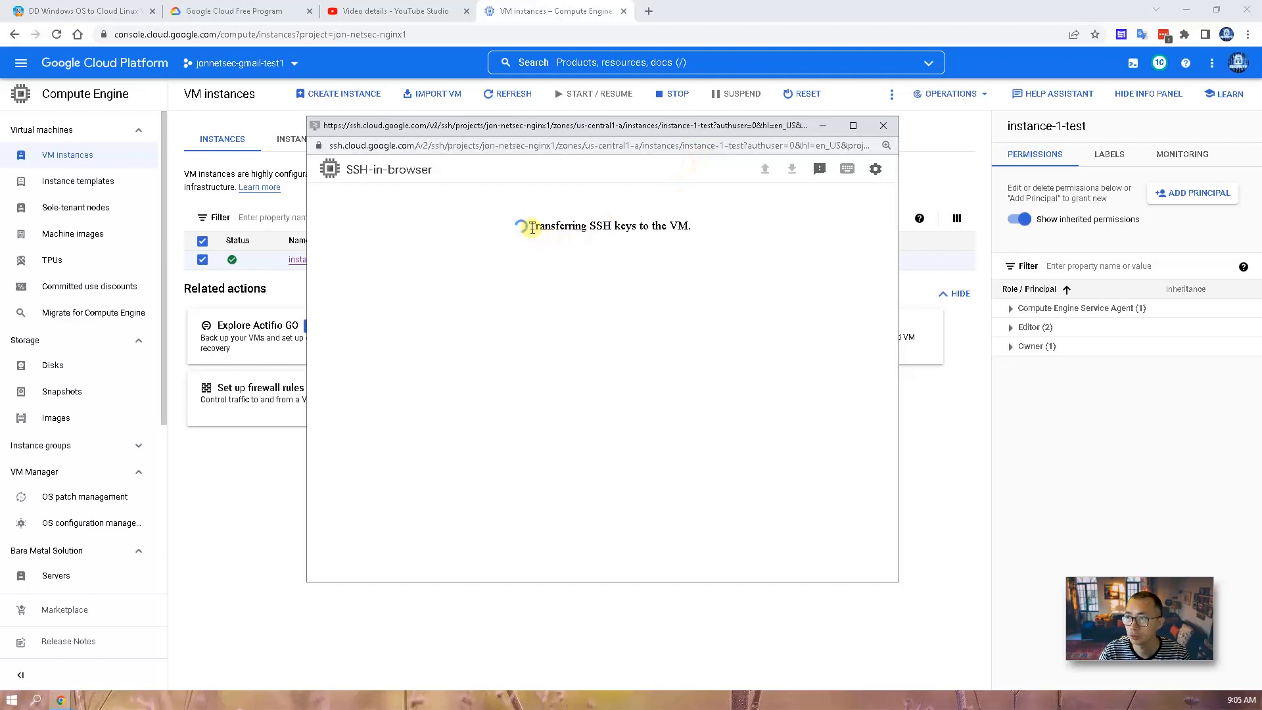
mouse_move(676, 229)
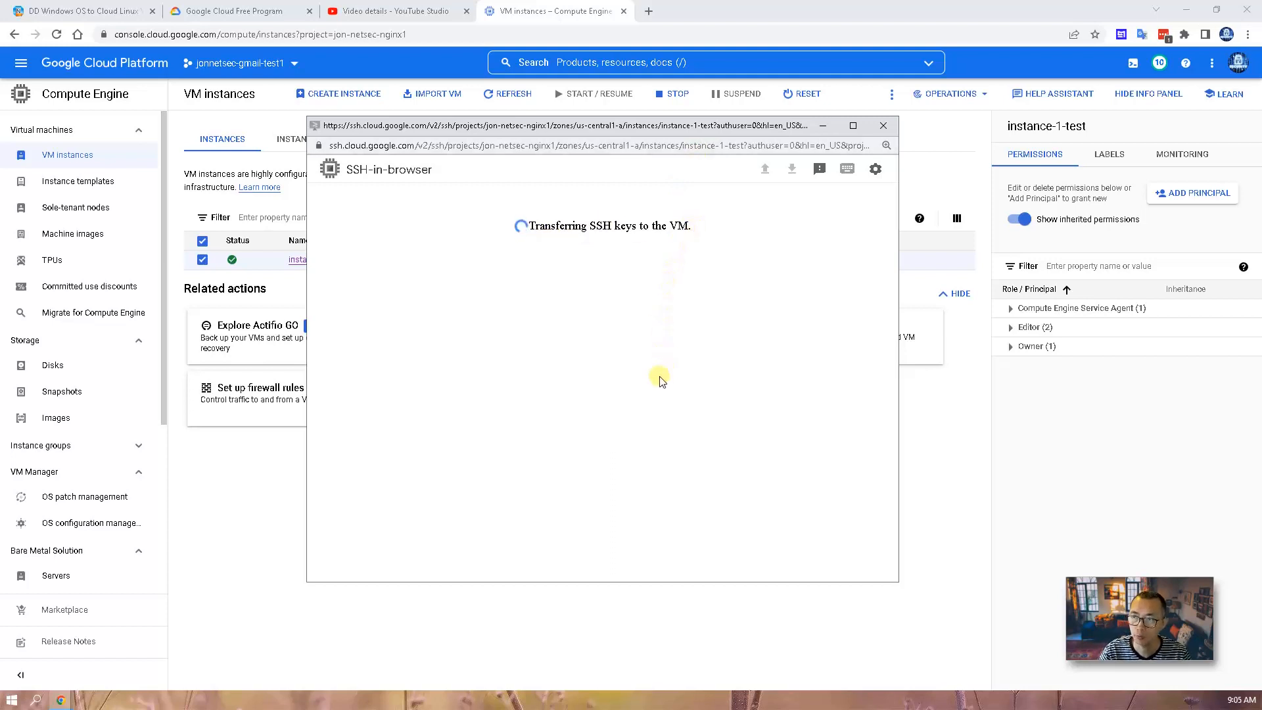
mouse_move(640, 328)
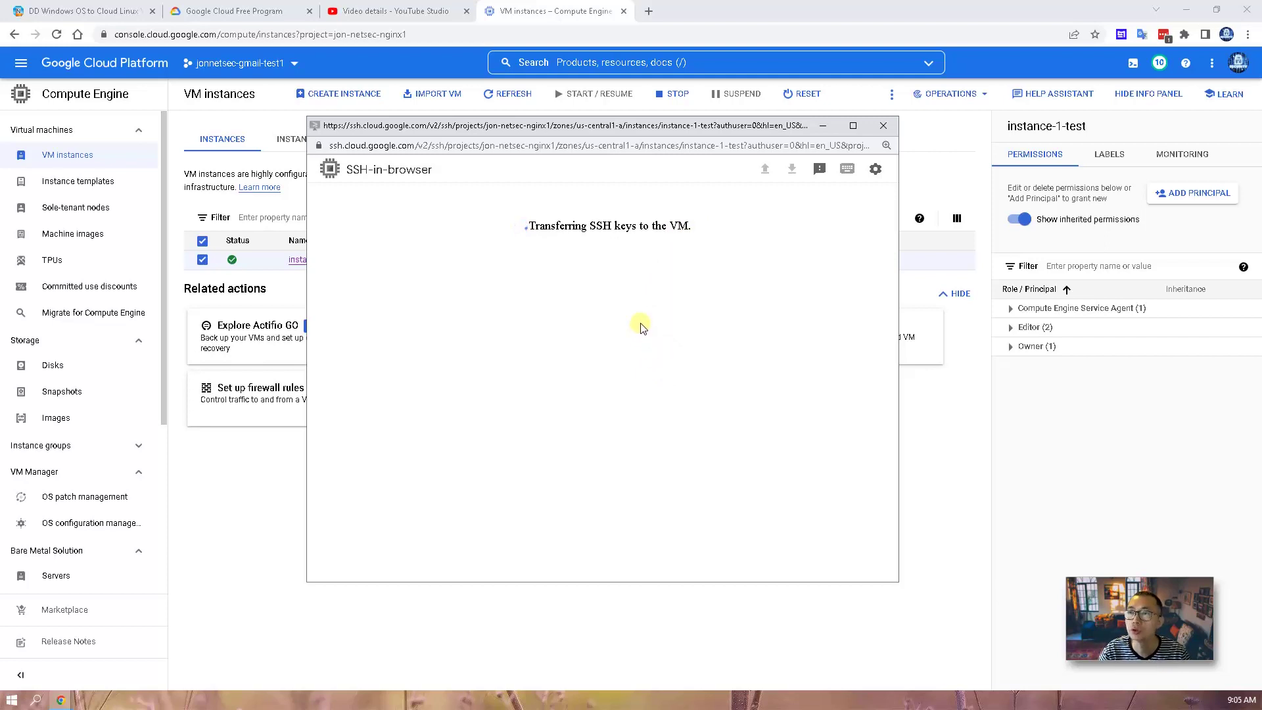
mouse_move(621, 248)
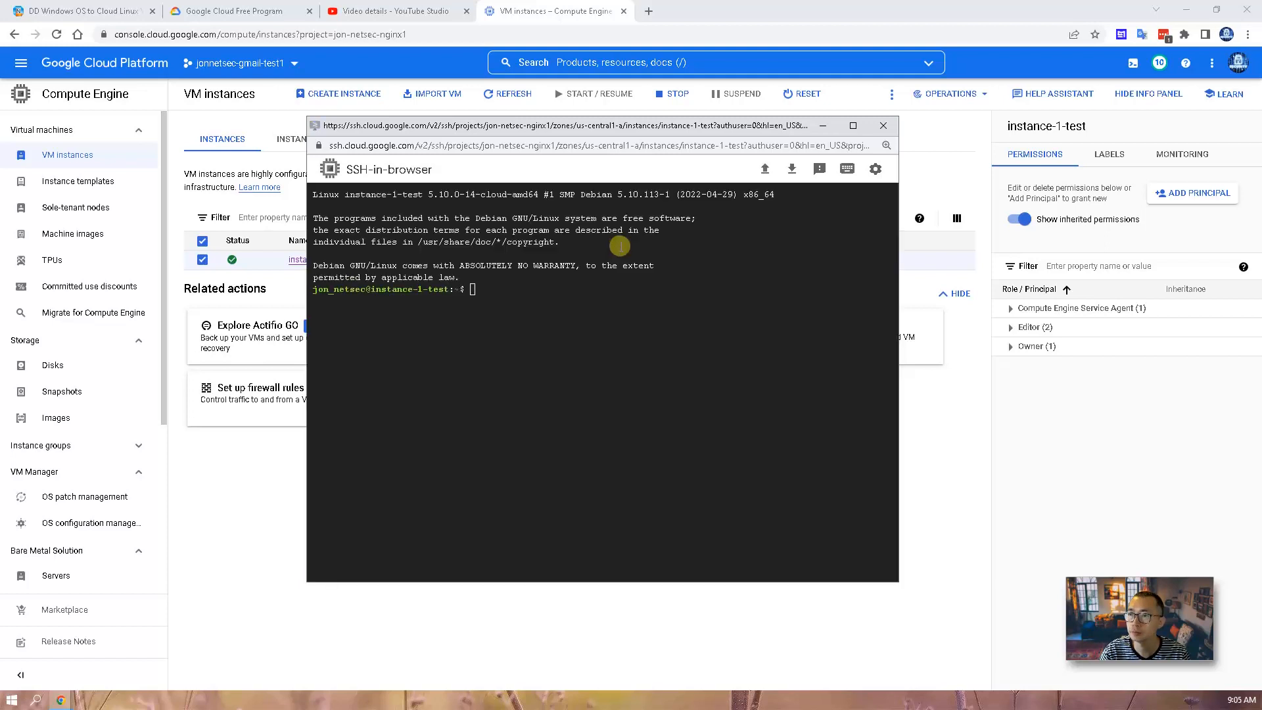
mouse_move(596, 296)
type("sudo -i")
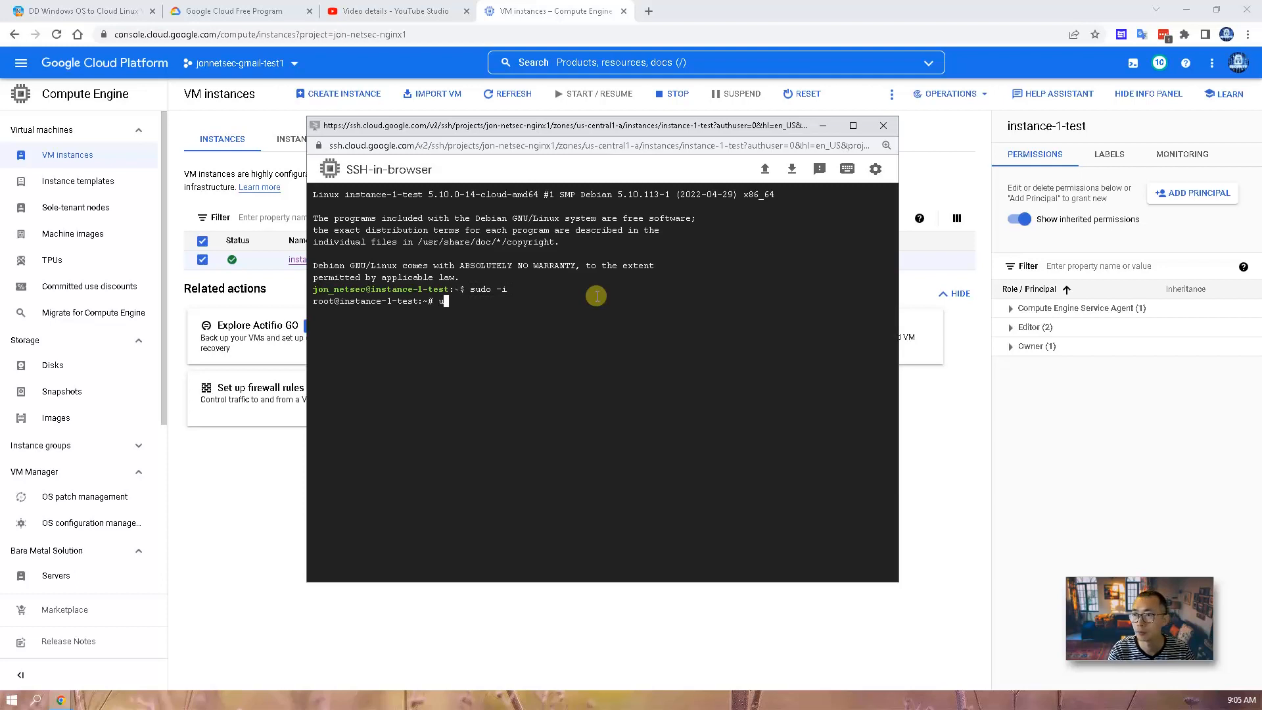
Step: Run uname -a to confirm the VM runs Debian Linux 5.10, then return to the blog post
type("uname -a")
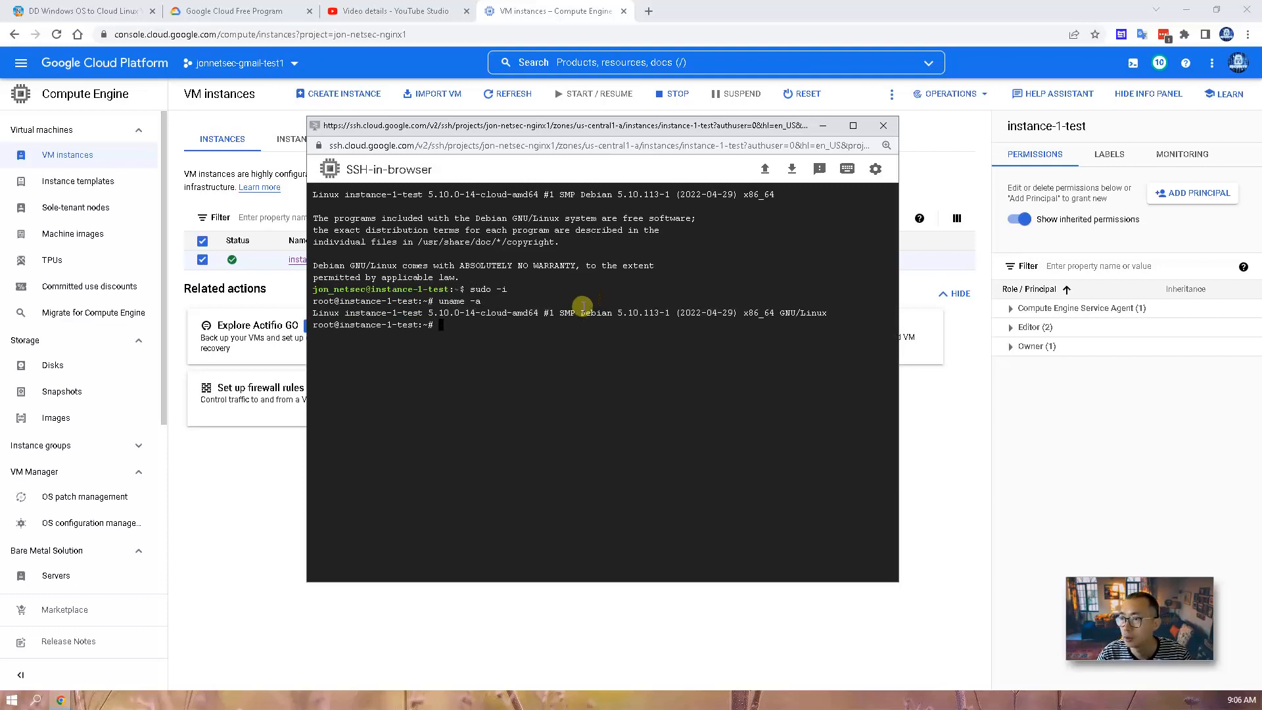
mouse_move(578, 313)
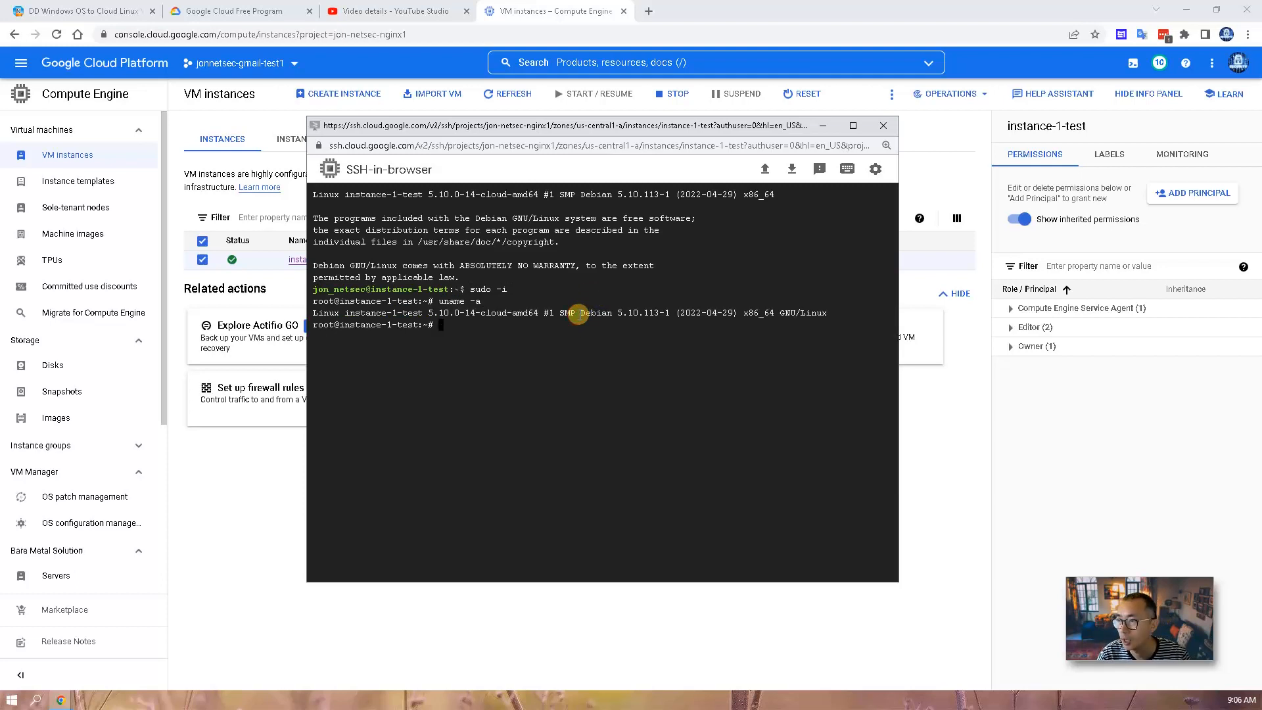
left_click(81, 11)
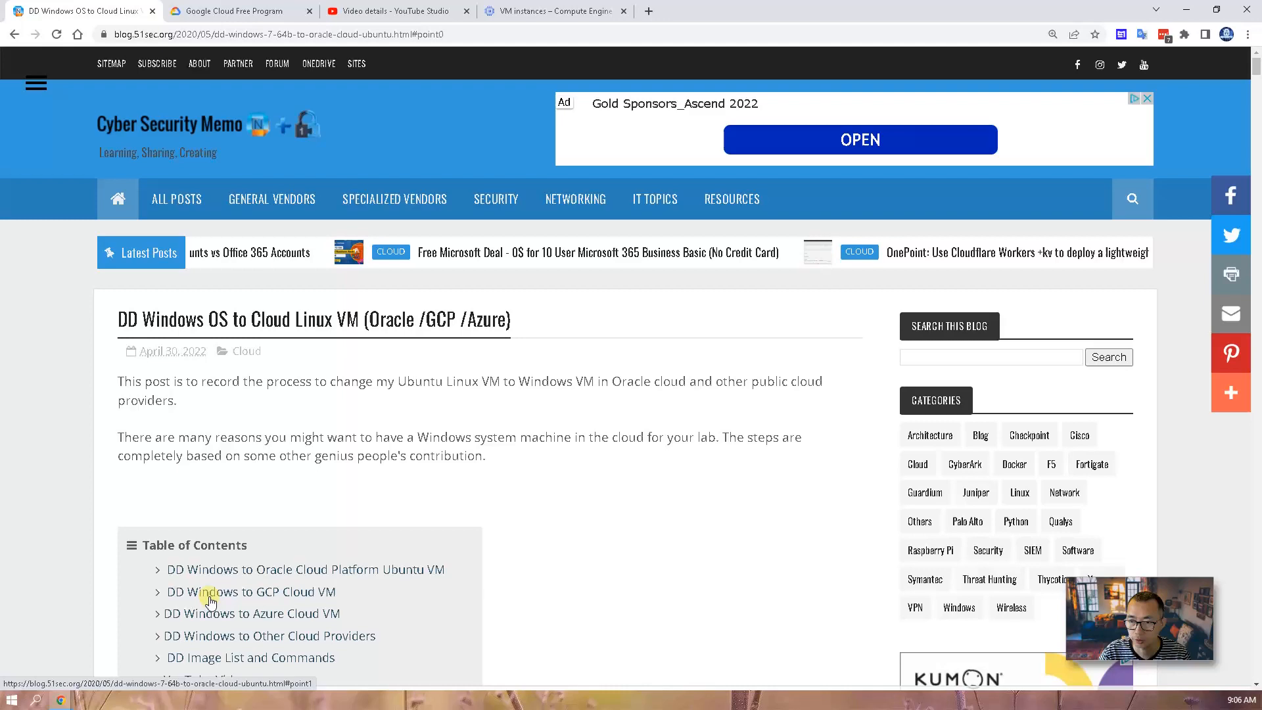
Step: From the guide's GCP section, paste apt-get update and apt-get install -y xz-utils openssl gawk file wget into the SSH terminal
left_click(251, 592)
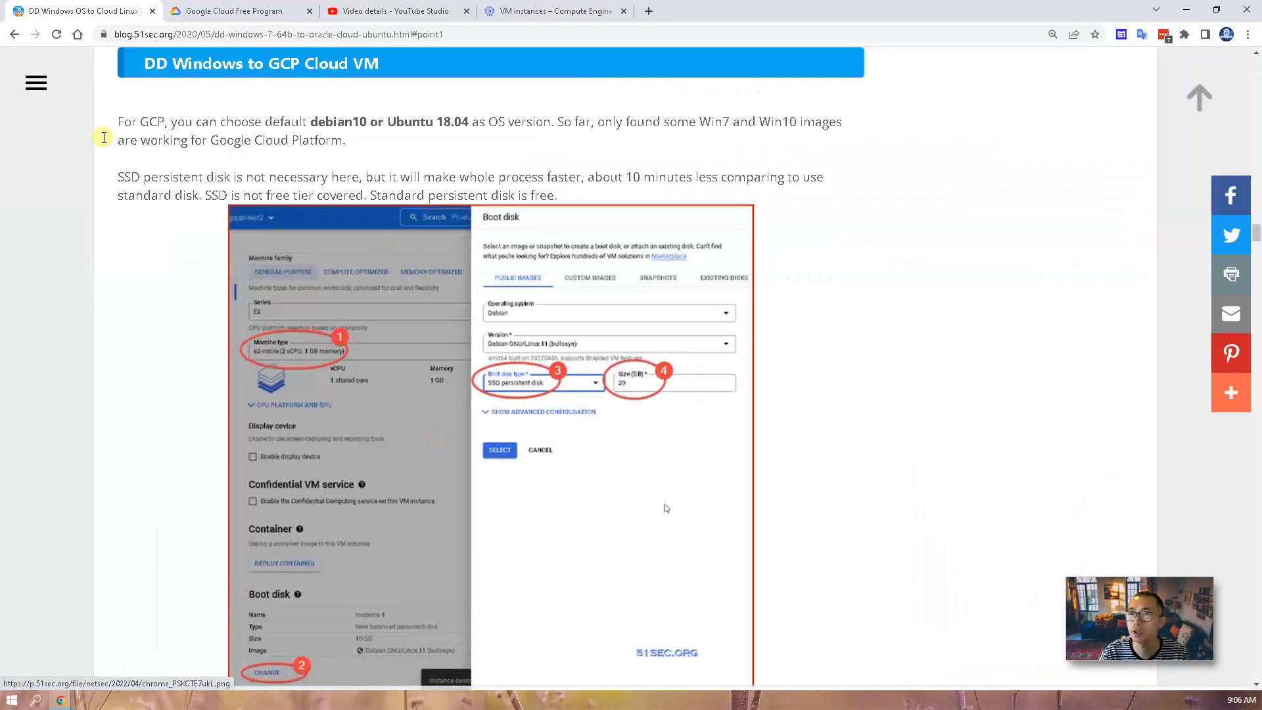
double_click(335, 121)
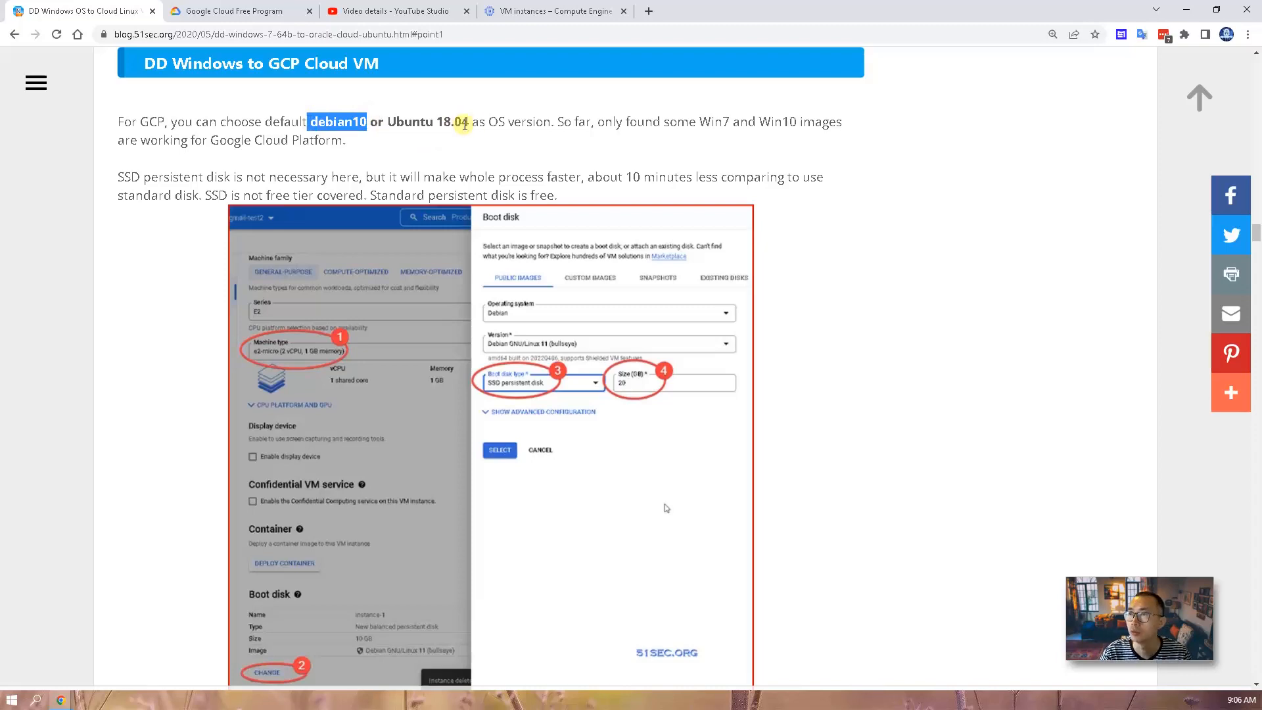
mouse_move(390, 250)
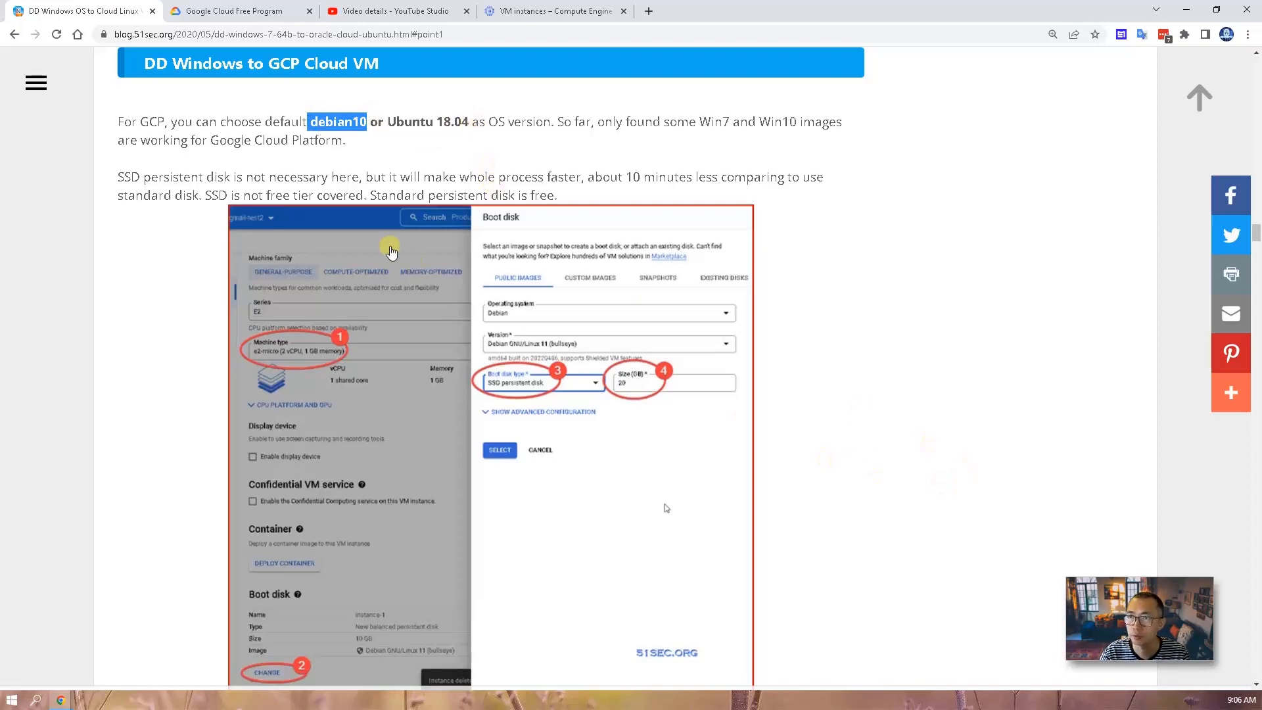
scroll("down", 3)
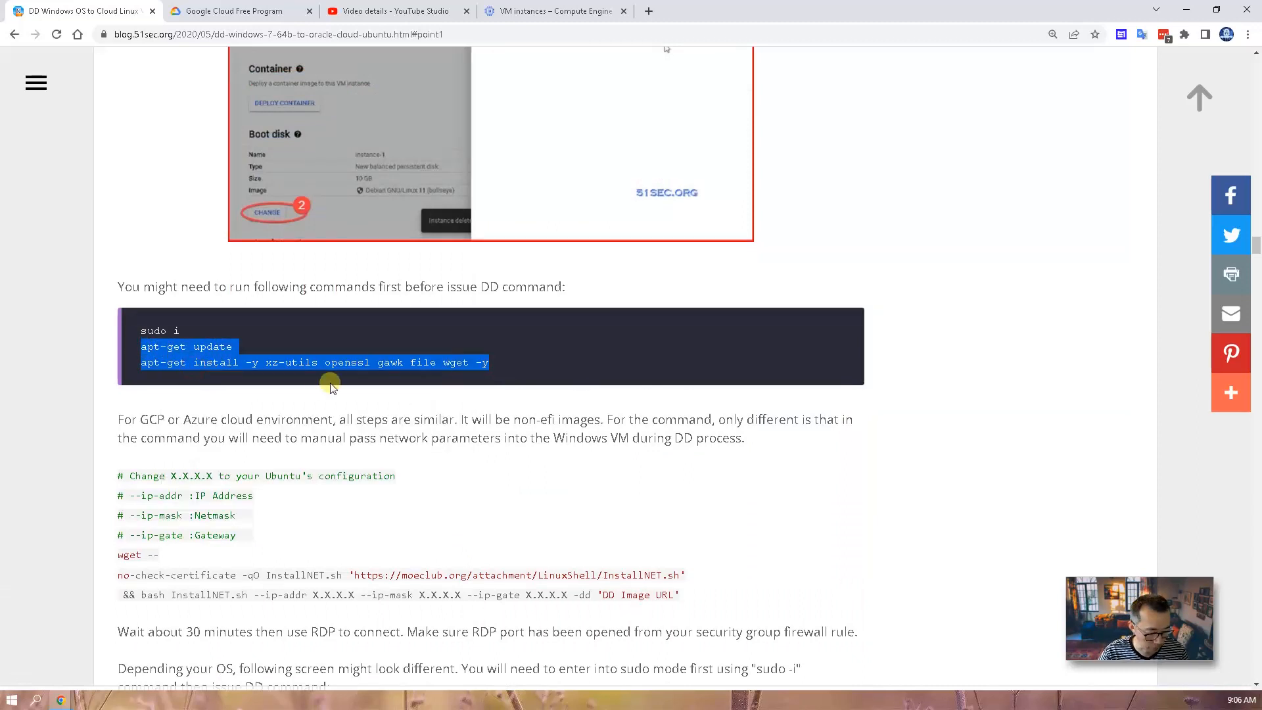
right_click(497, 390)
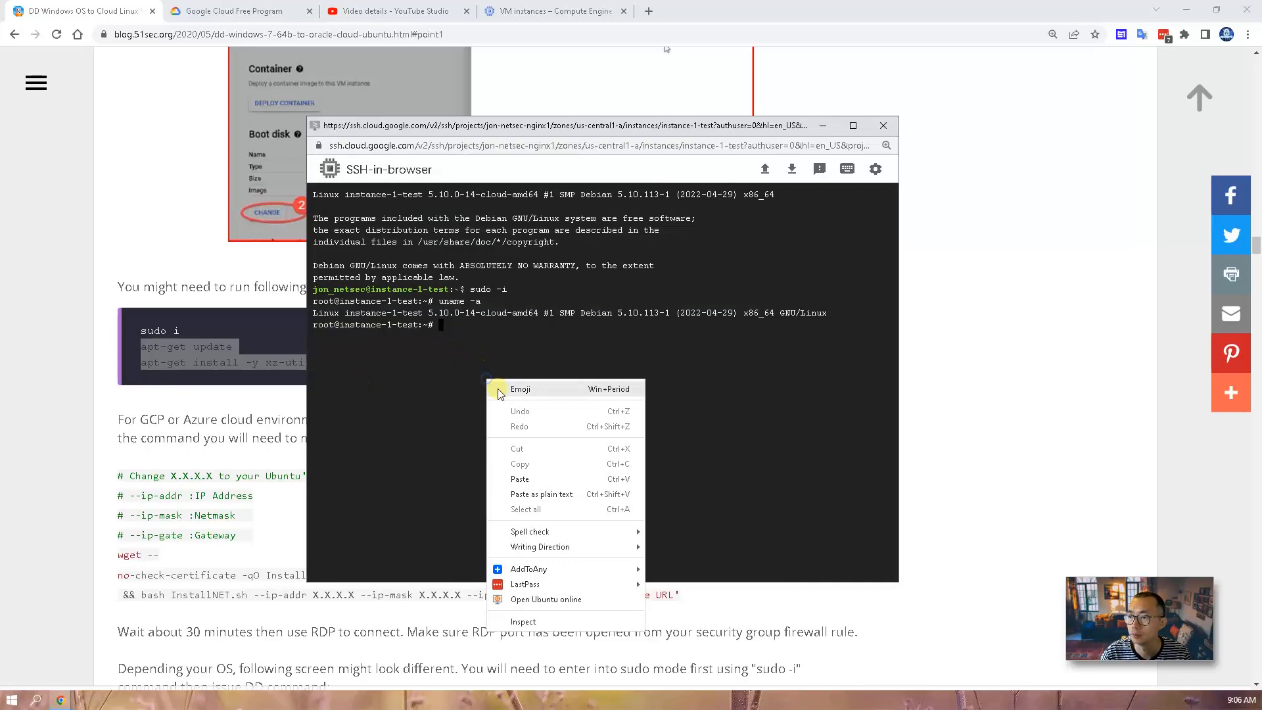
left_click(521, 478)
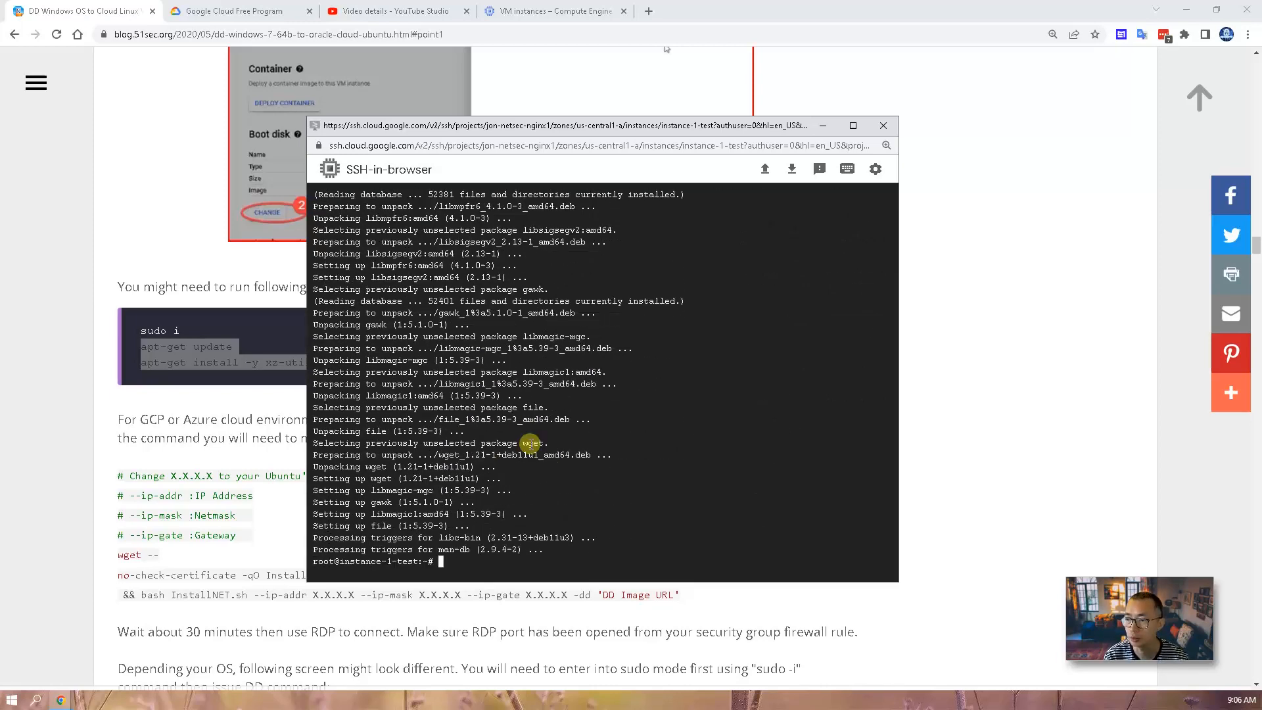
type("apt-get install -y xz-utils openssl gawk file wget -y")
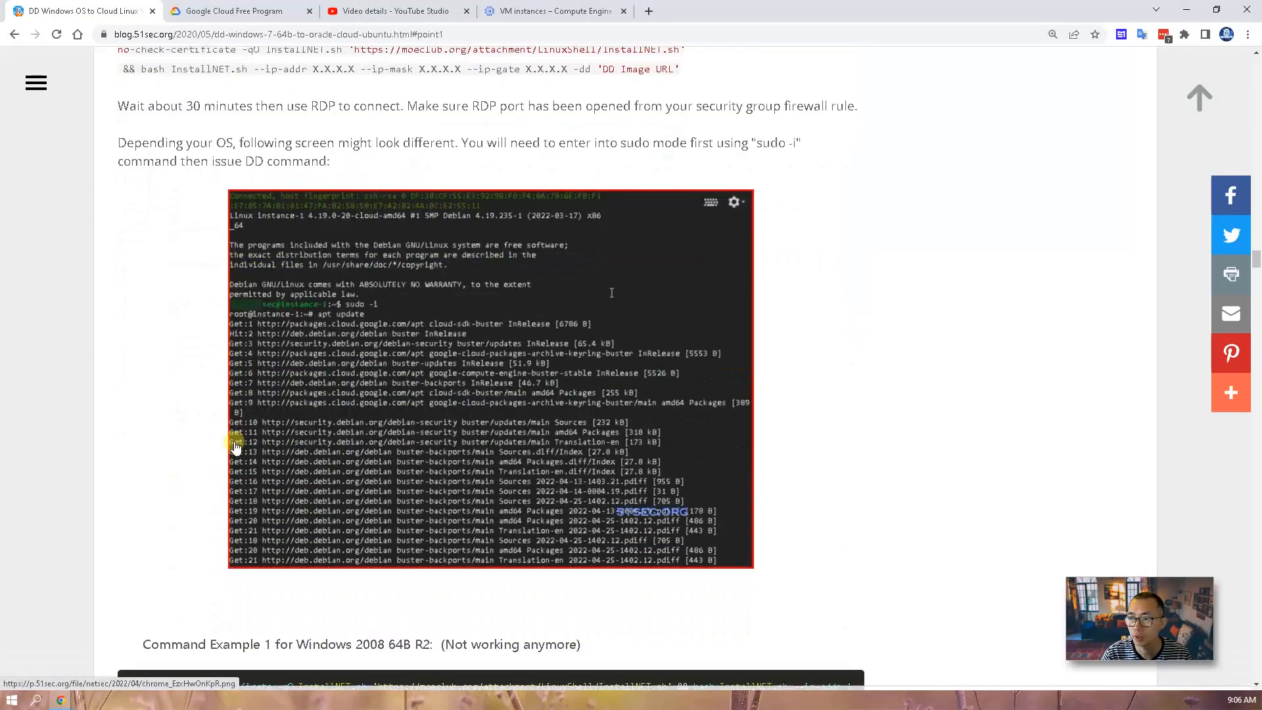
Step: Select and copy the blog's whole Windows 7 reinstall command
scroll("down", 3)
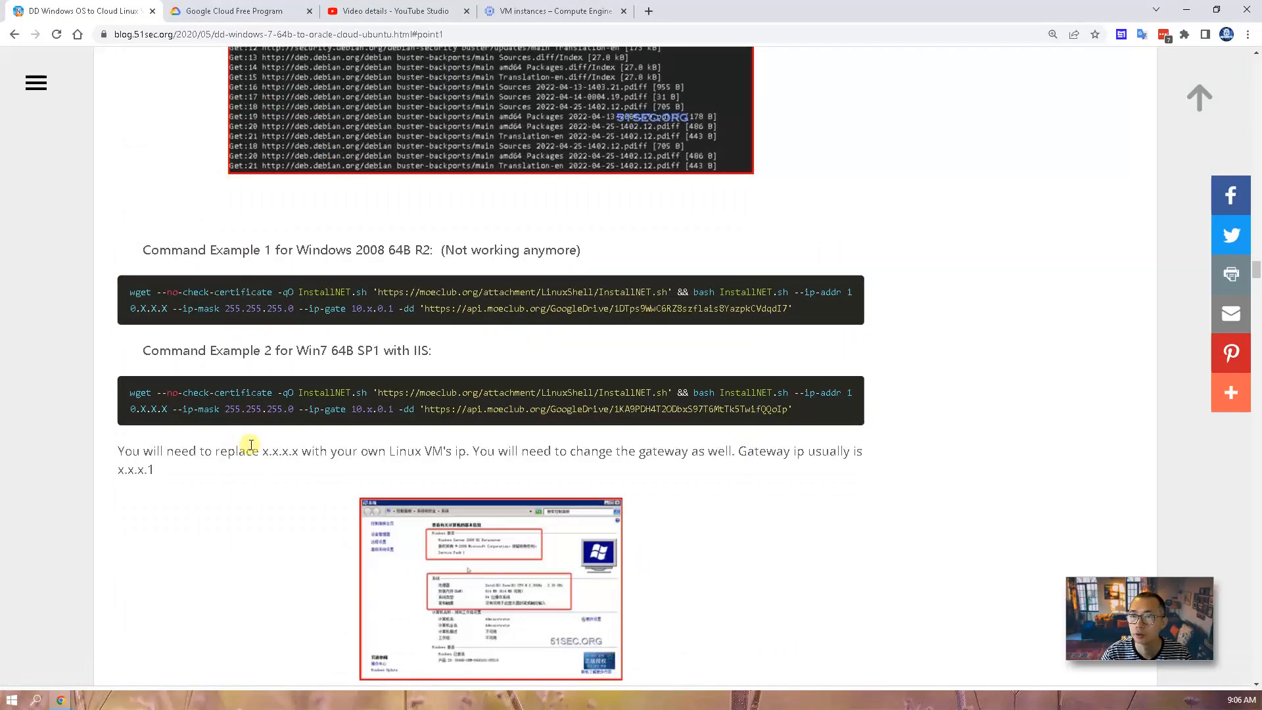
scroll("down", 3)
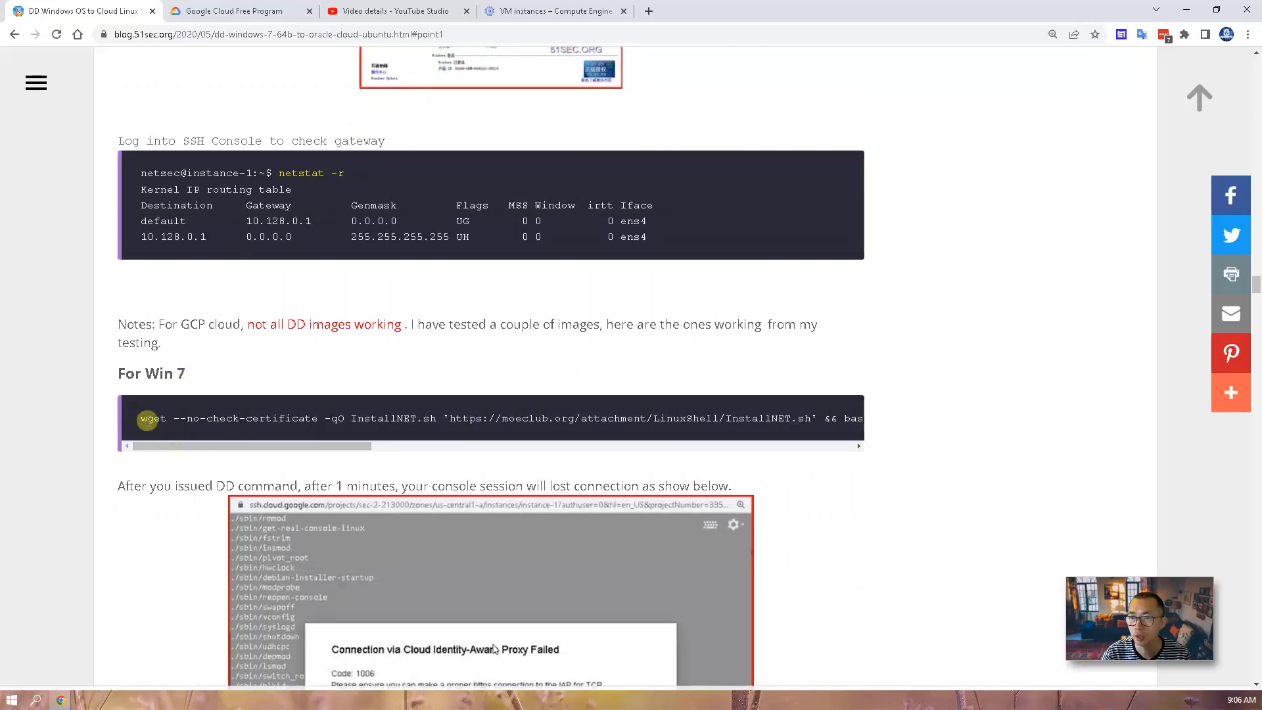
triple_click(483, 418)
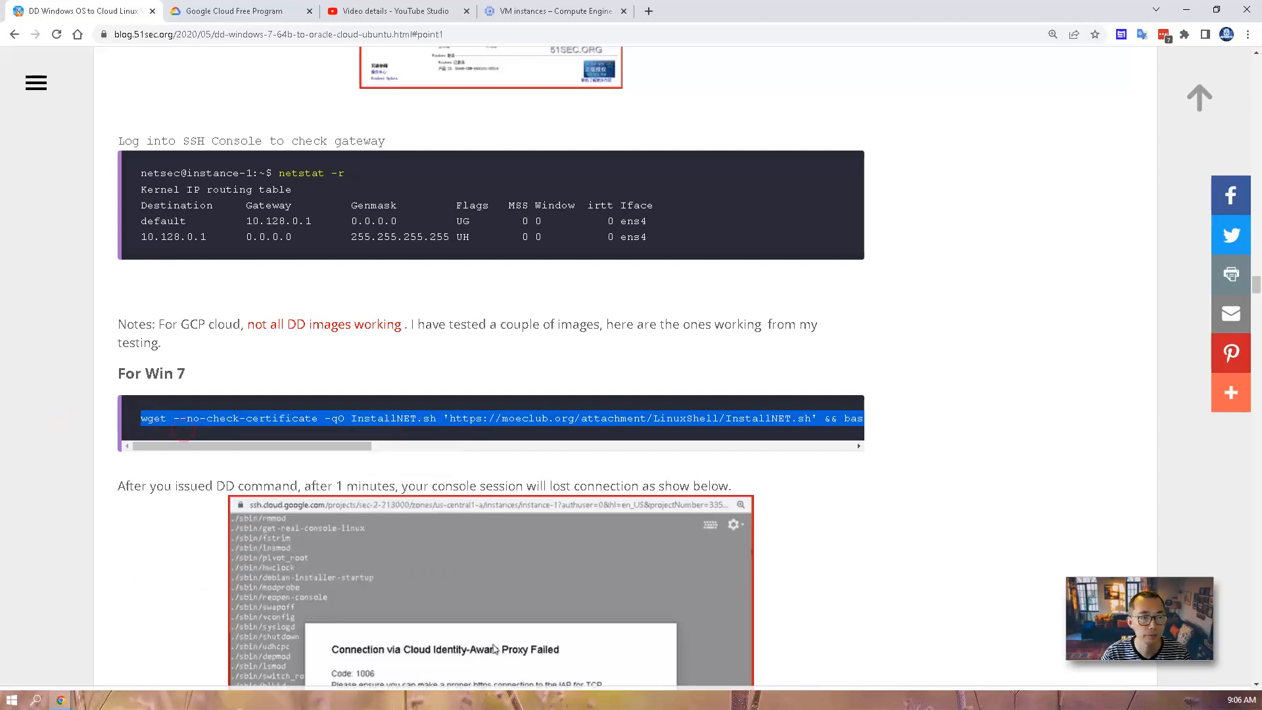
left_click(483, 418)
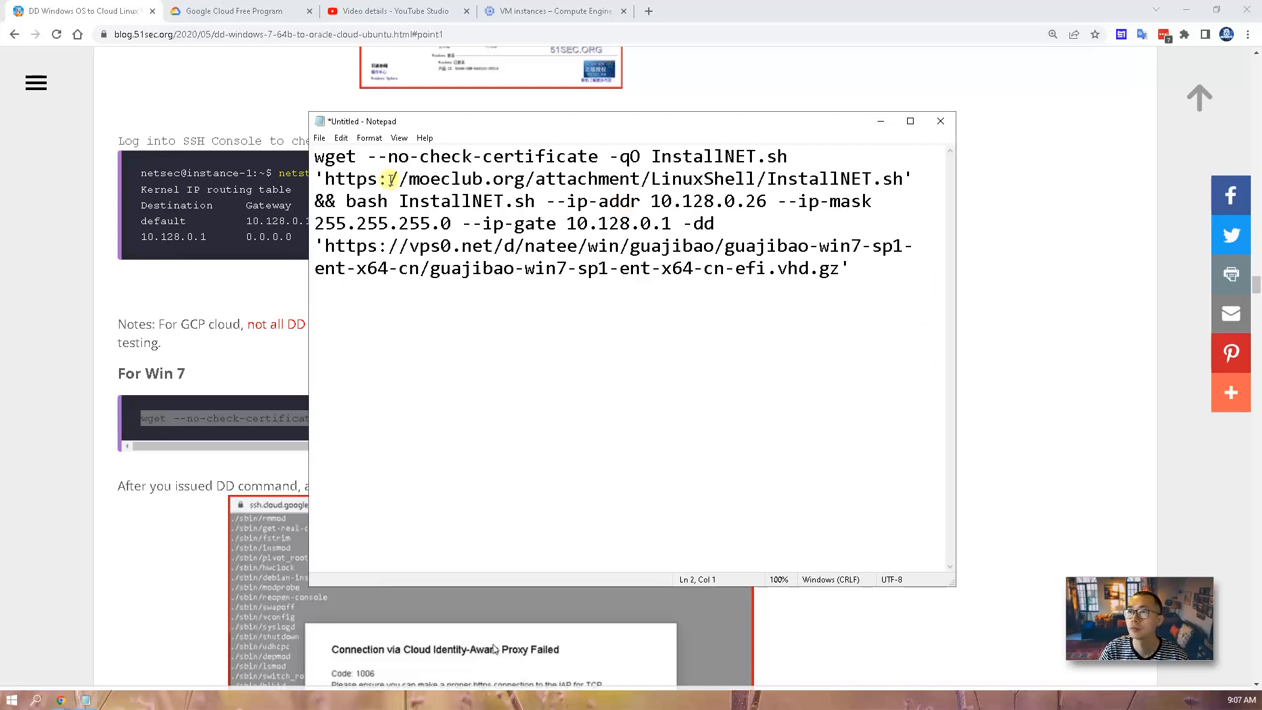
Step: In Notepad, edit the command's --ip-addr value to the VM's internal address 10.128.0.21
key("ctrl+a")
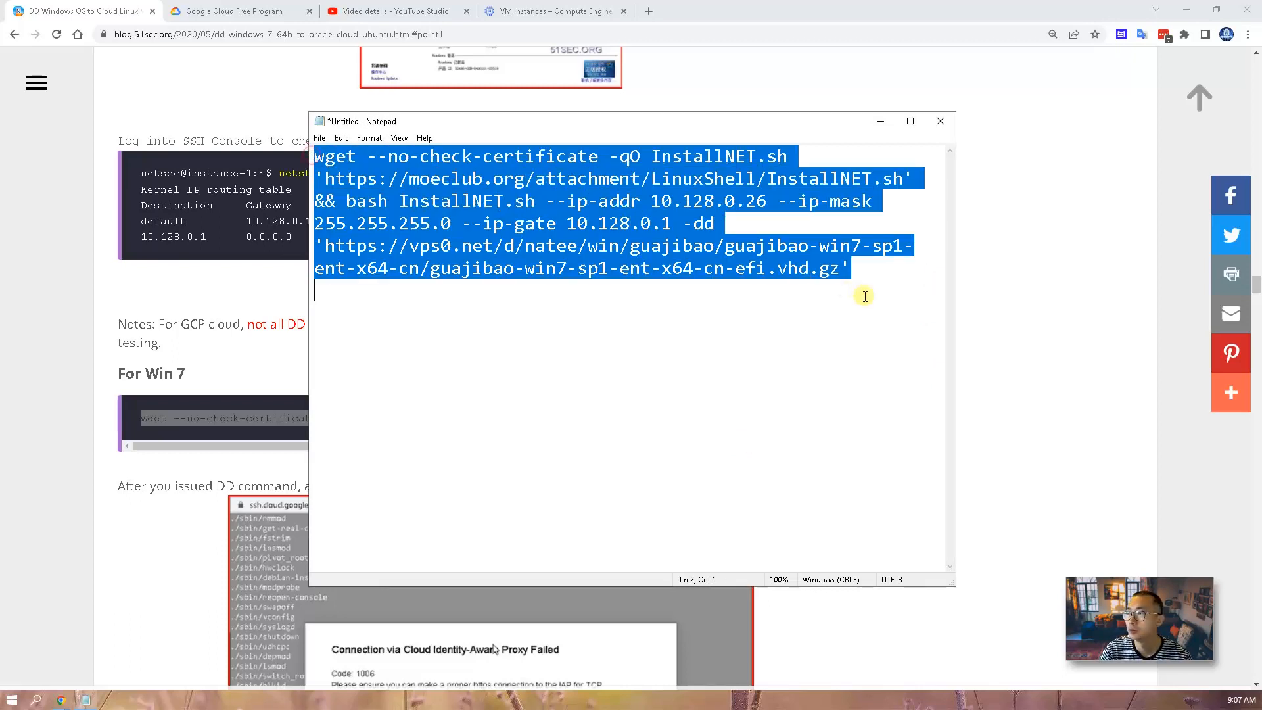
left_click(688, 224)
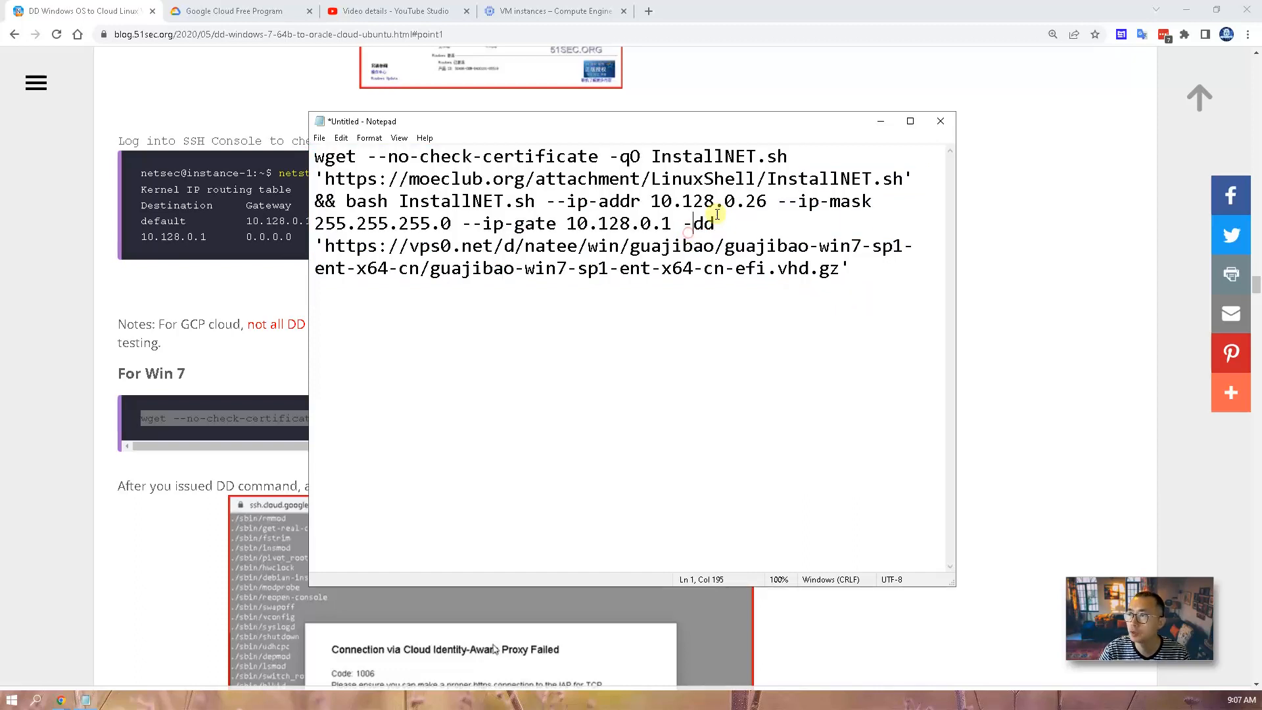
double_click(709, 201)
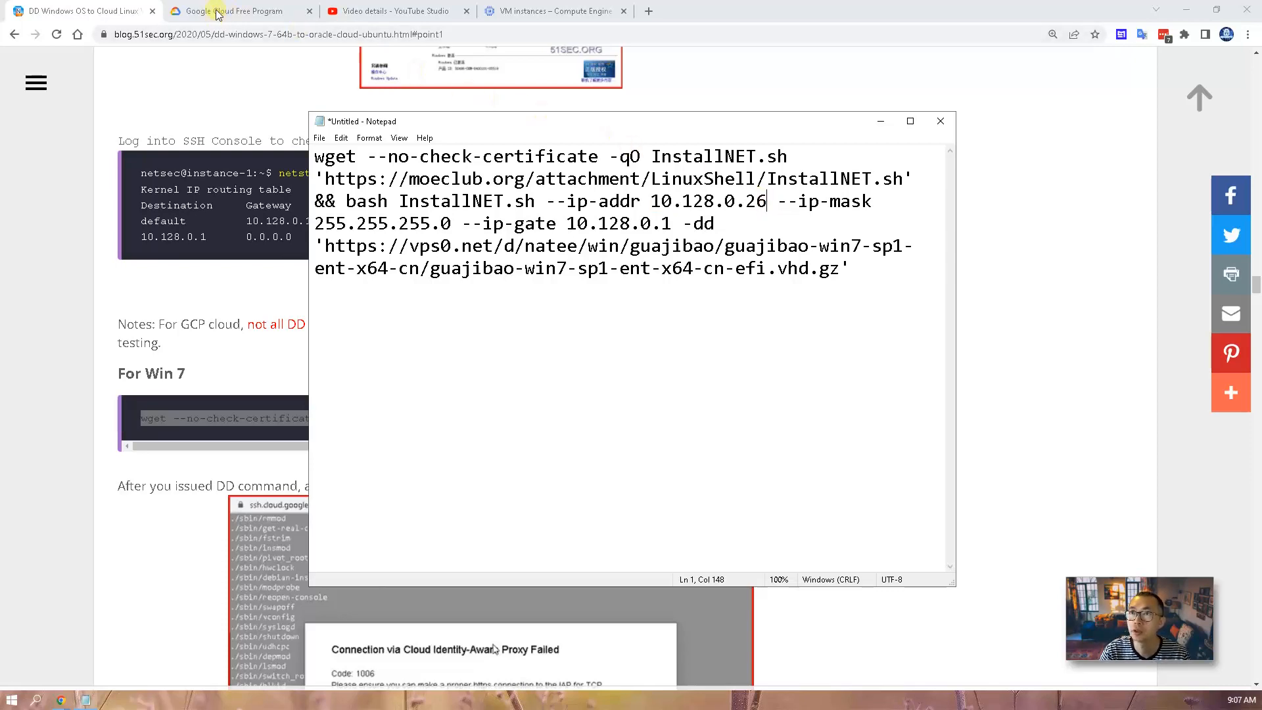
left_click(554, 11)
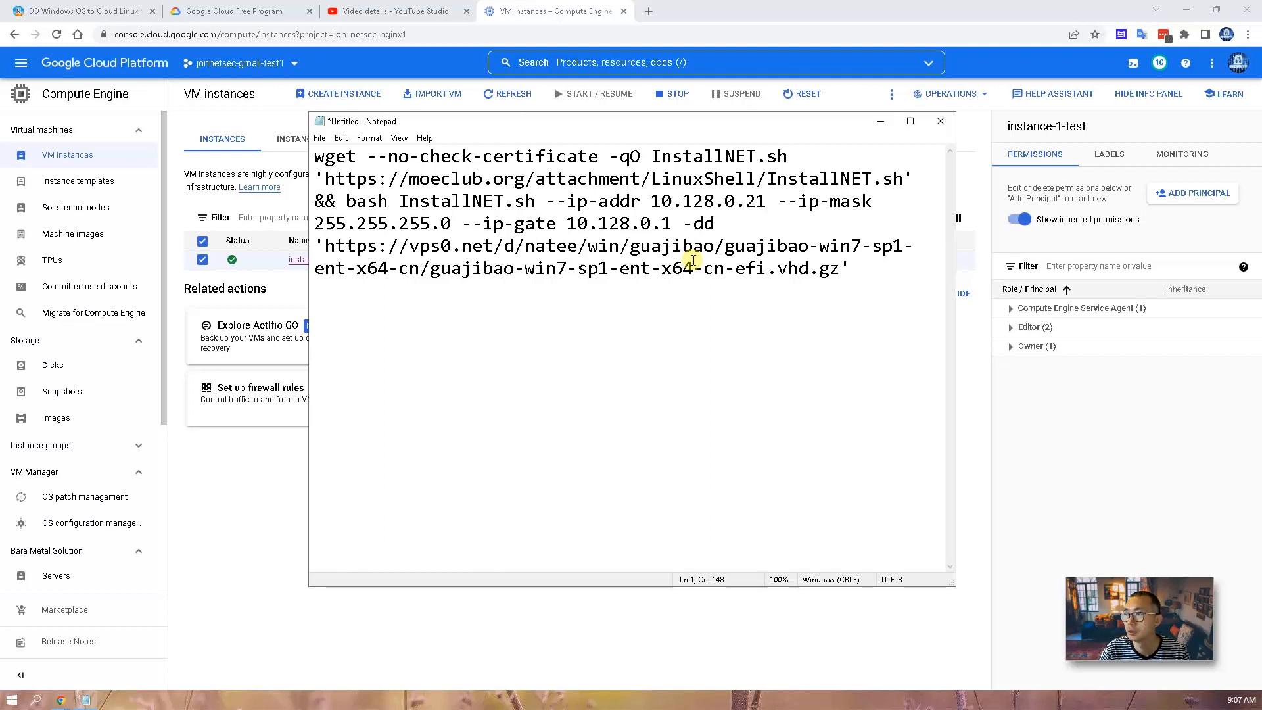
mouse_move(868, 271)
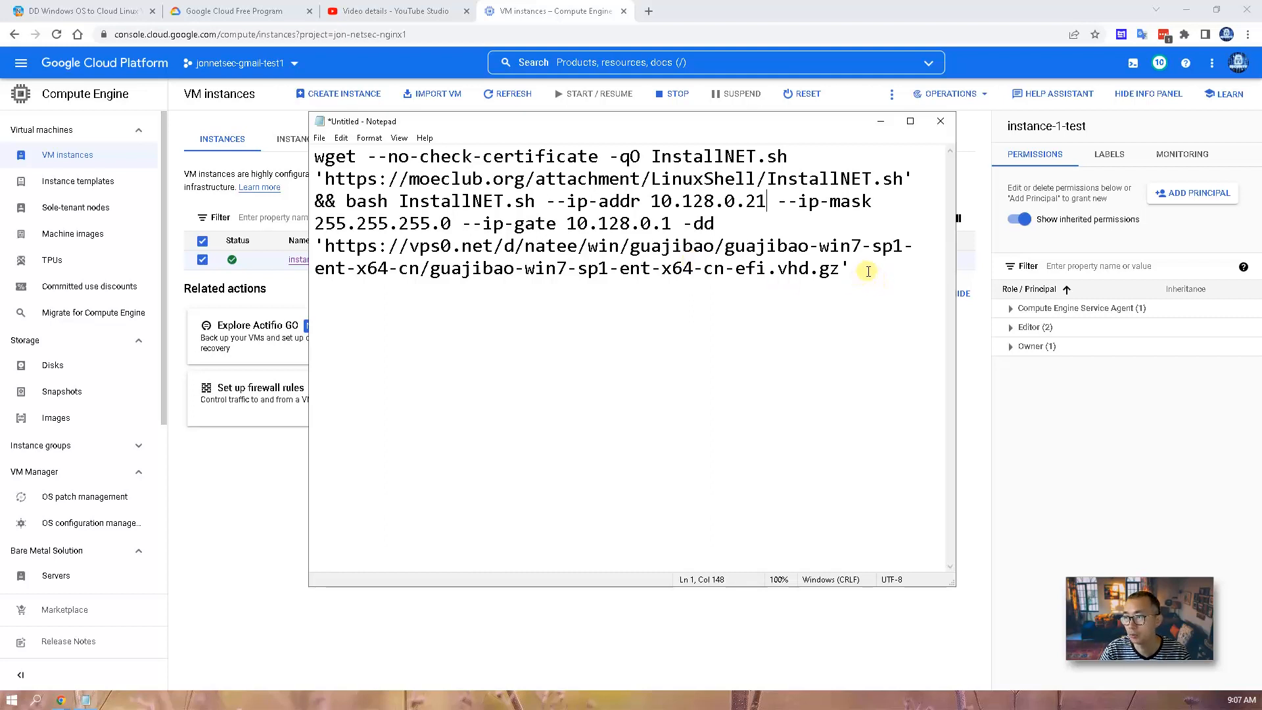
Step: Select and copy the Windows 7 image URL from the command
double_click(791, 267)
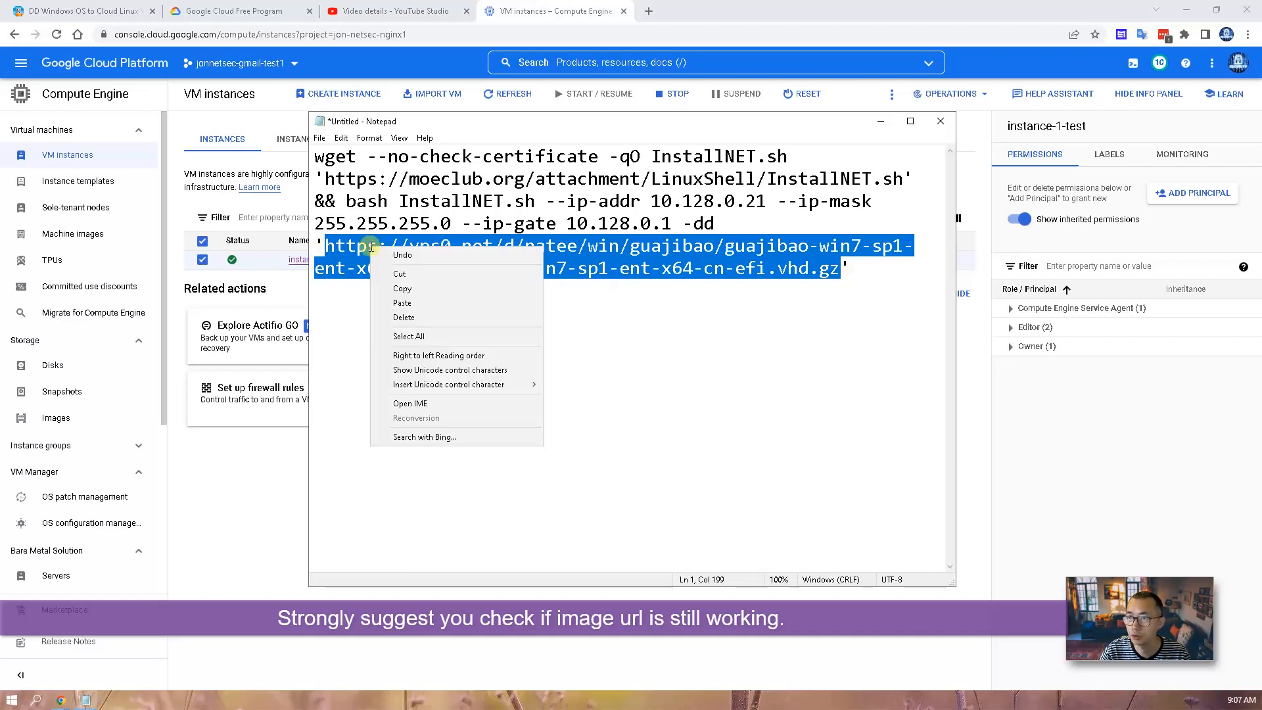
left_click(446, 288)
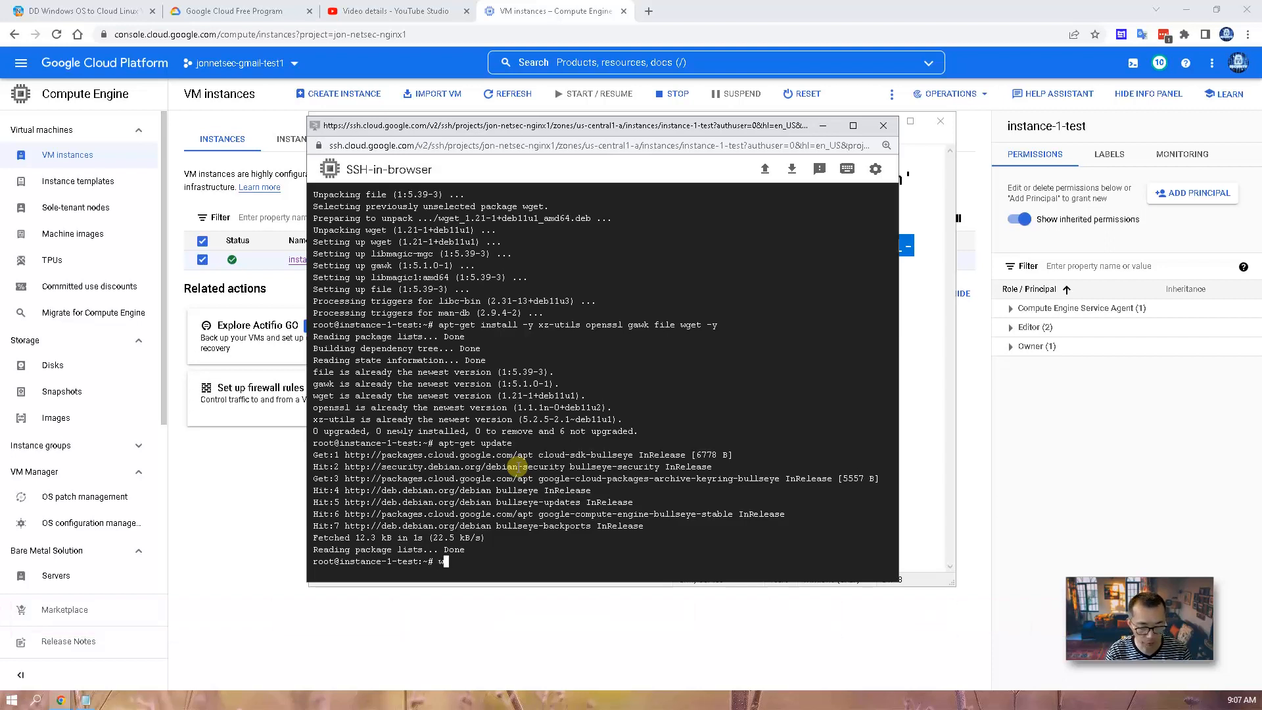
Step: Test-download the vps0.net guajibao Win7 image with wget, then remove the partial file
type("wget")
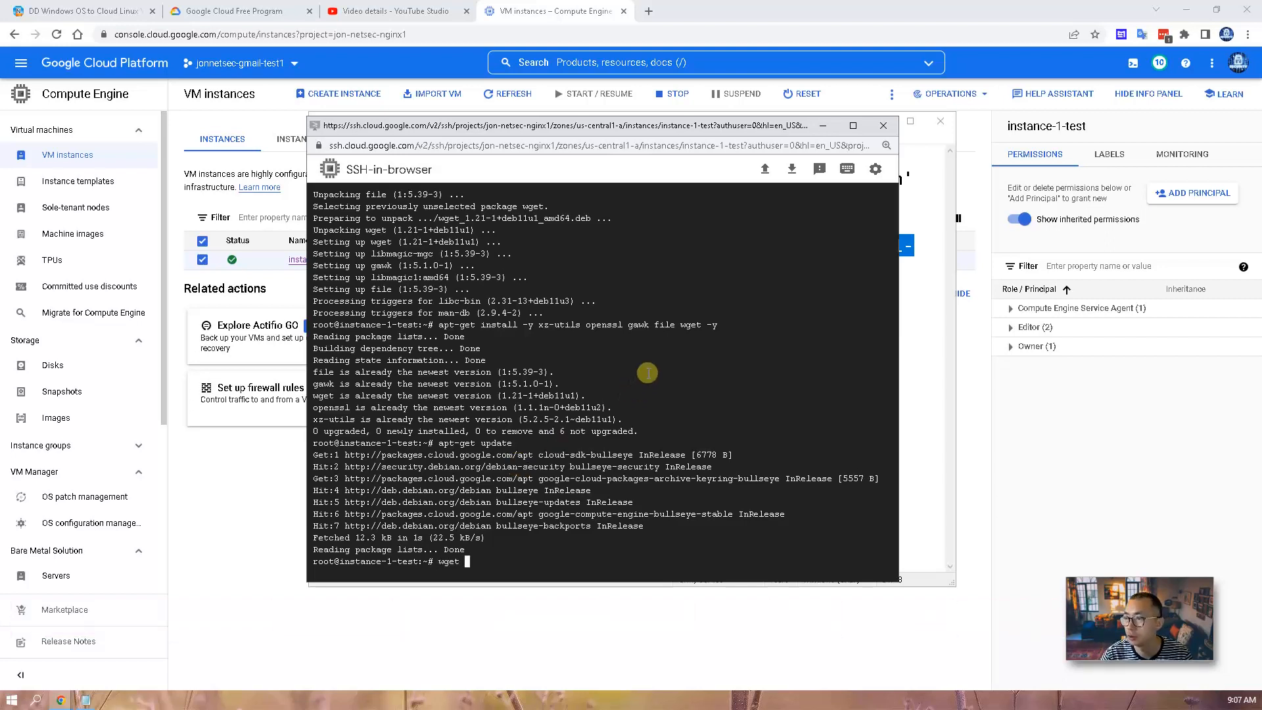
type("https://vps0.net/d/natee/win/guajibao/guajibao-win7-sp1-ent-x64-cn/guajibao-win7-sp1-ent-x64-cn-efi.vhd.gz")
type("ls")
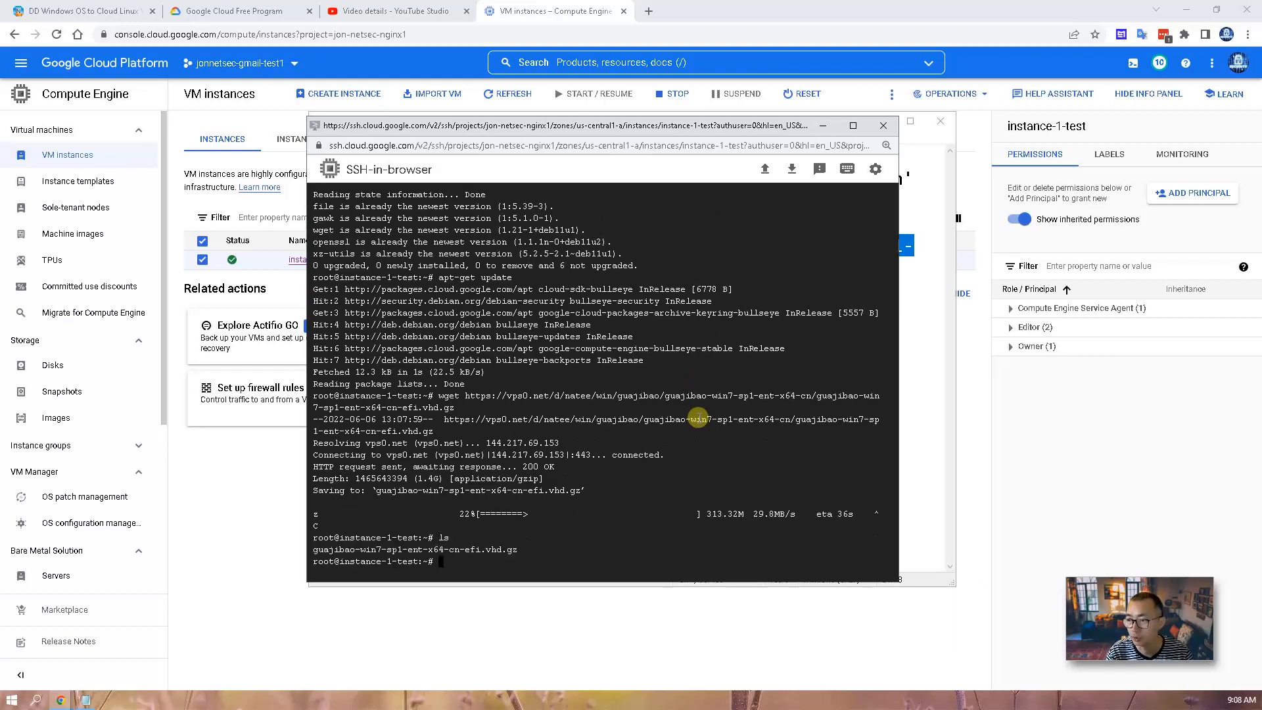
type("rm -")
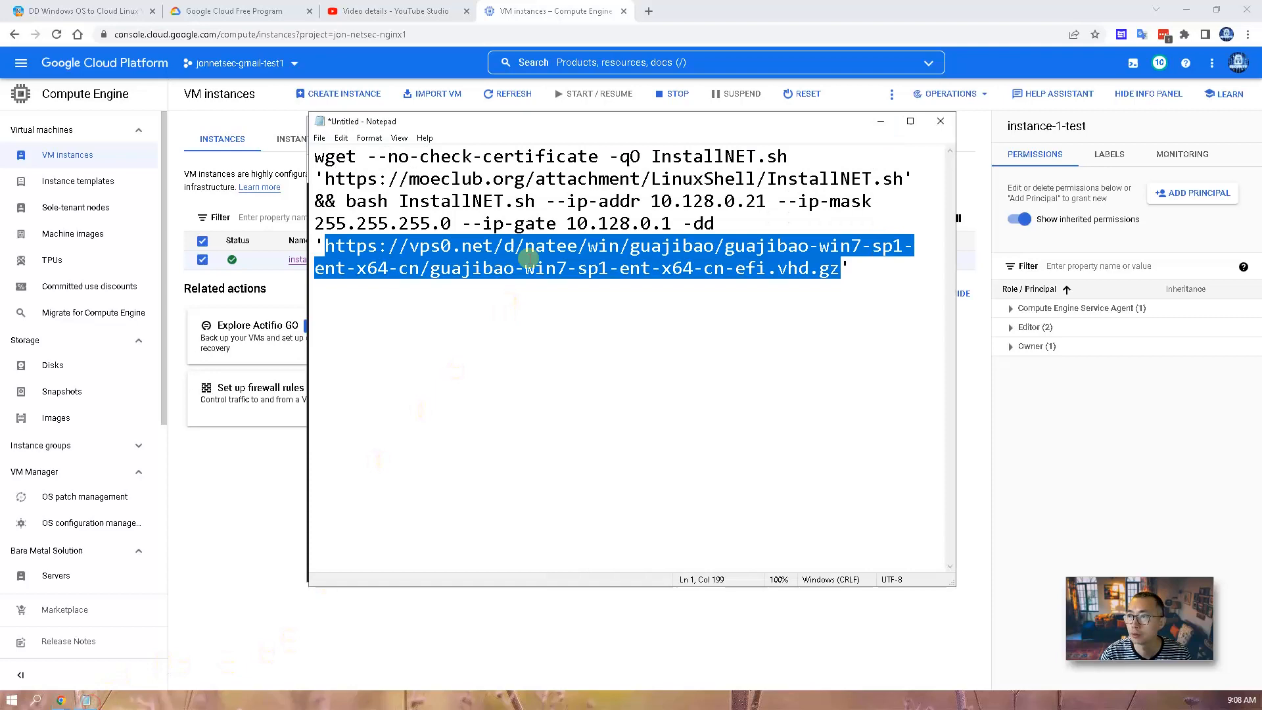
Step: Select and copy the whole InstallNET Windows 7 reinstall command in Notepad
key("ctrl+a")
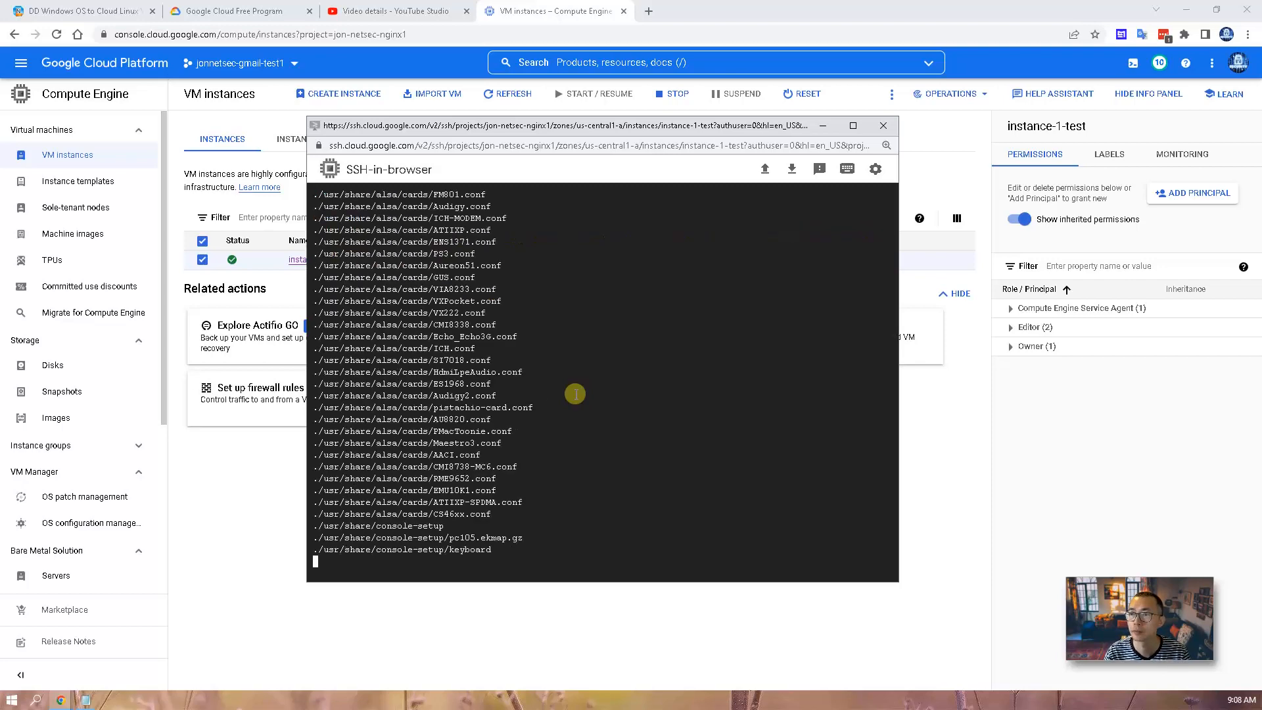
Step: Scroll through the SSH session's /lib/modules file listing as the reinstall script runs
scroll("down", 3)
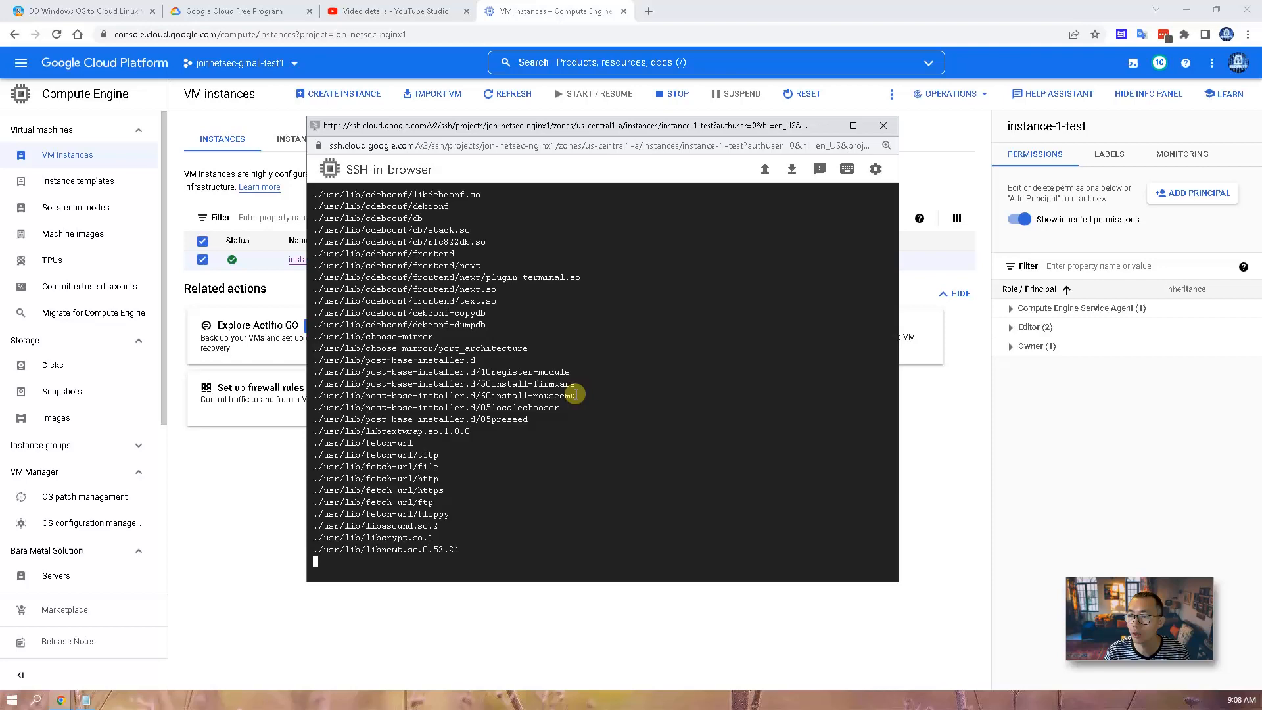
scroll("down", 3)
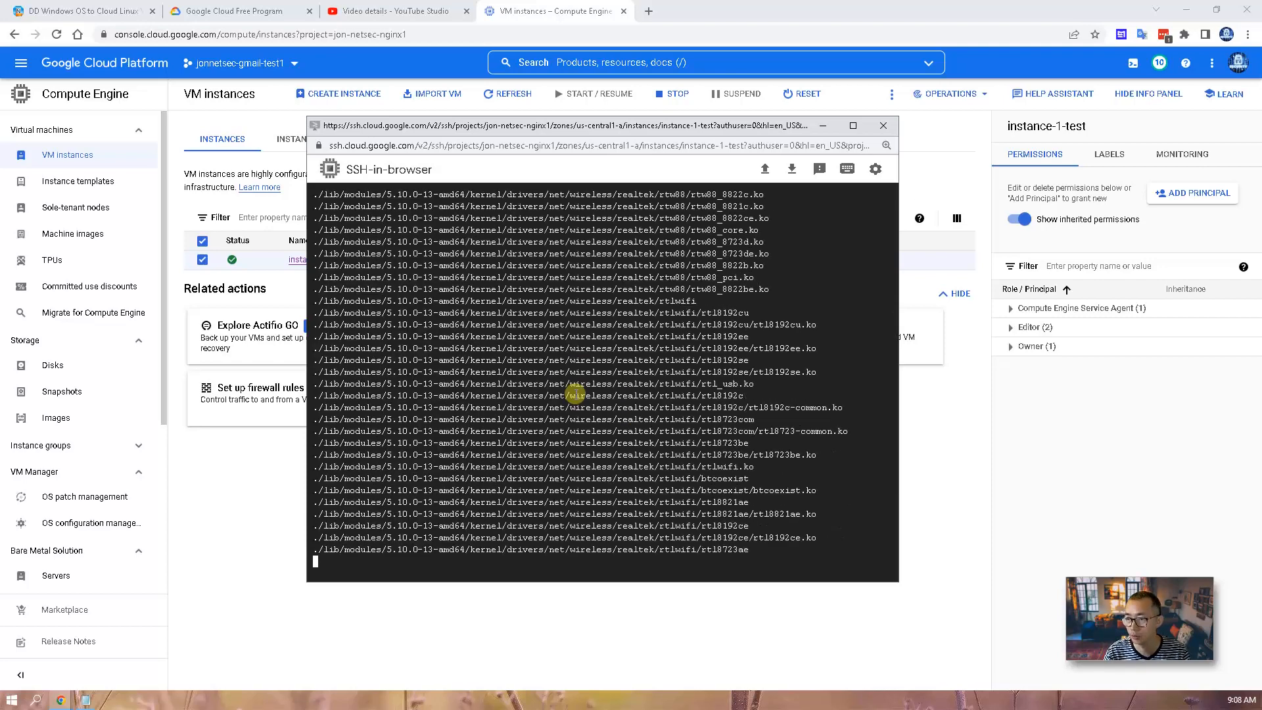
scroll("down", 3)
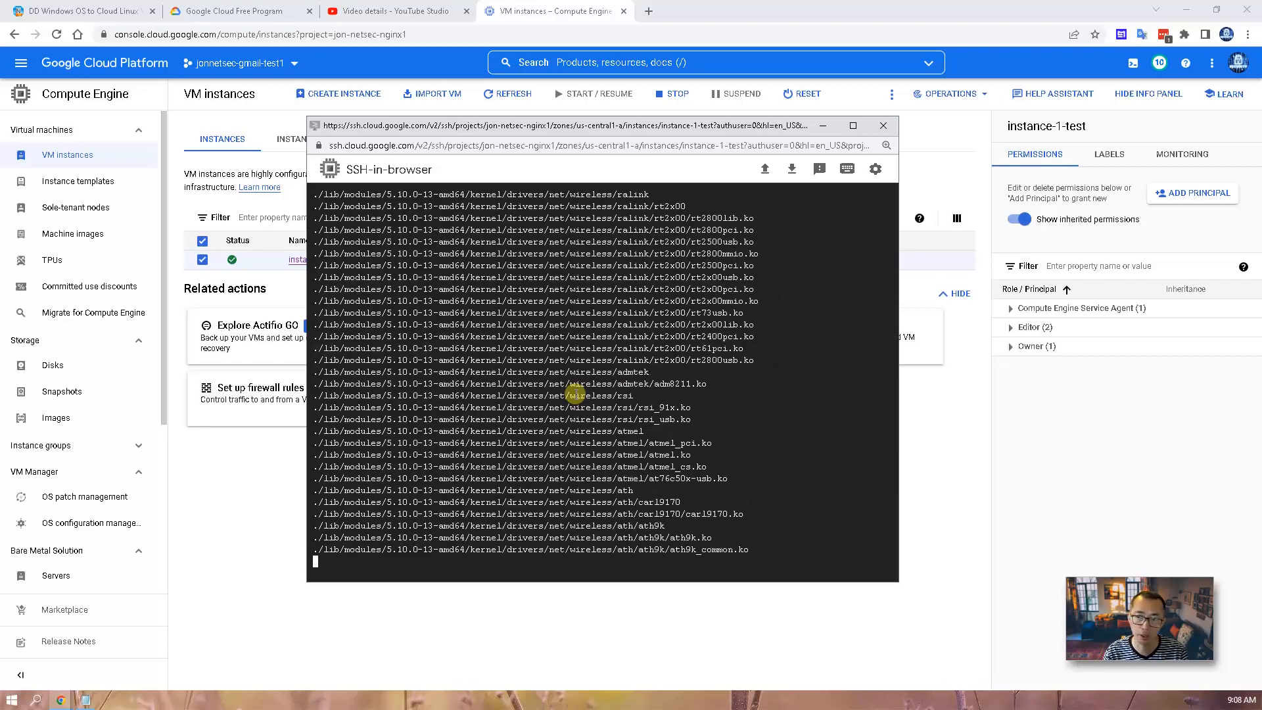
scroll("down", 3)
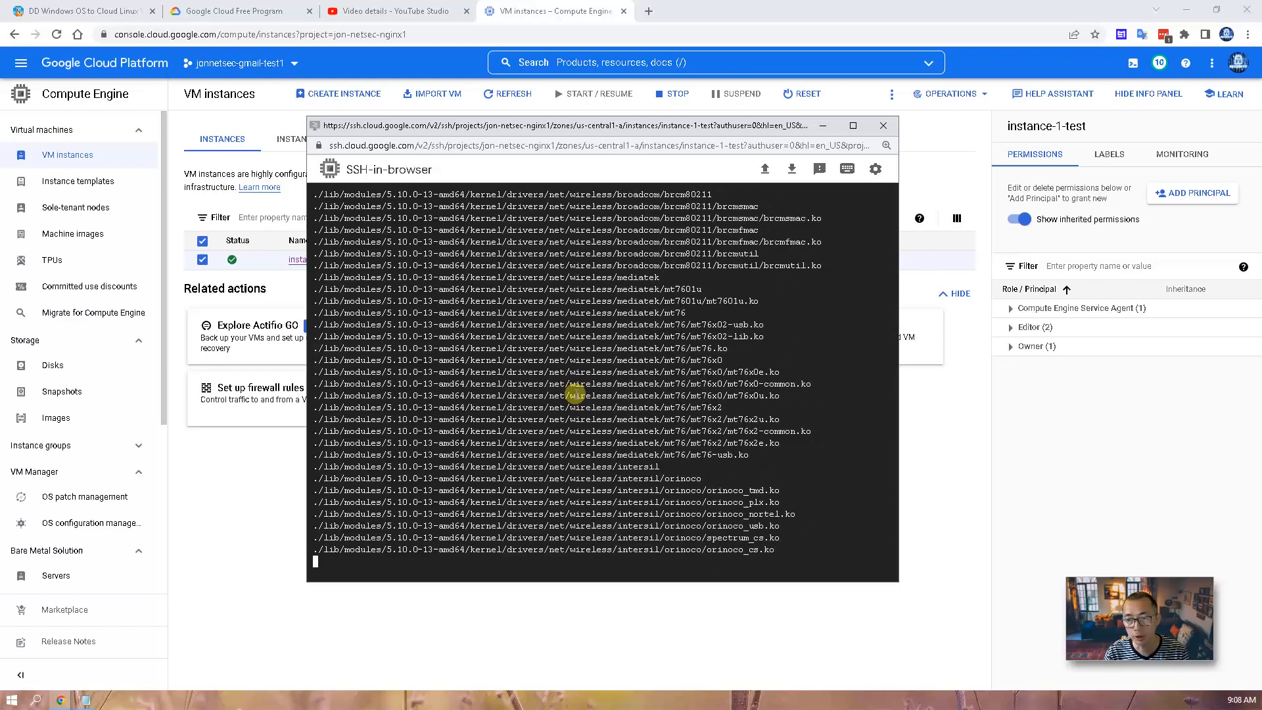
scroll("down", 3)
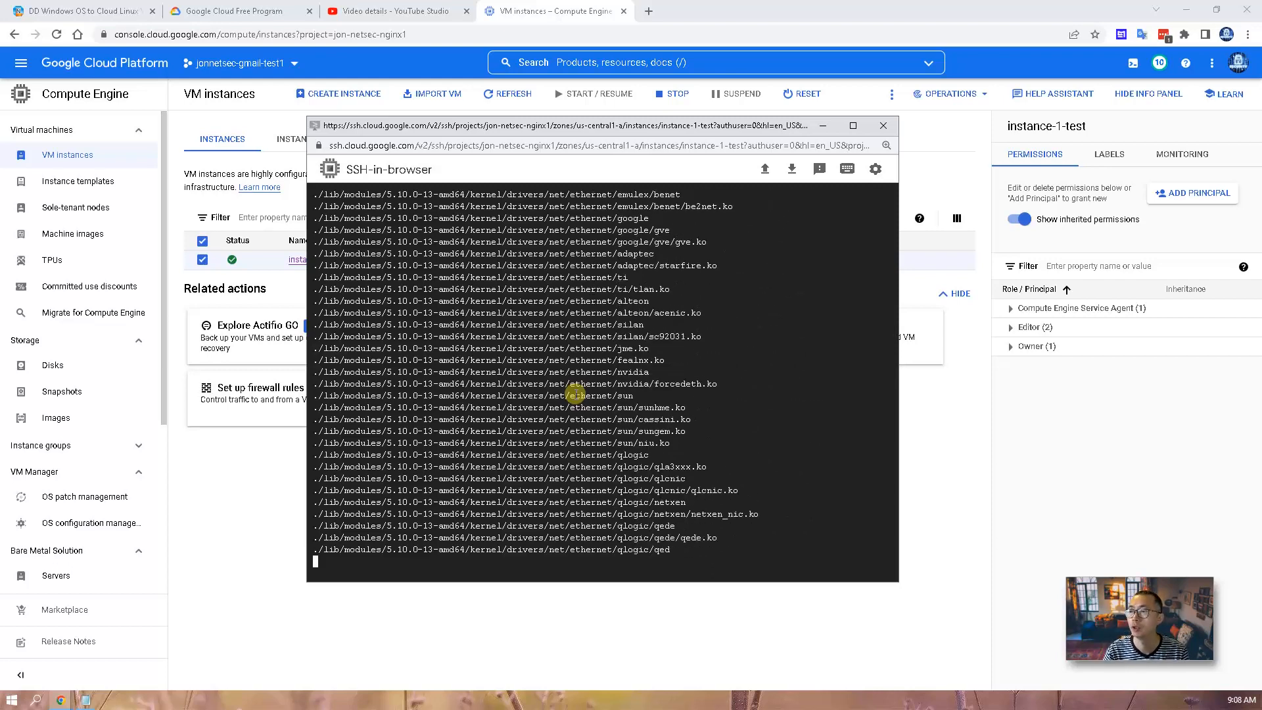
scroll("down", 3)
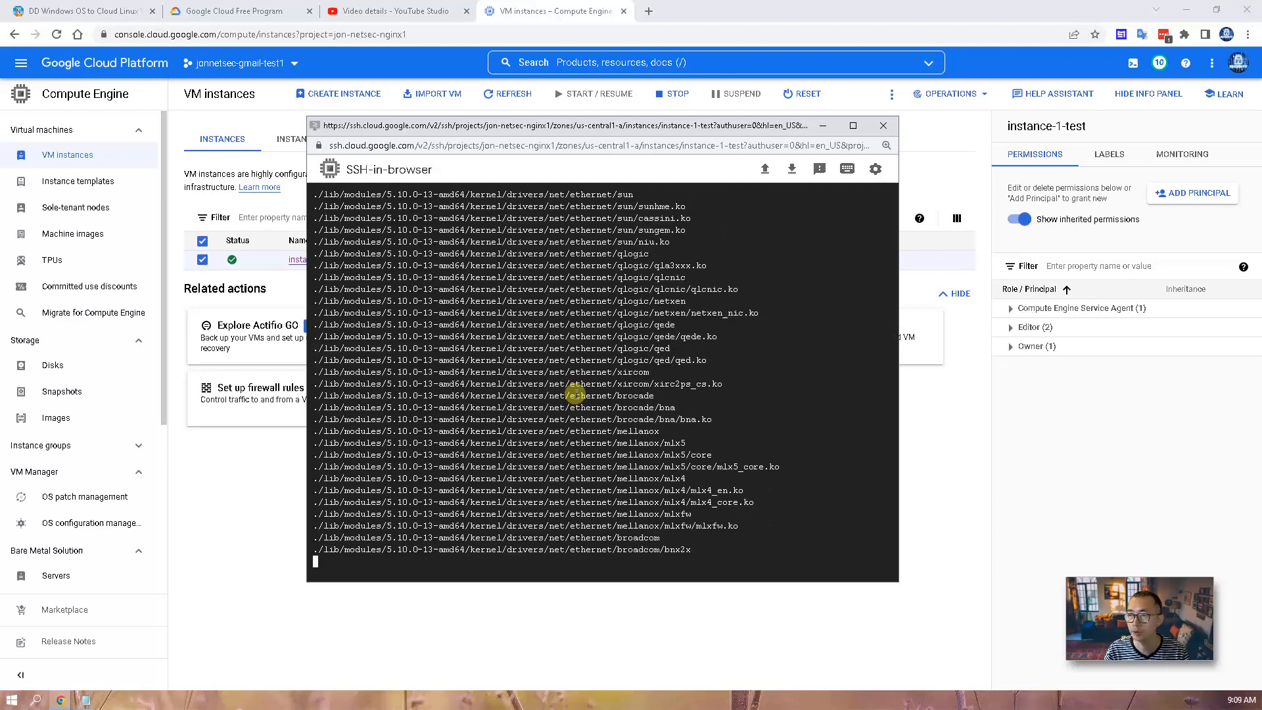
scroll("down", 3)
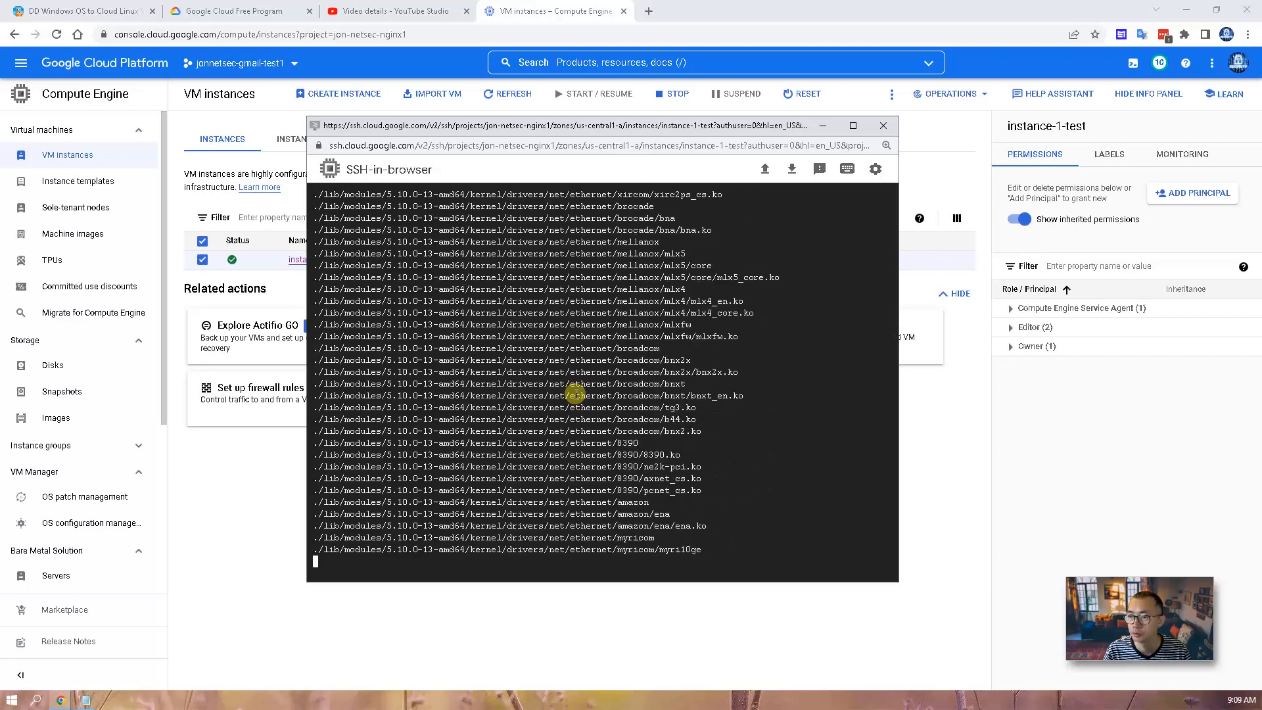
scroll("down", 3)
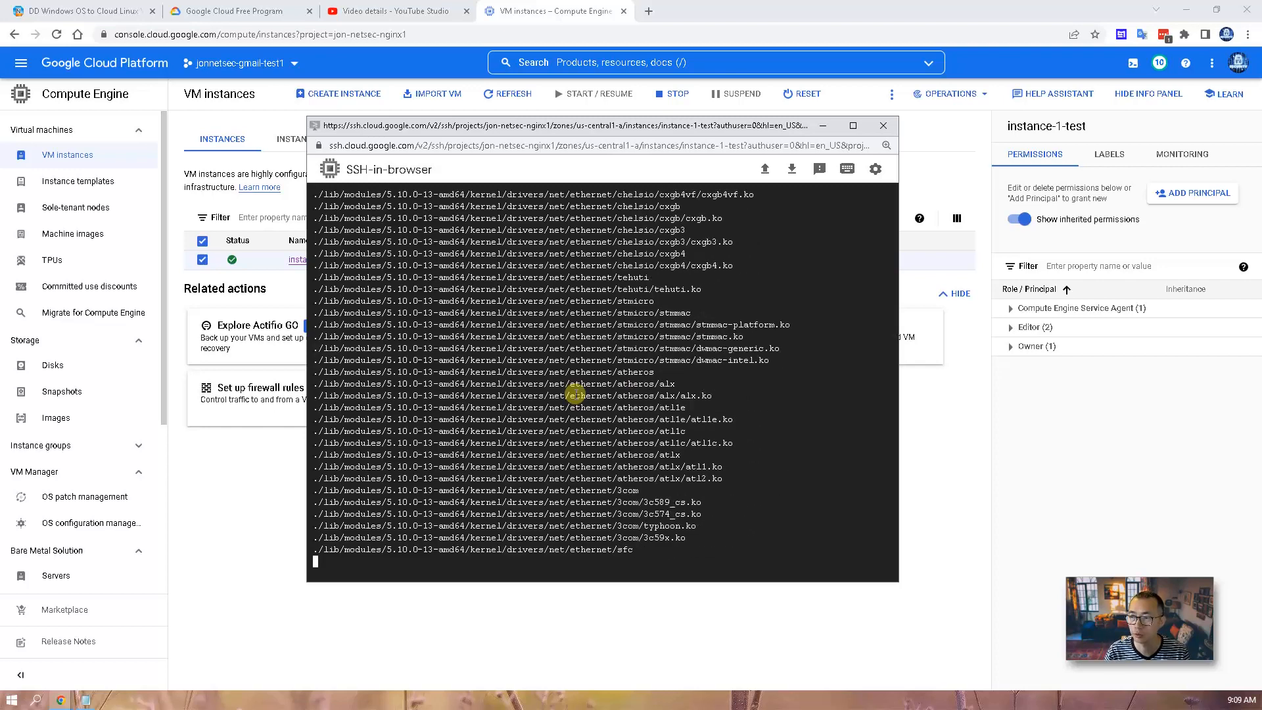
scroll("down", 3)
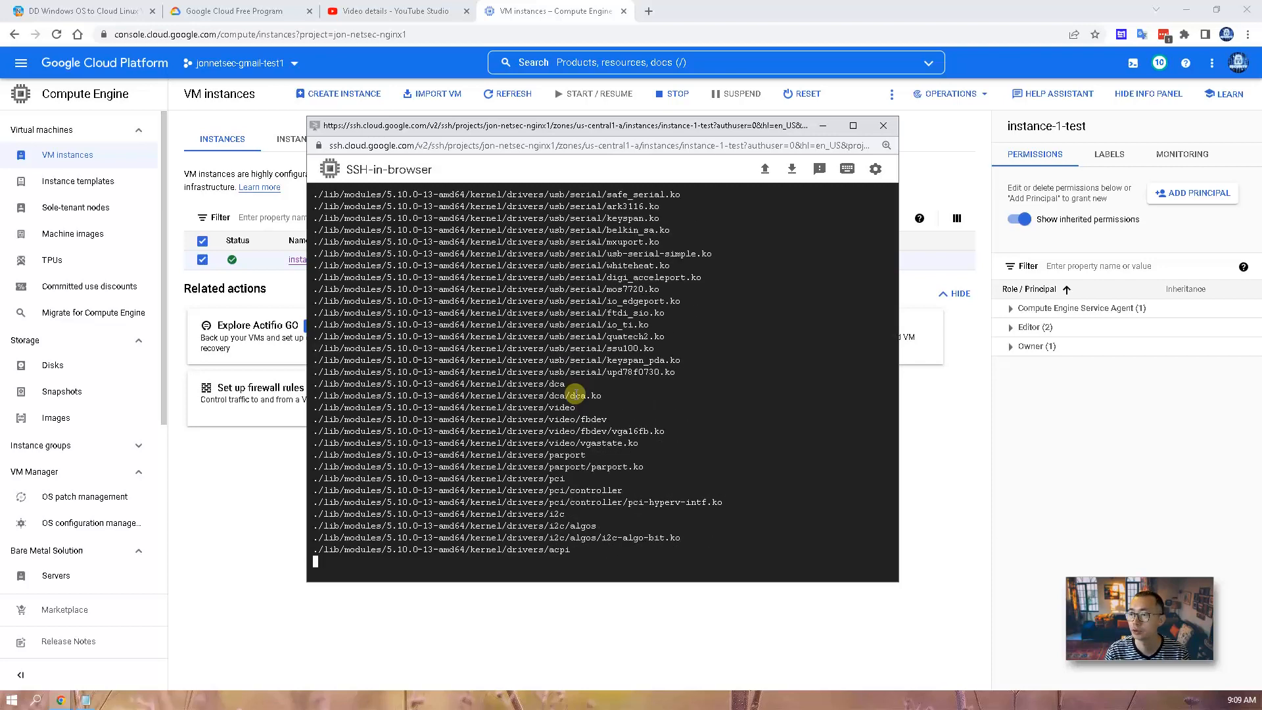
scroll("down", 3)
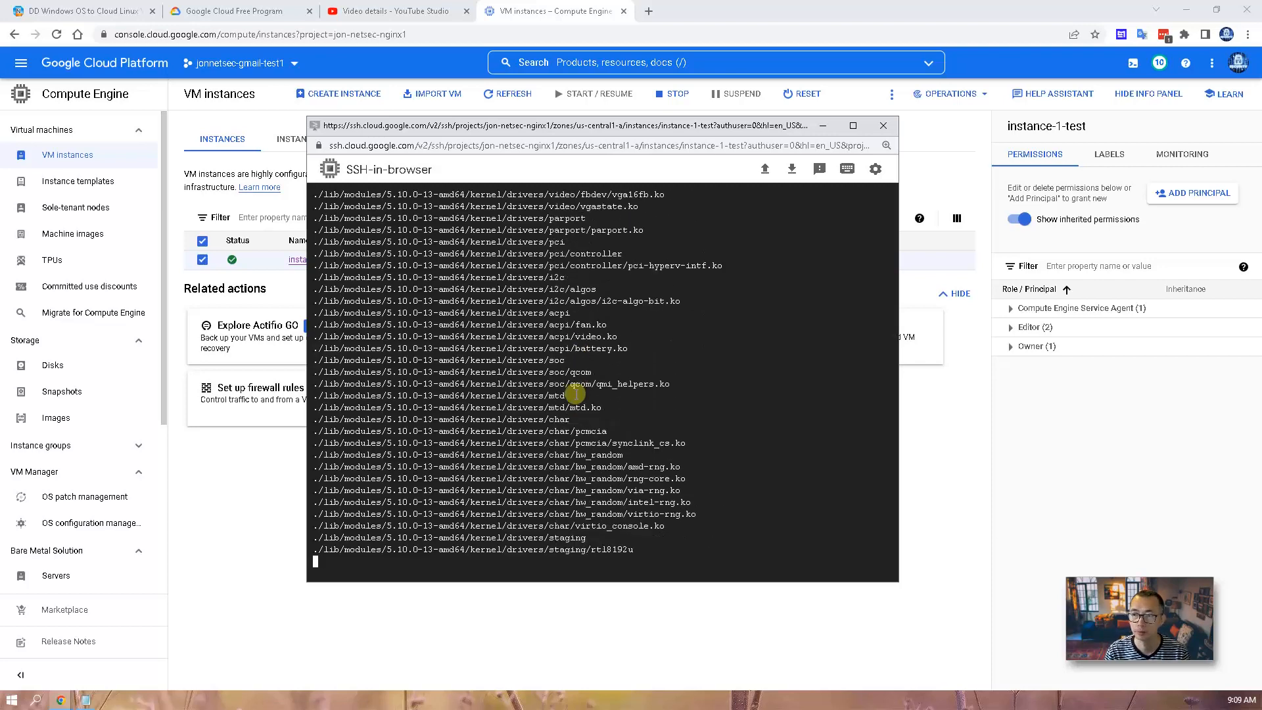
scroll("down", 3)
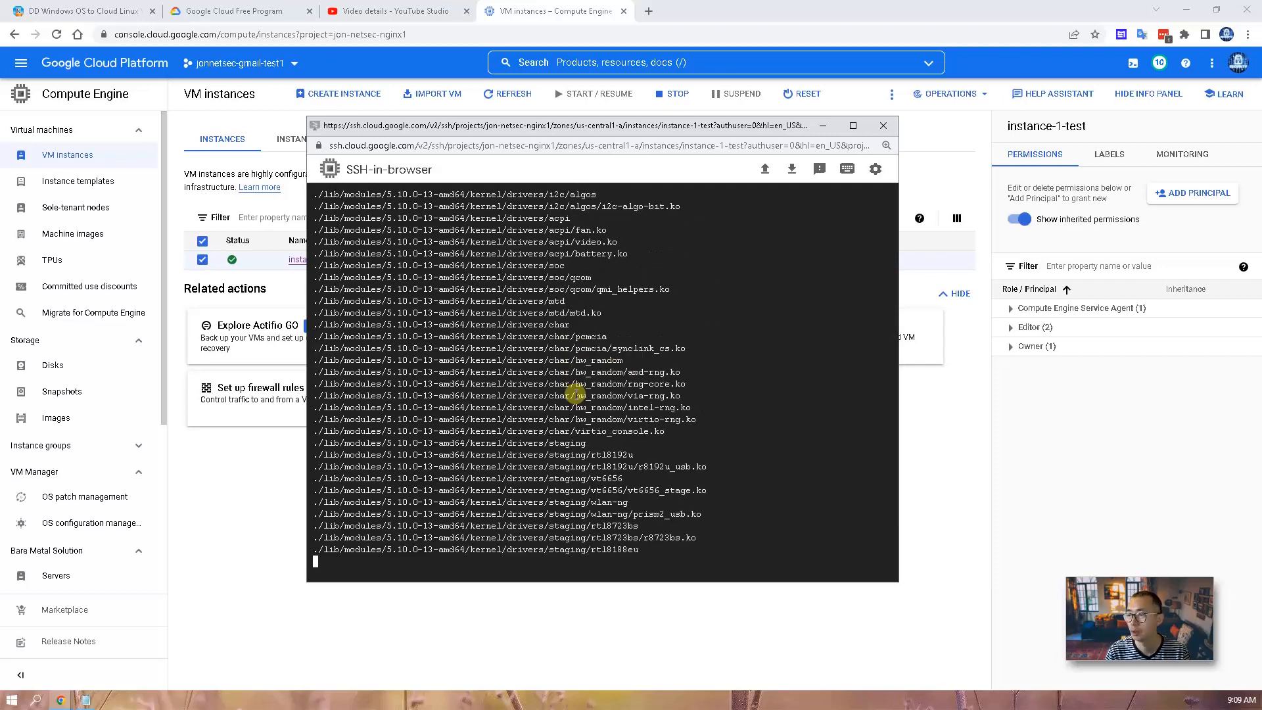
scroll("down", 3)
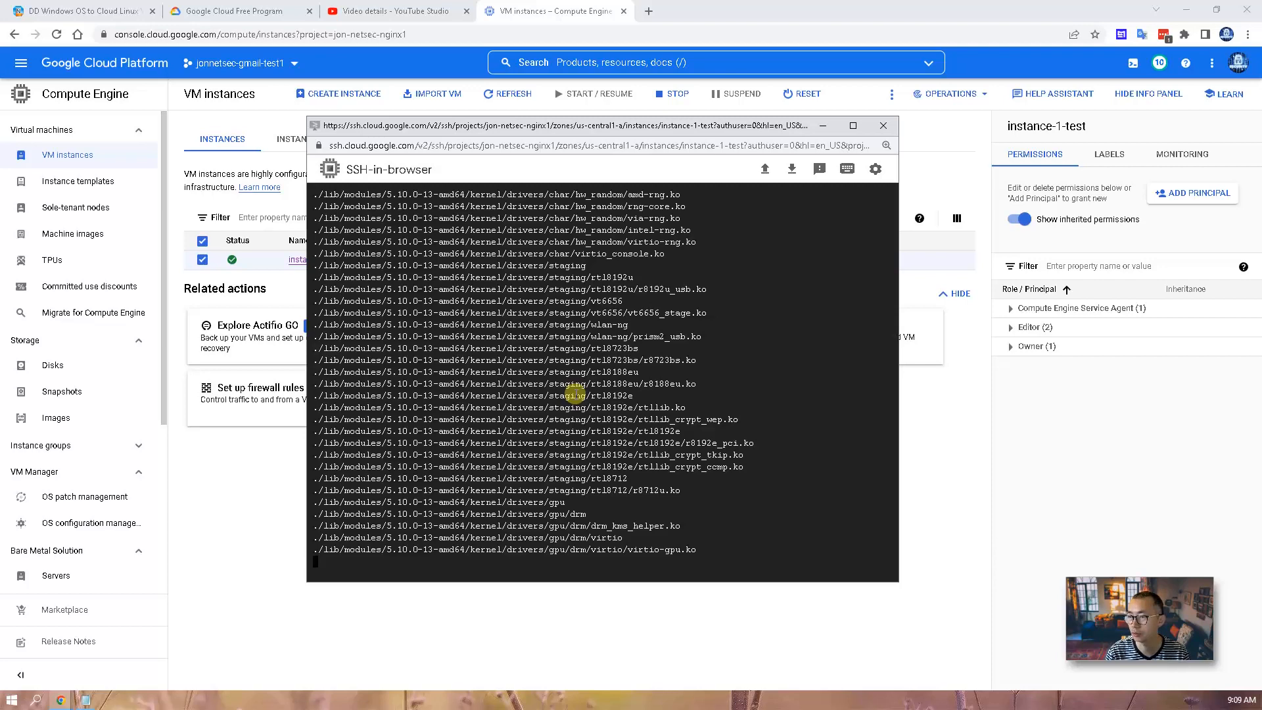
scroll("down", 3)
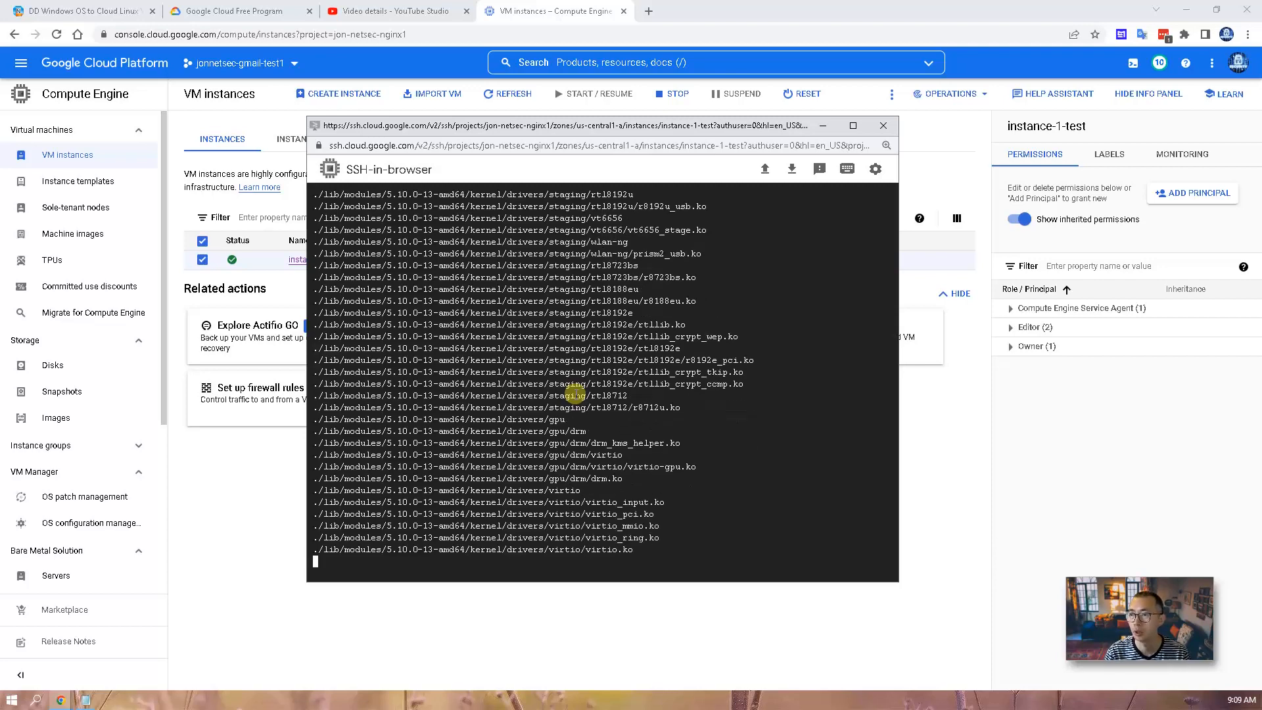
scroll("down", 3)
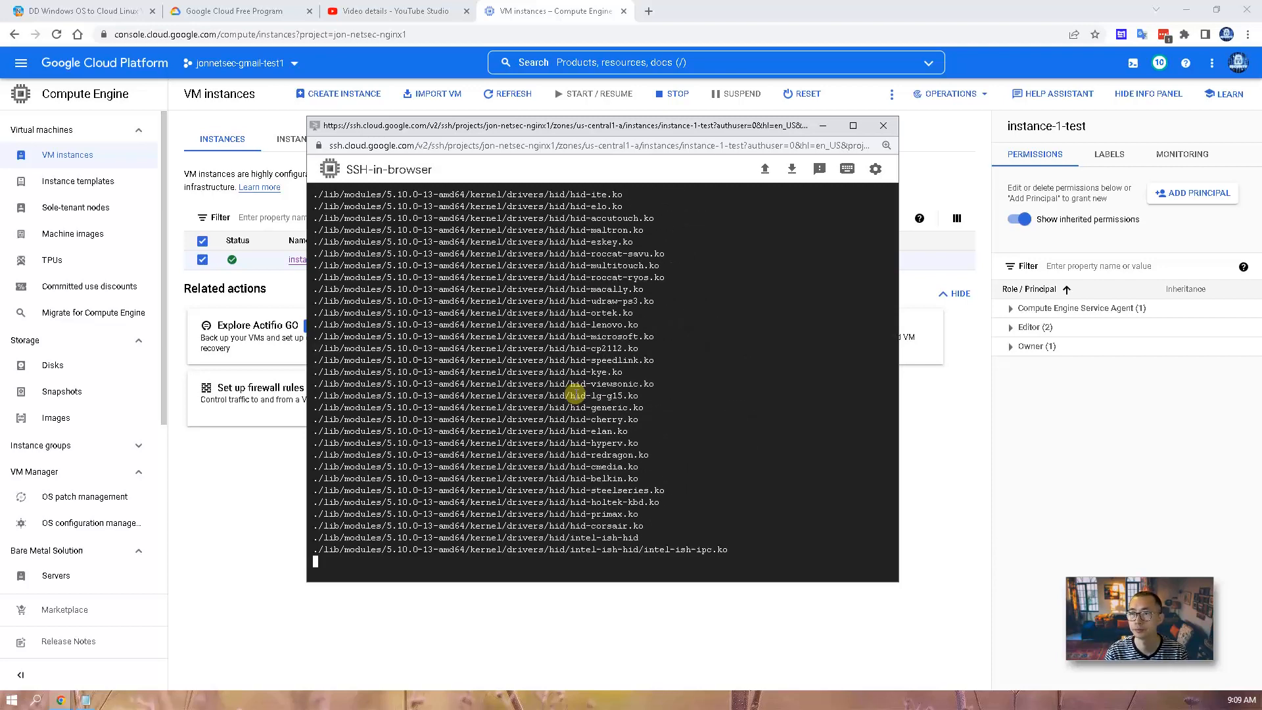
scroll("down", 3)
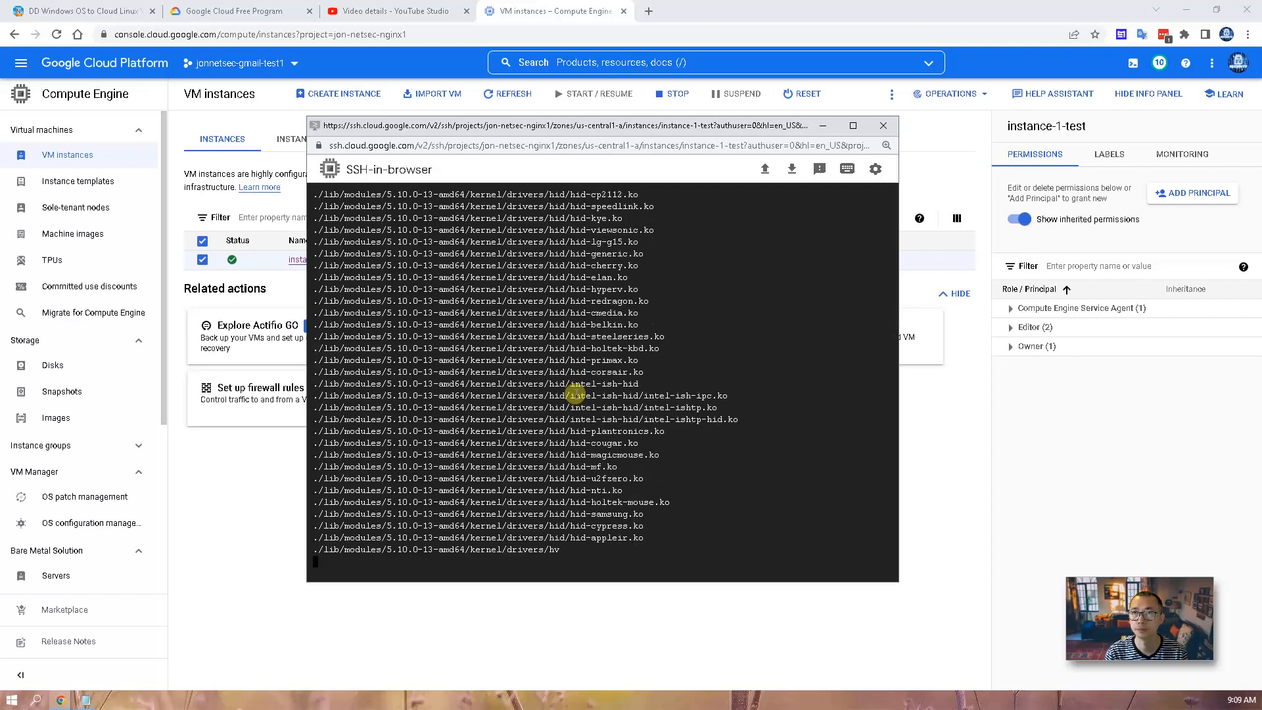
scroll("down", 3)
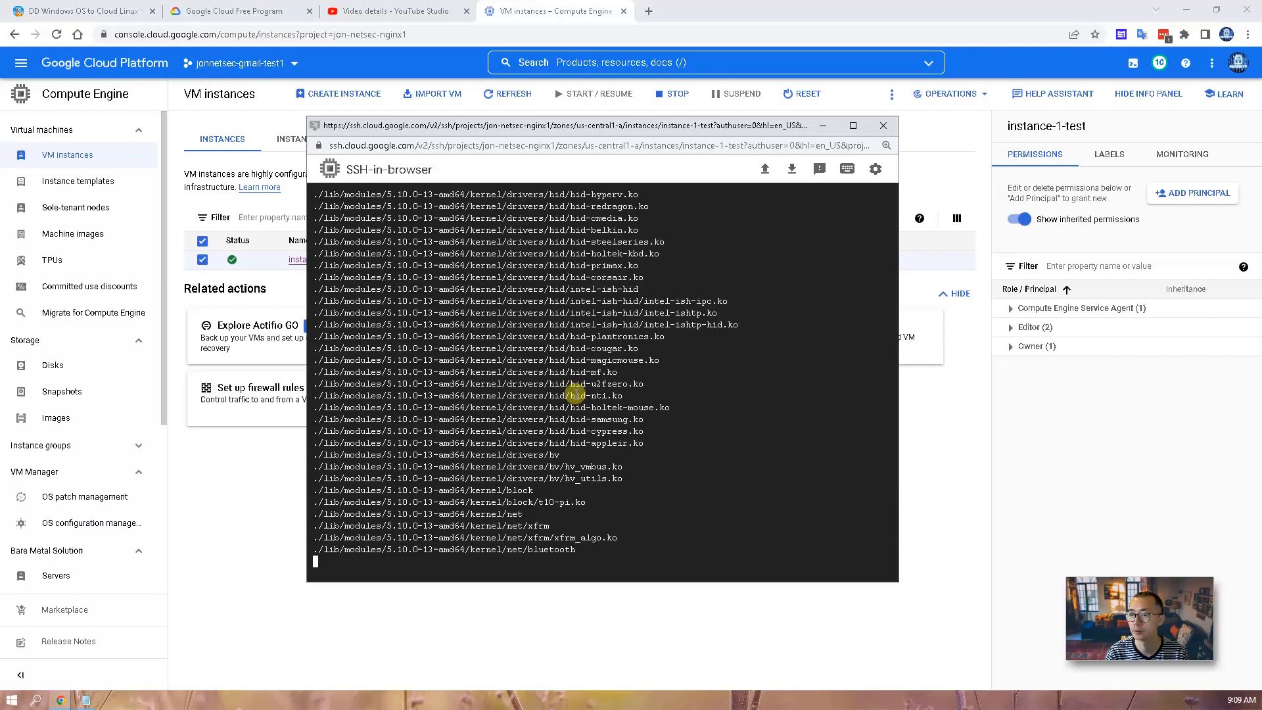
scroll("down", 3)
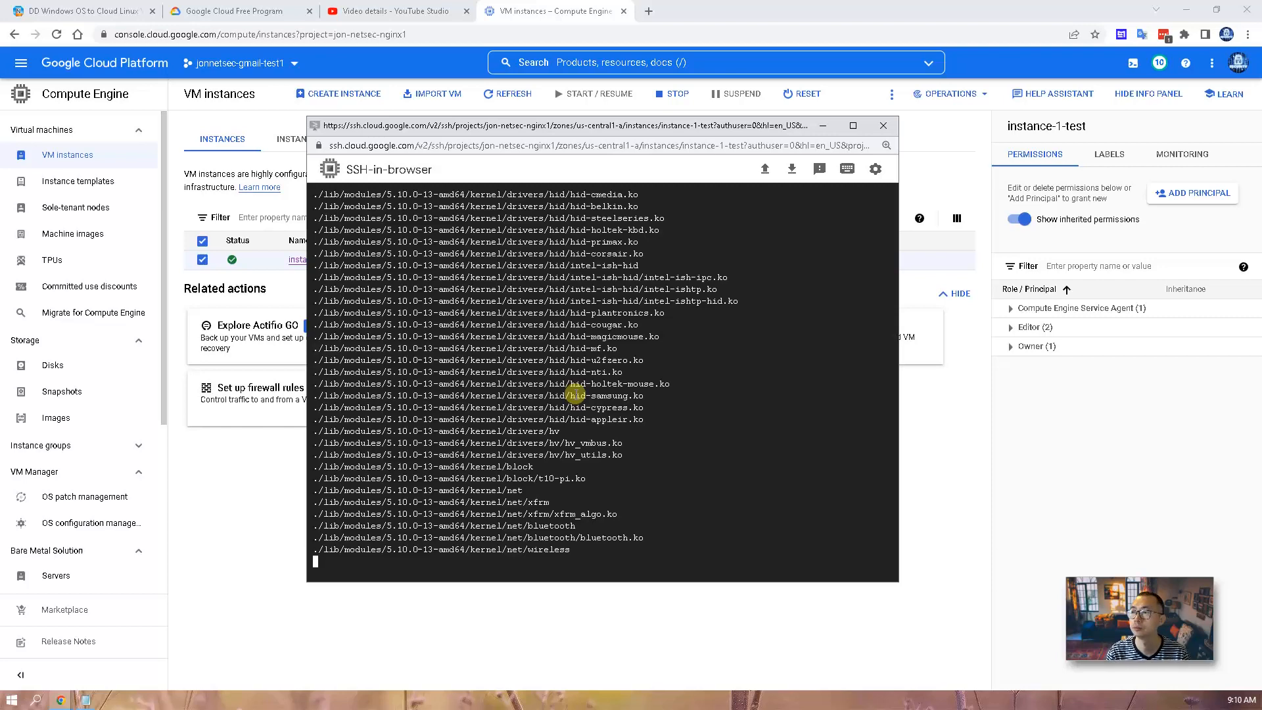
scroll("down", 3)
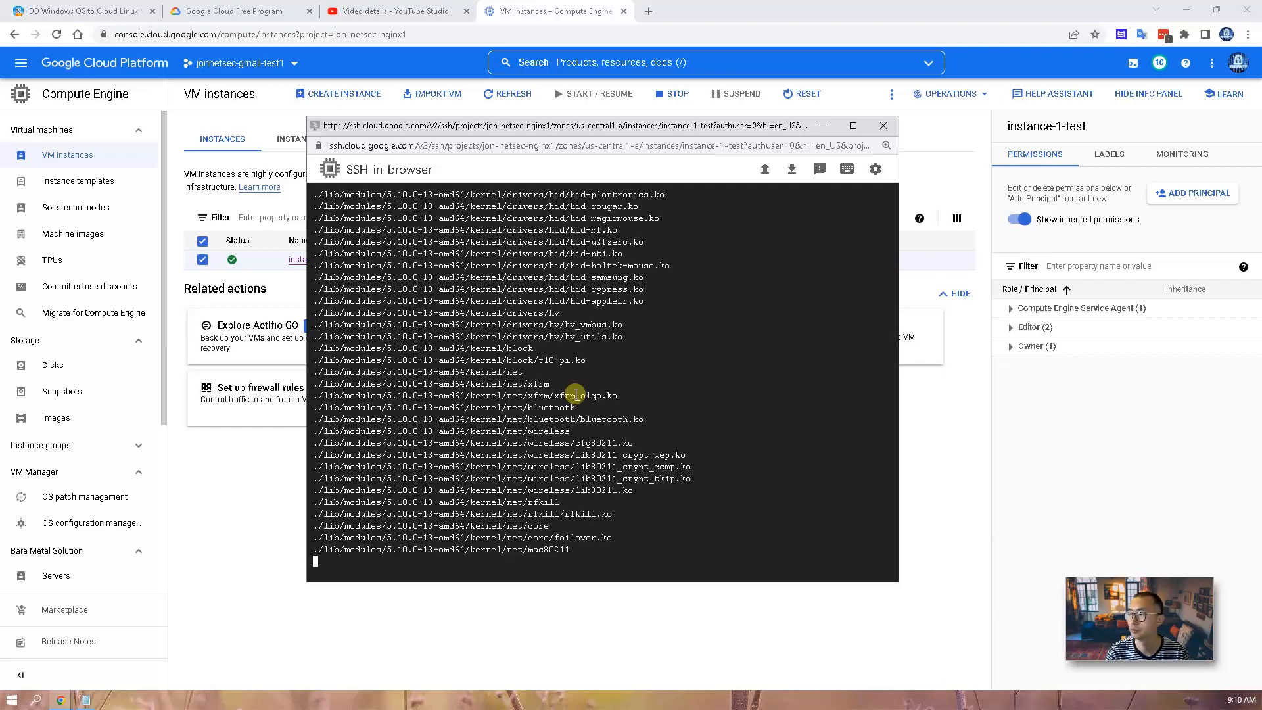
scroll("down", 3)
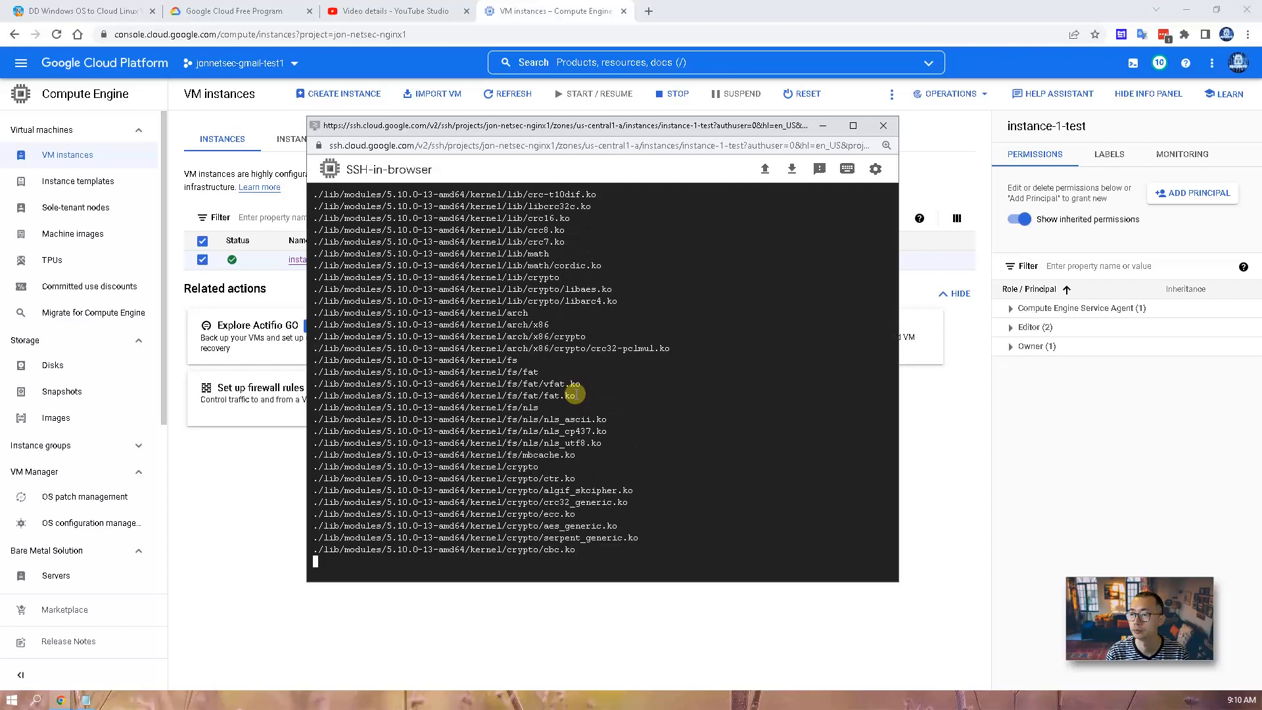
scroll("down", 3)
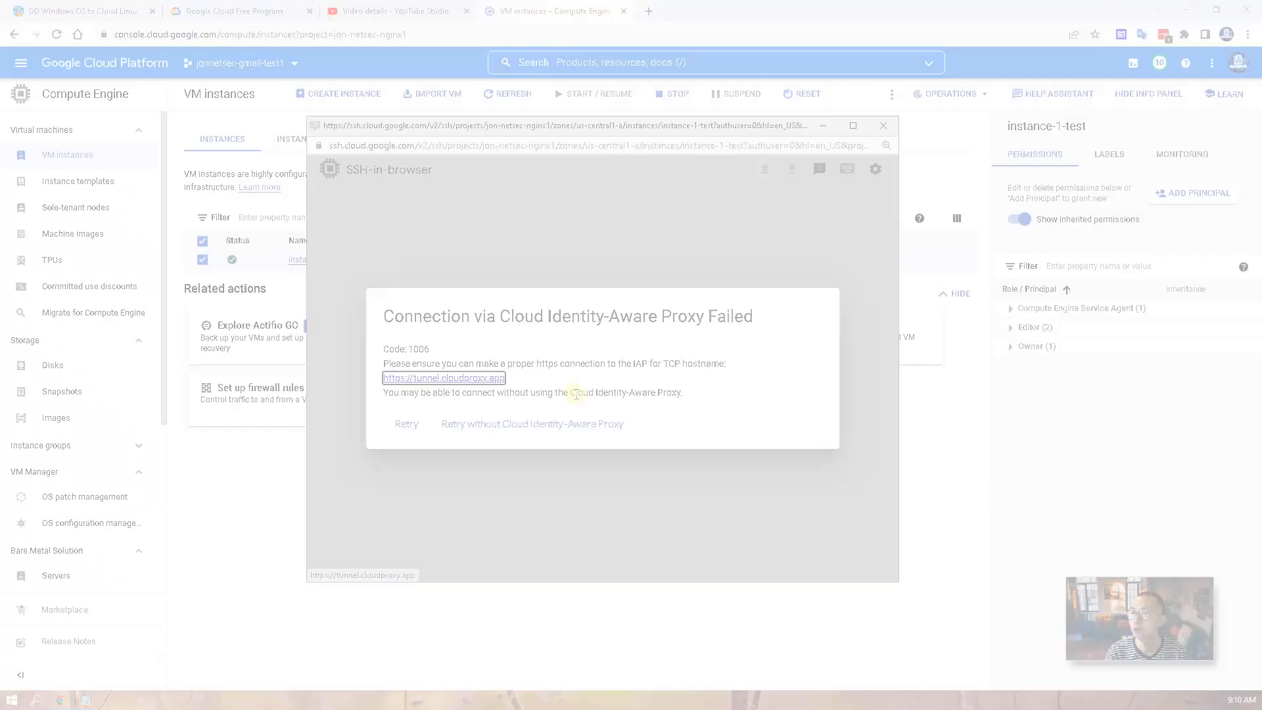
Step: Dismiss the failed SSH session and show instance-1-test's Observability metrics
left_click(883, 125)
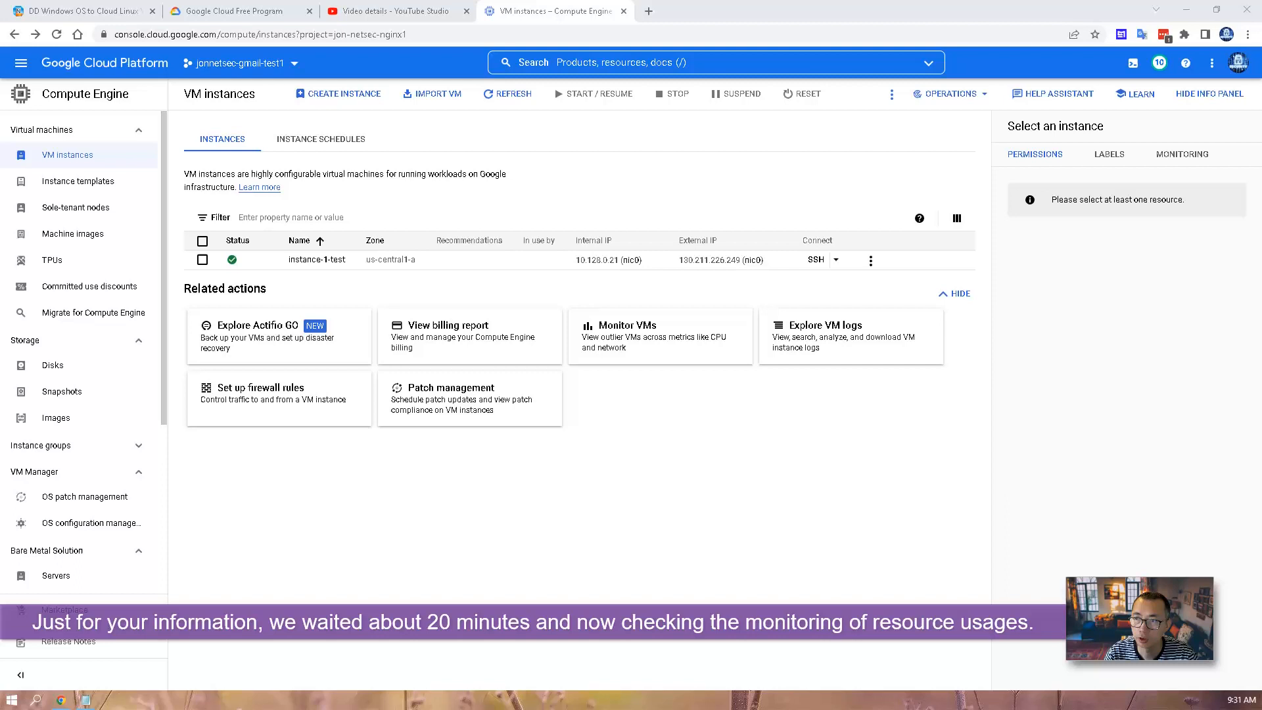
left_click(316, 259)
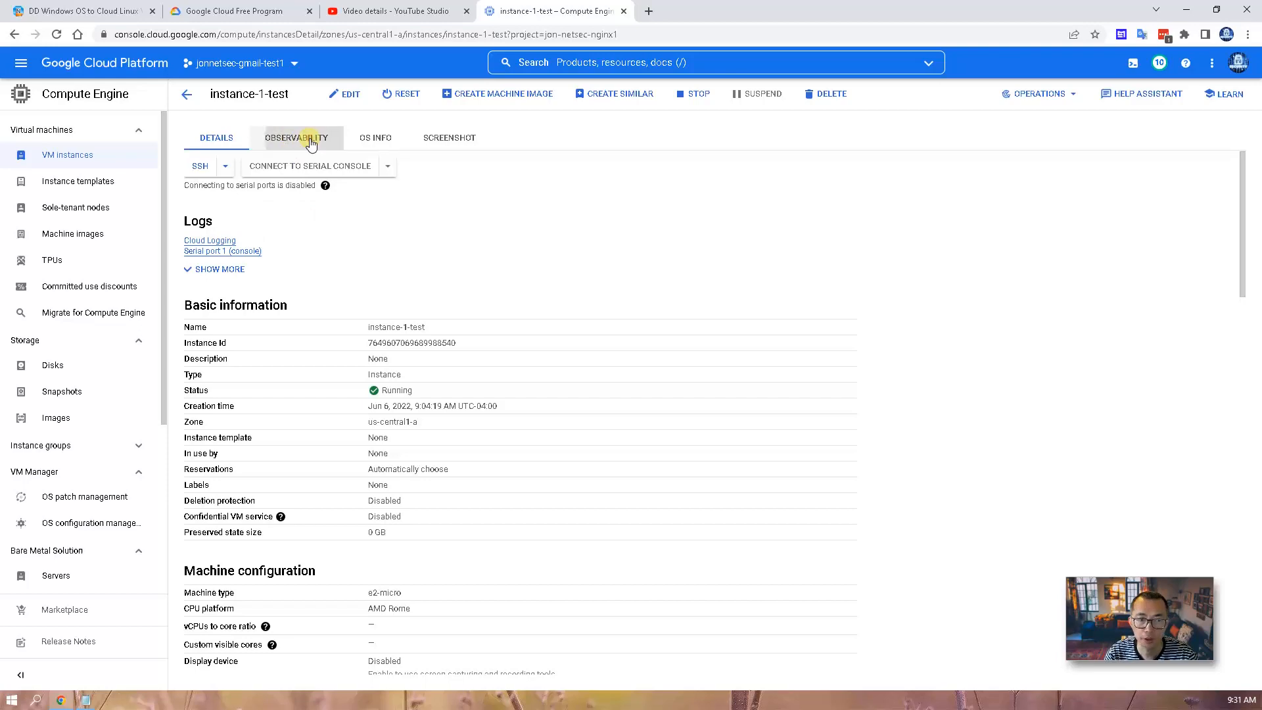
left_click(296, 137)
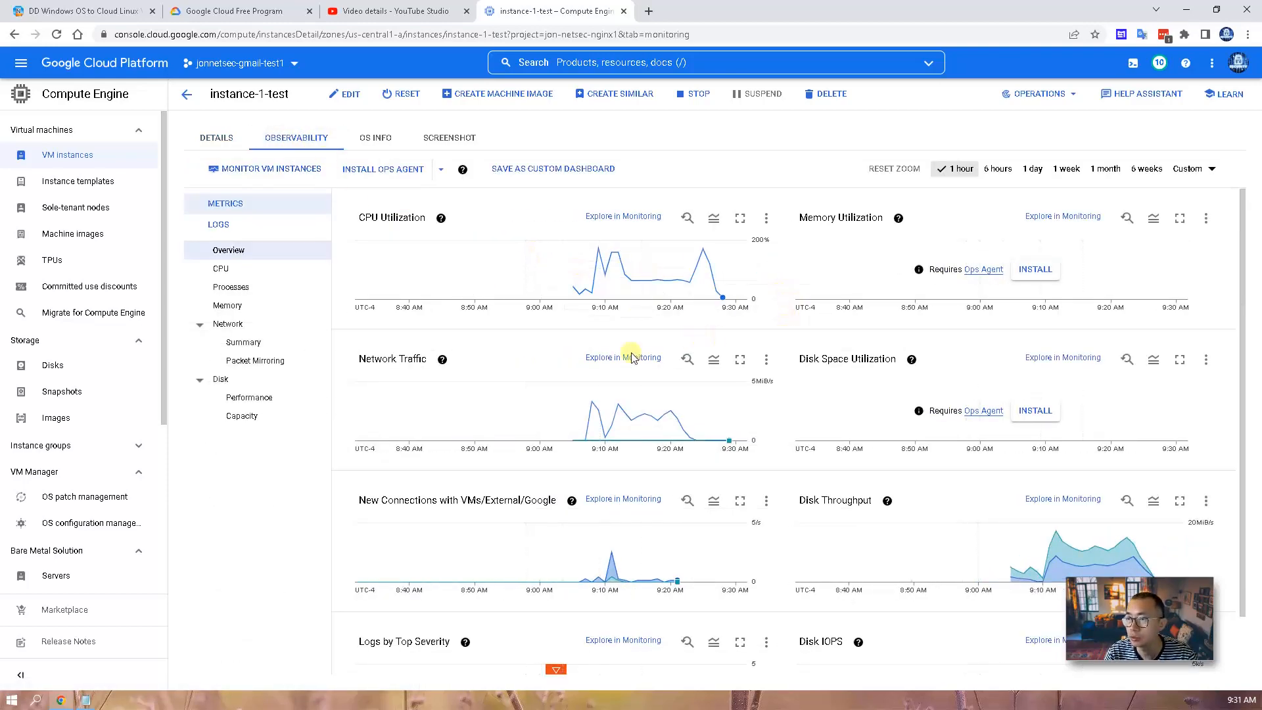
mouse_move(839, 452)
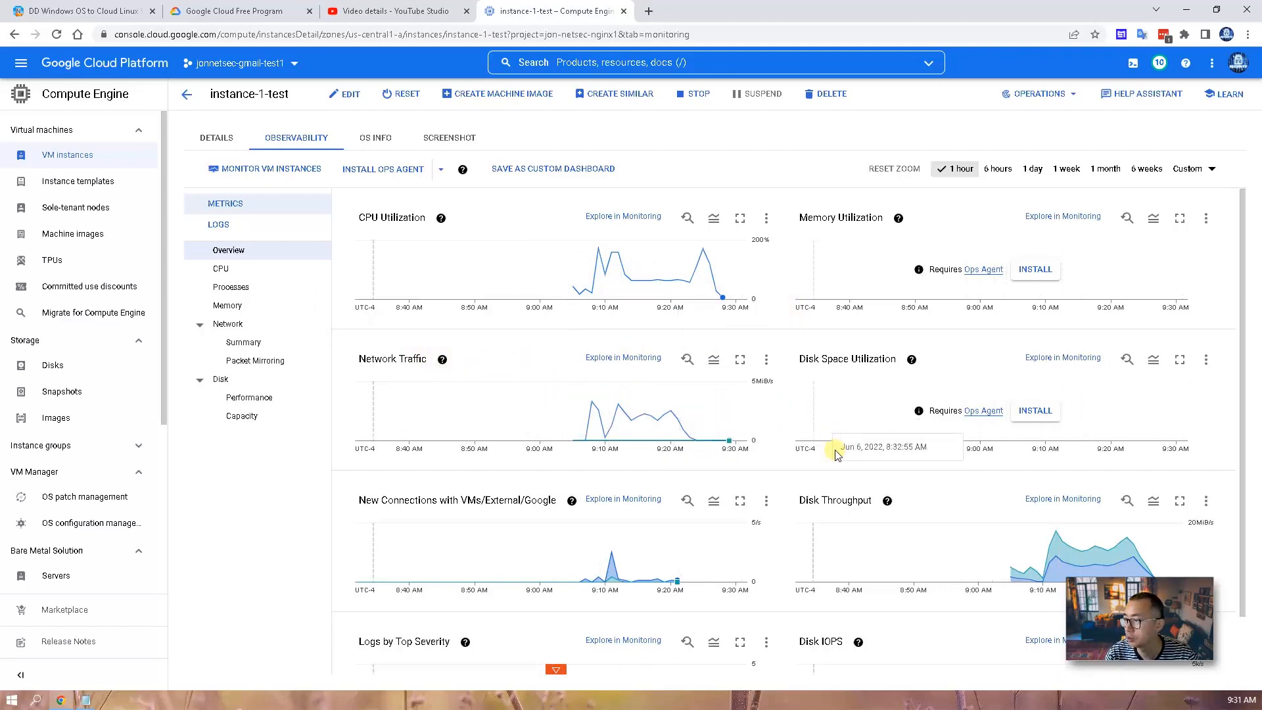
Step: Review the Network Traffic and Disk Throughput charts, then return to the VM instances list
scroll("down", 3)
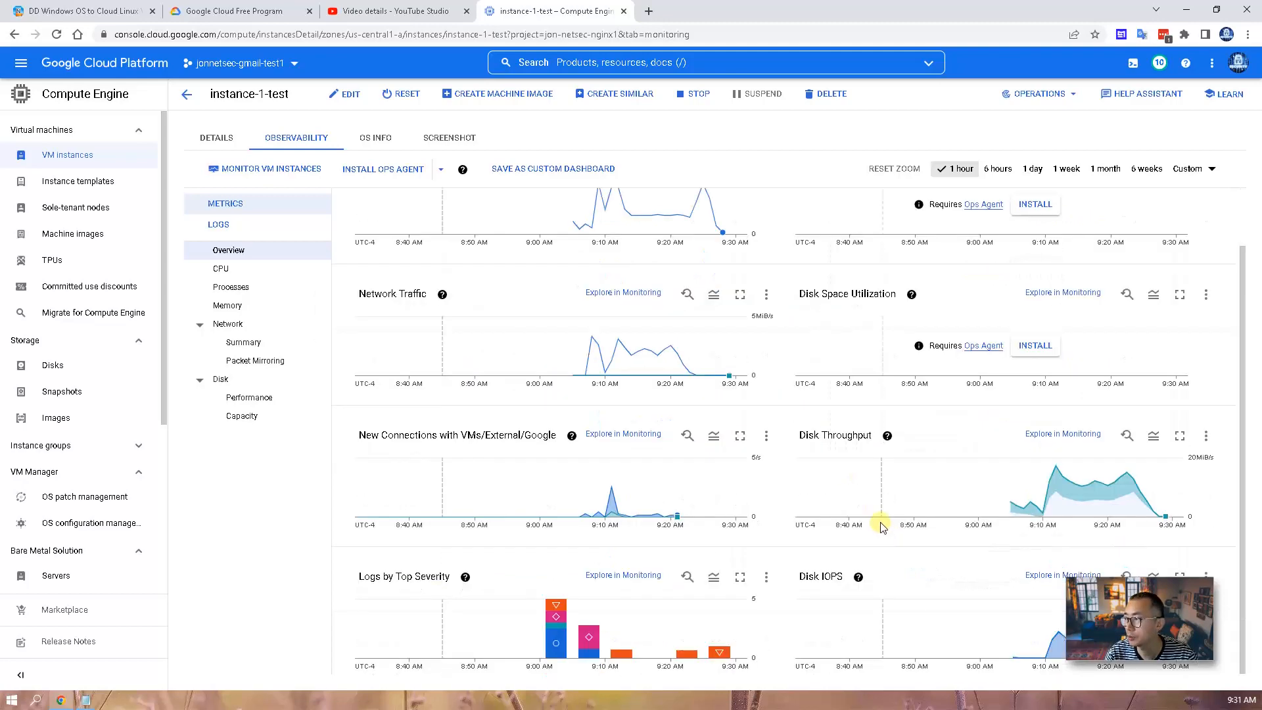
mouse_move(668, 353)
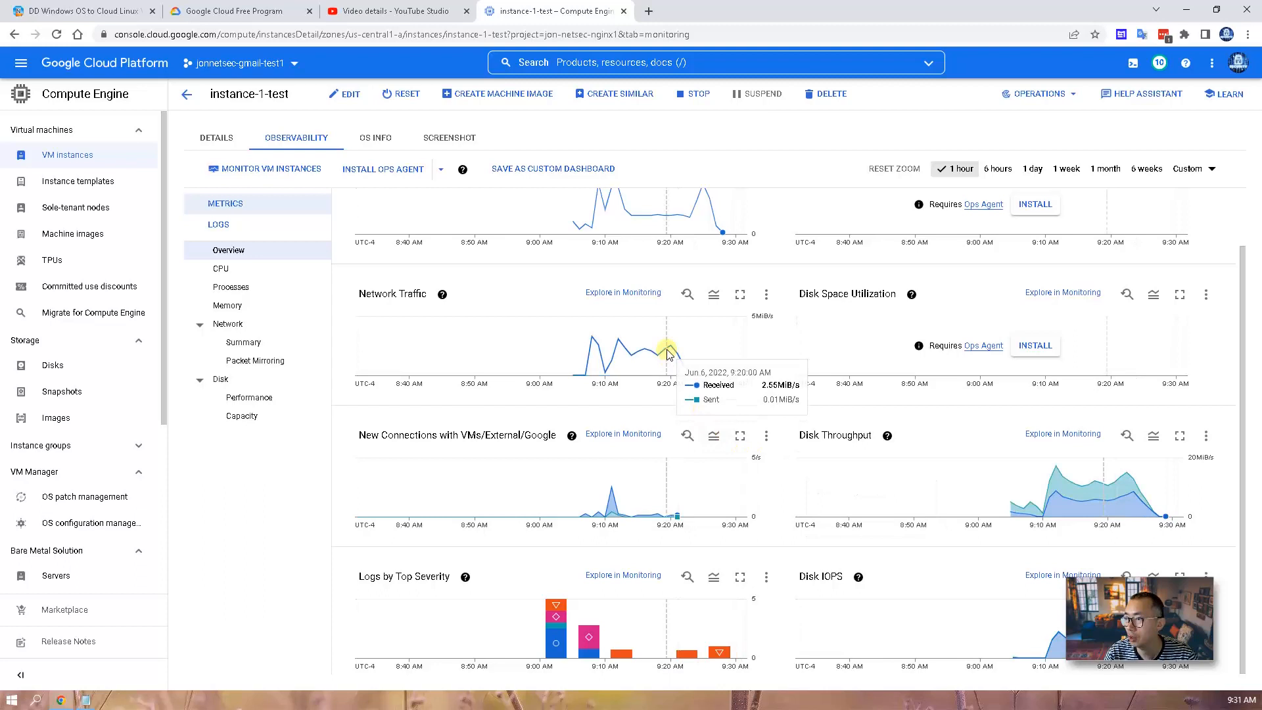
mouse_move(624, 345)
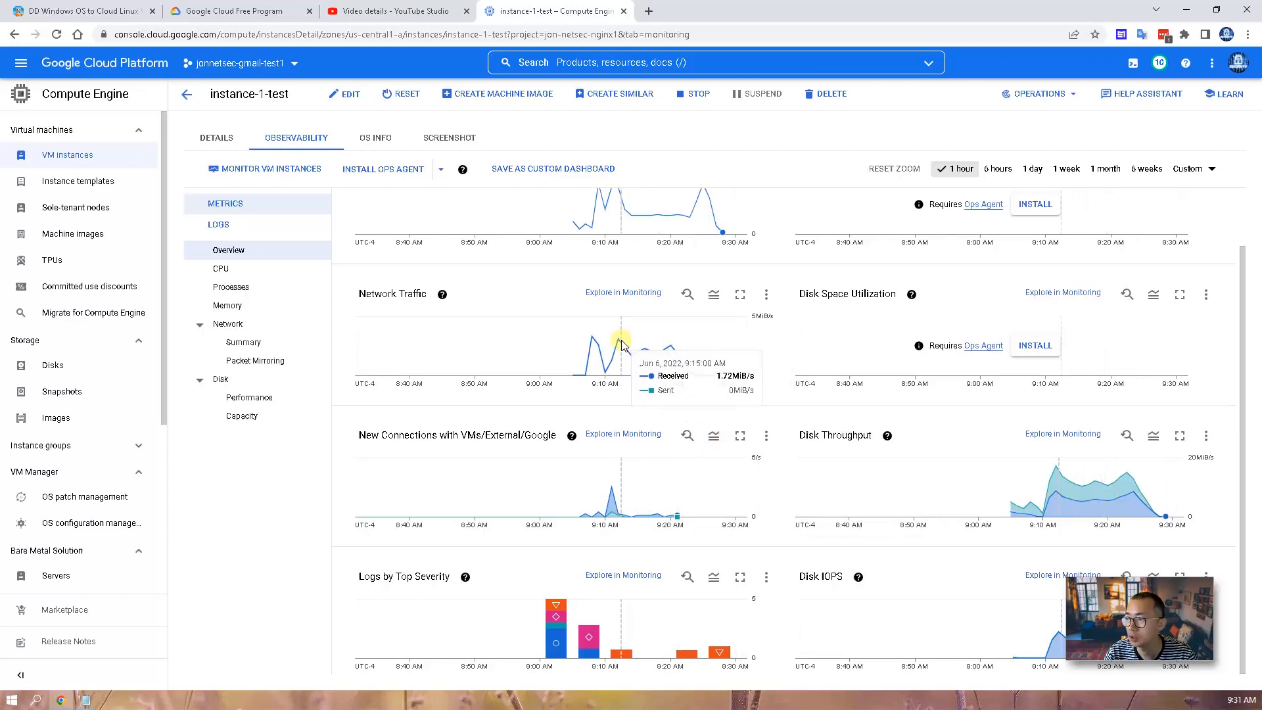
mouse_move(602, 344)
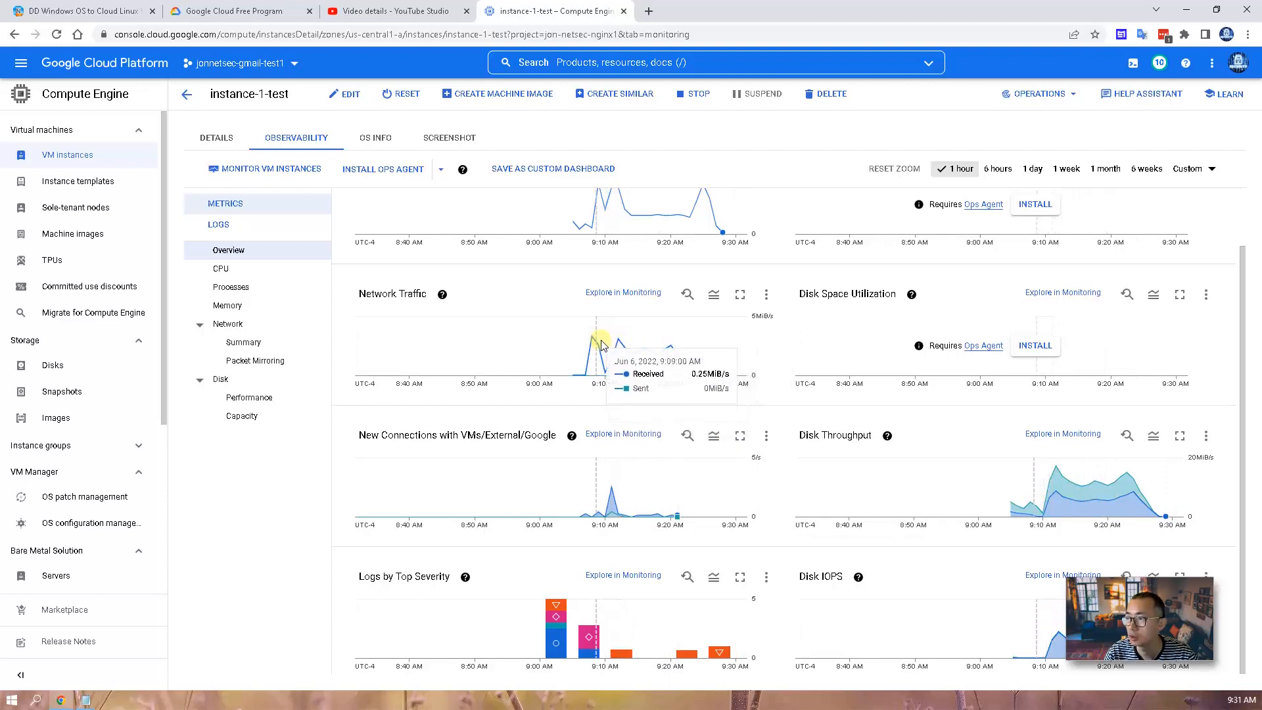
mouse_move(693, 375)
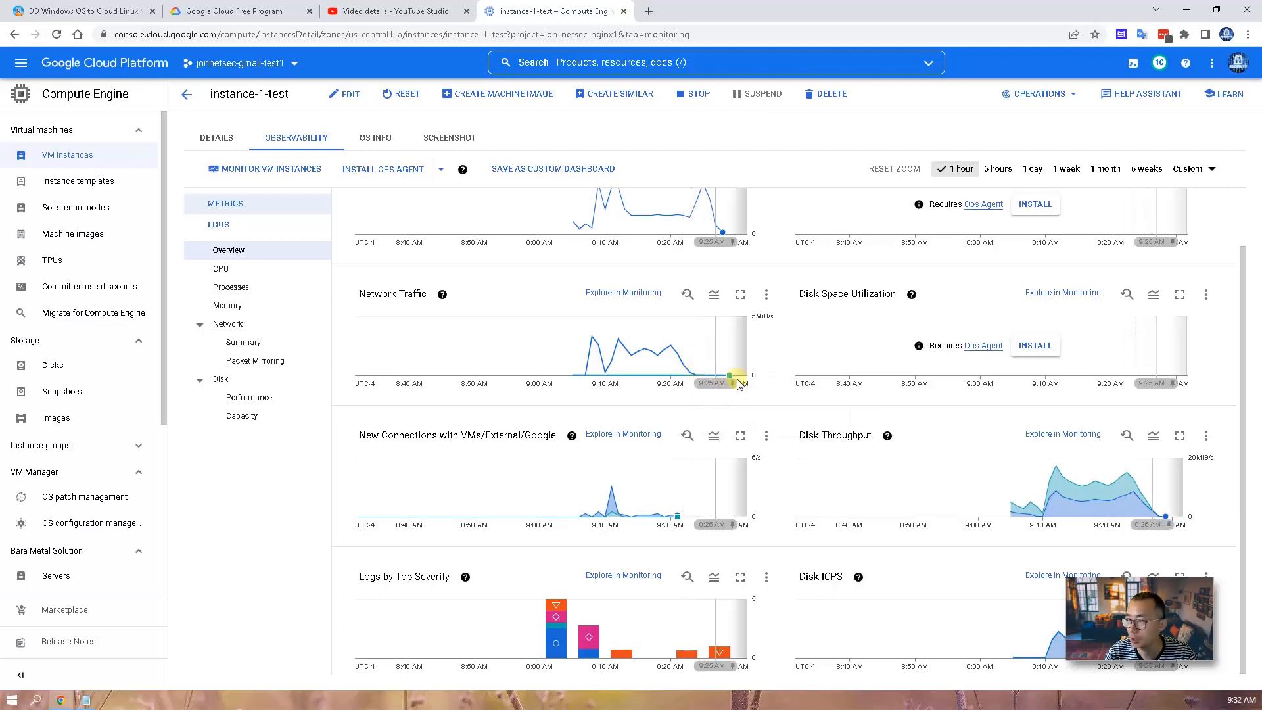
mouse_move(1146, 505)
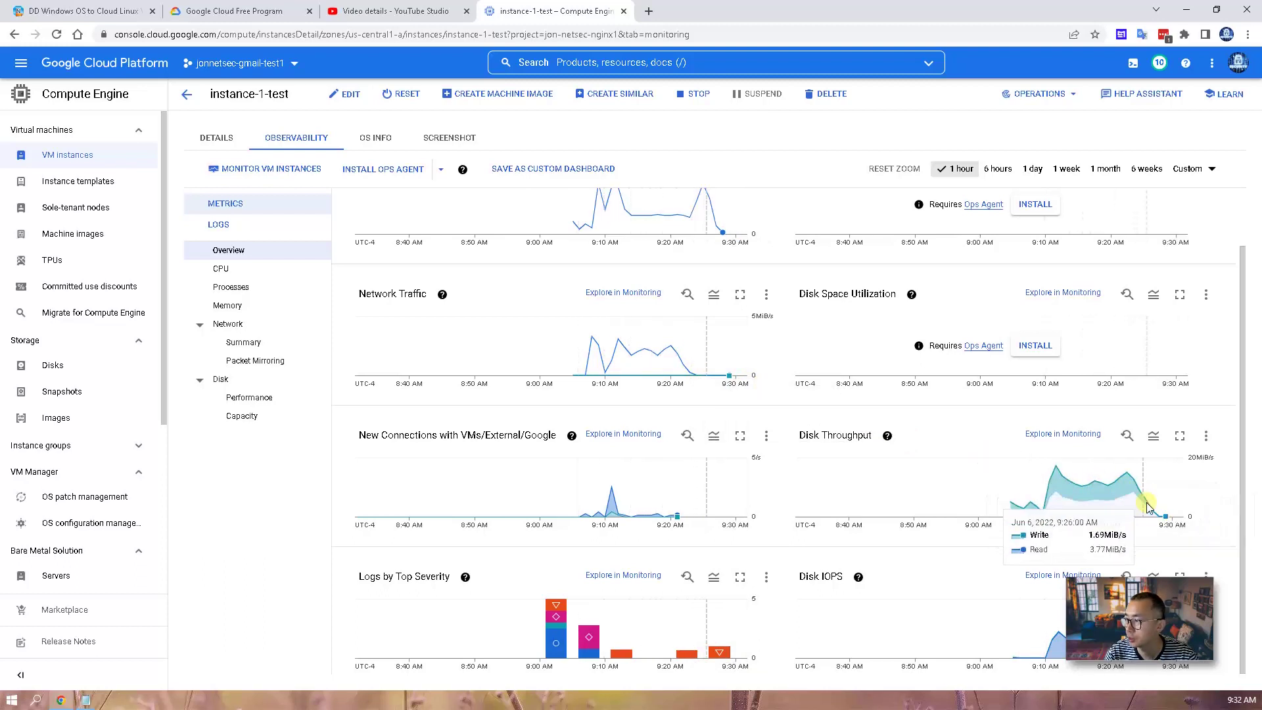
mouse_move(1159, 516)
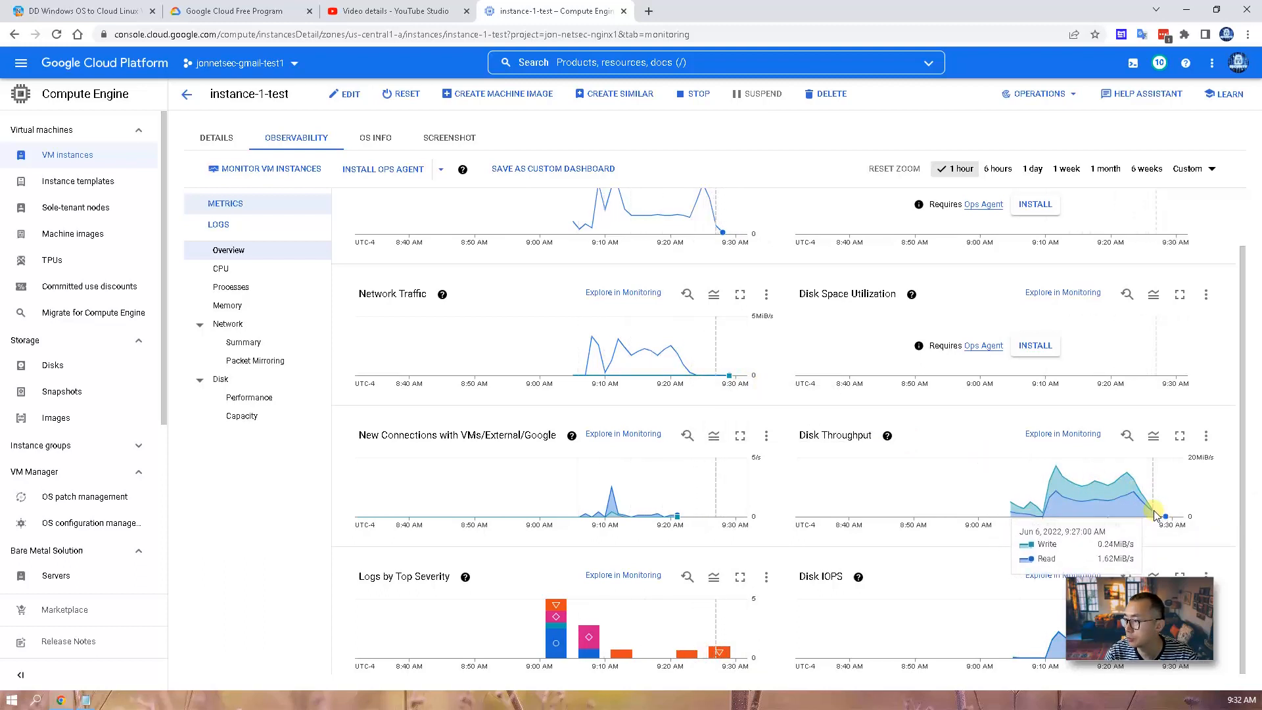
mouse_move(1123, 481)
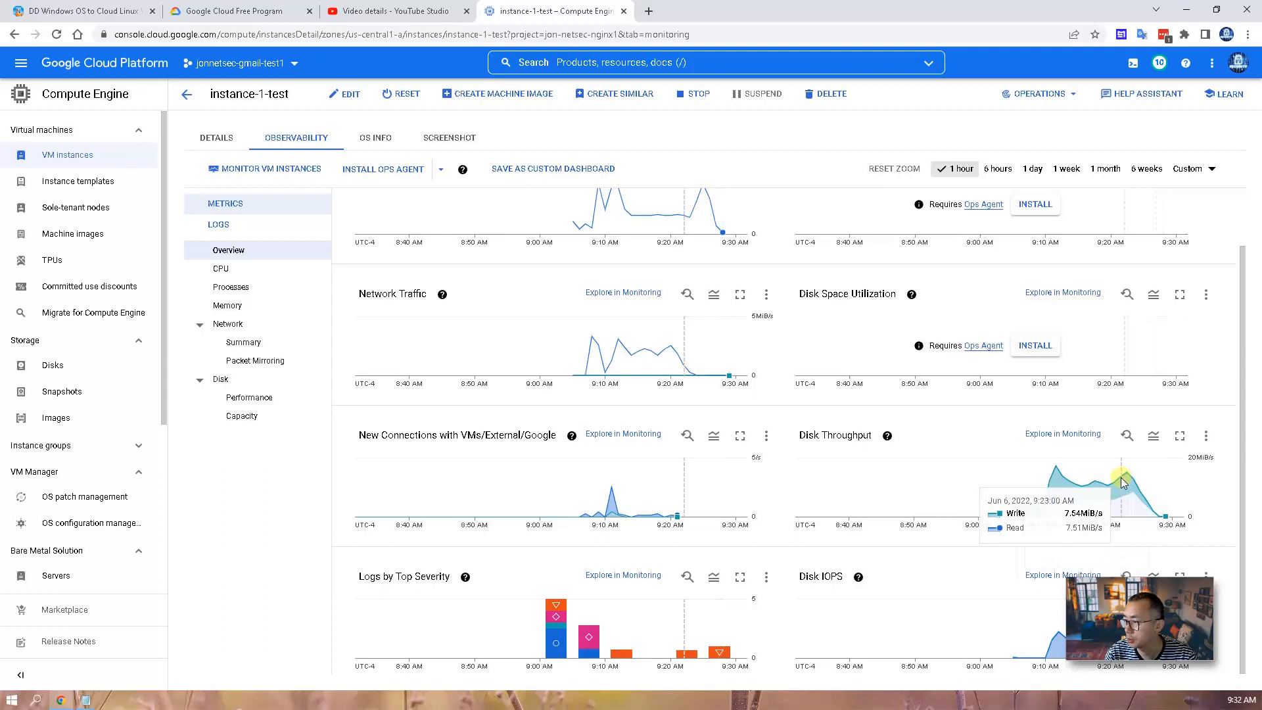
mouse_move(1168, 520)
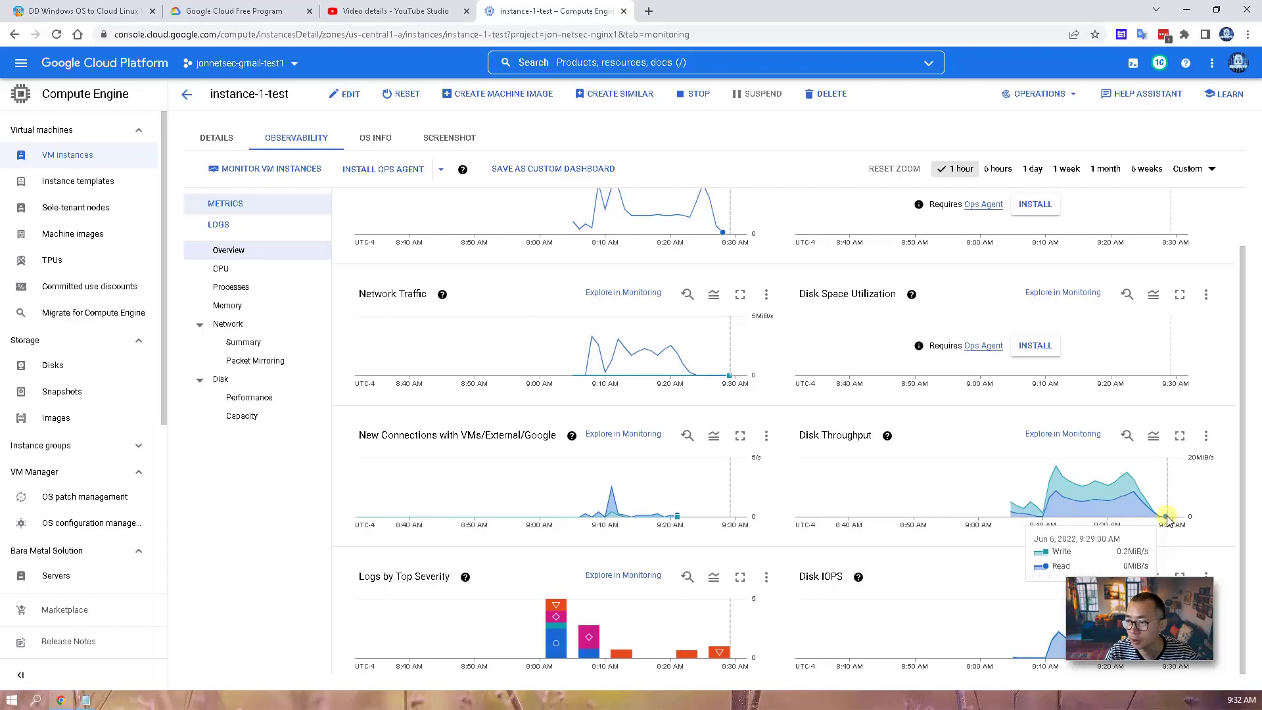
mouse_move(873, 393)
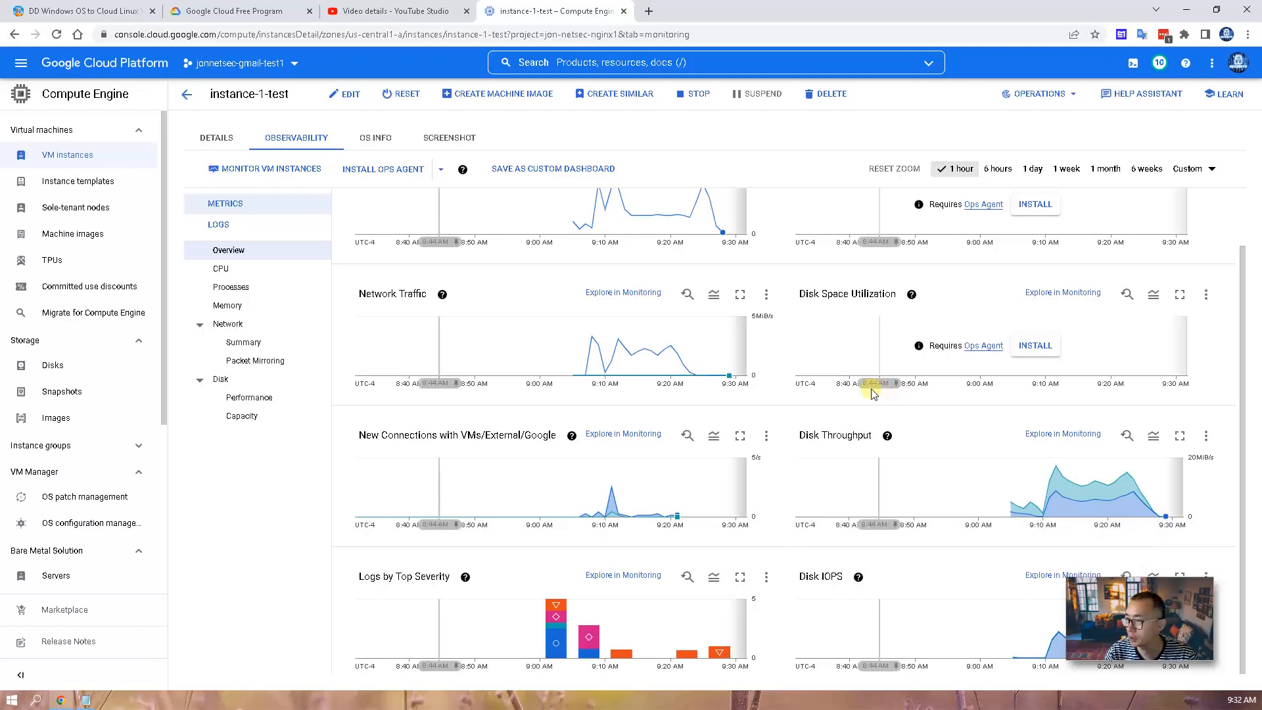
mouse_move(615, 304)
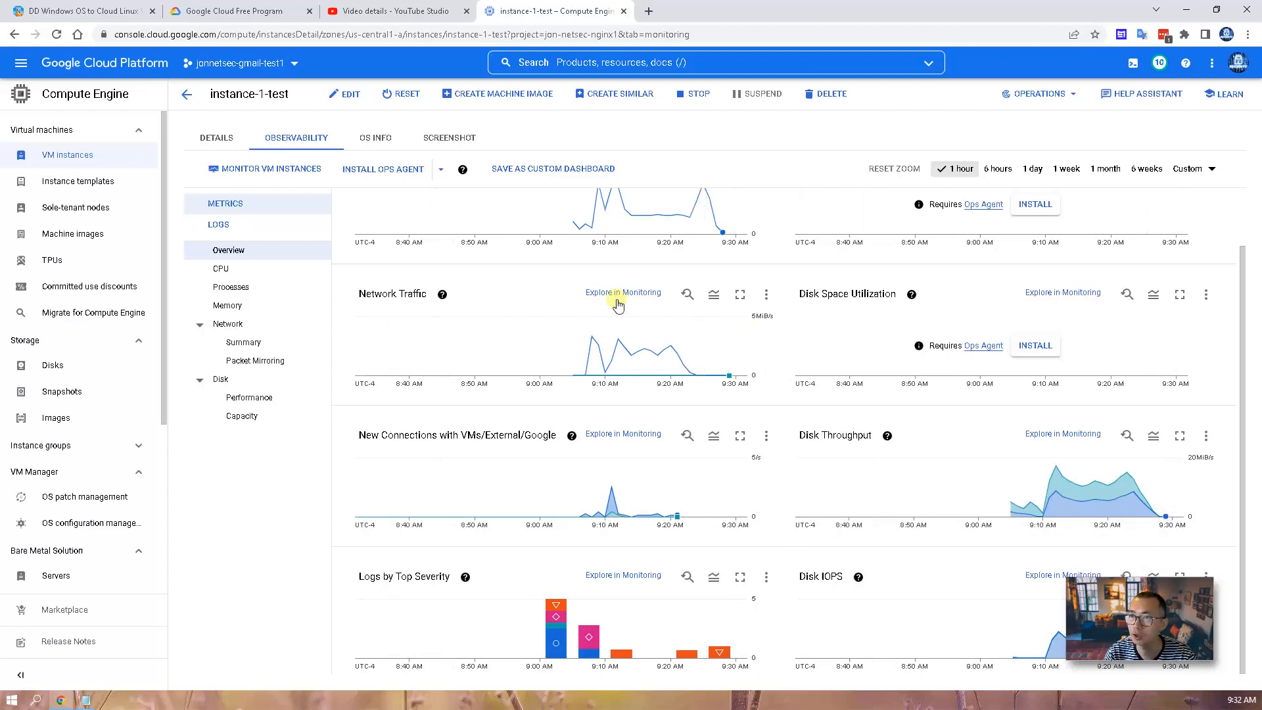
mouse_move(592, 313)
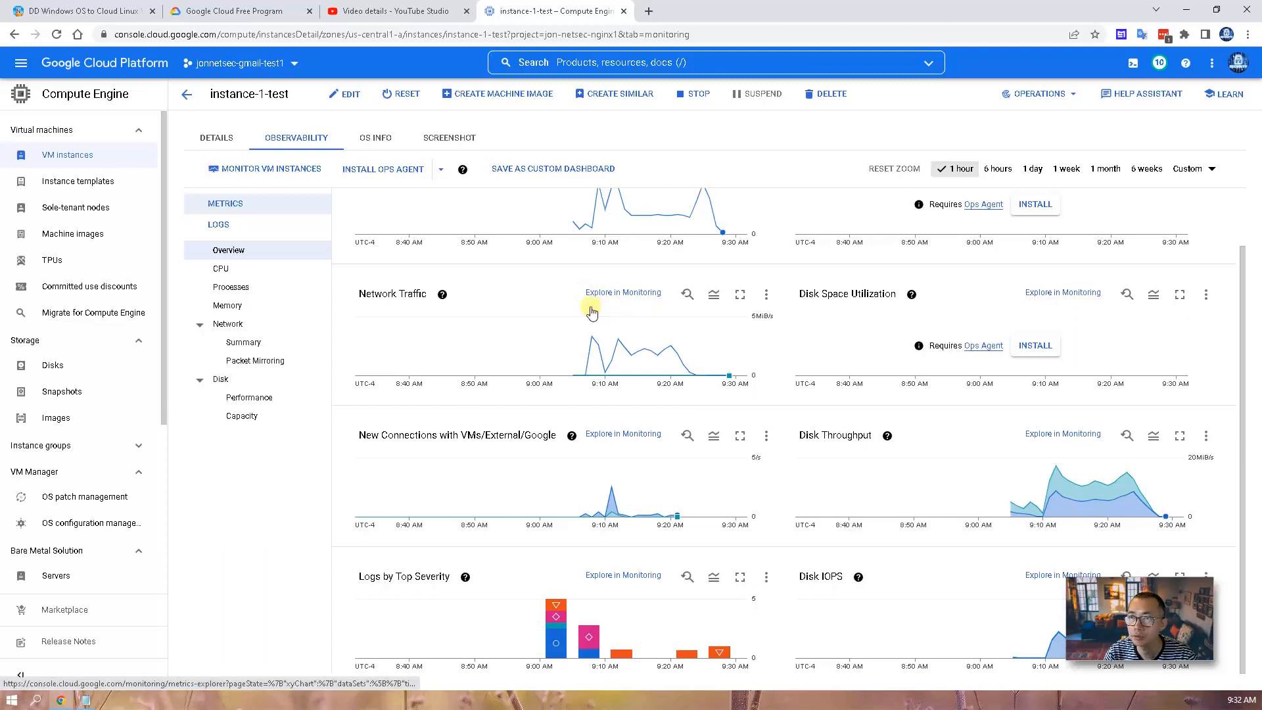
mouse_move(592, 338)
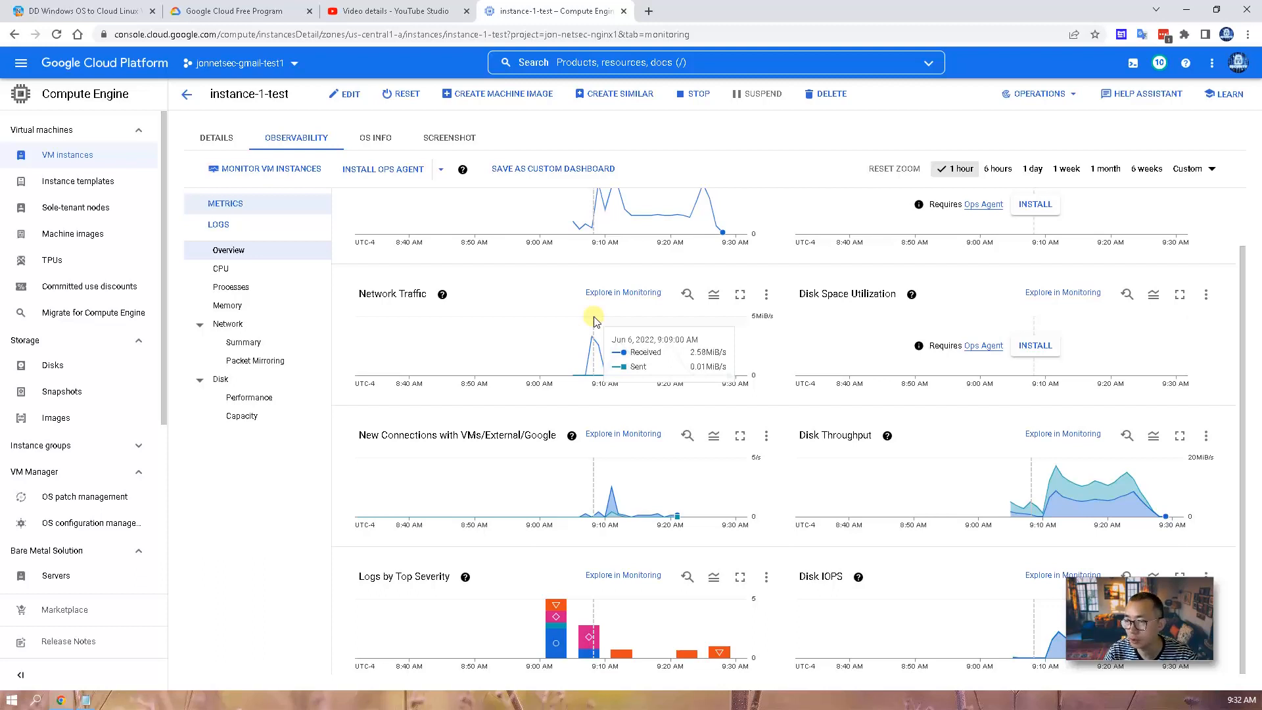
mouse_move(582, 313)
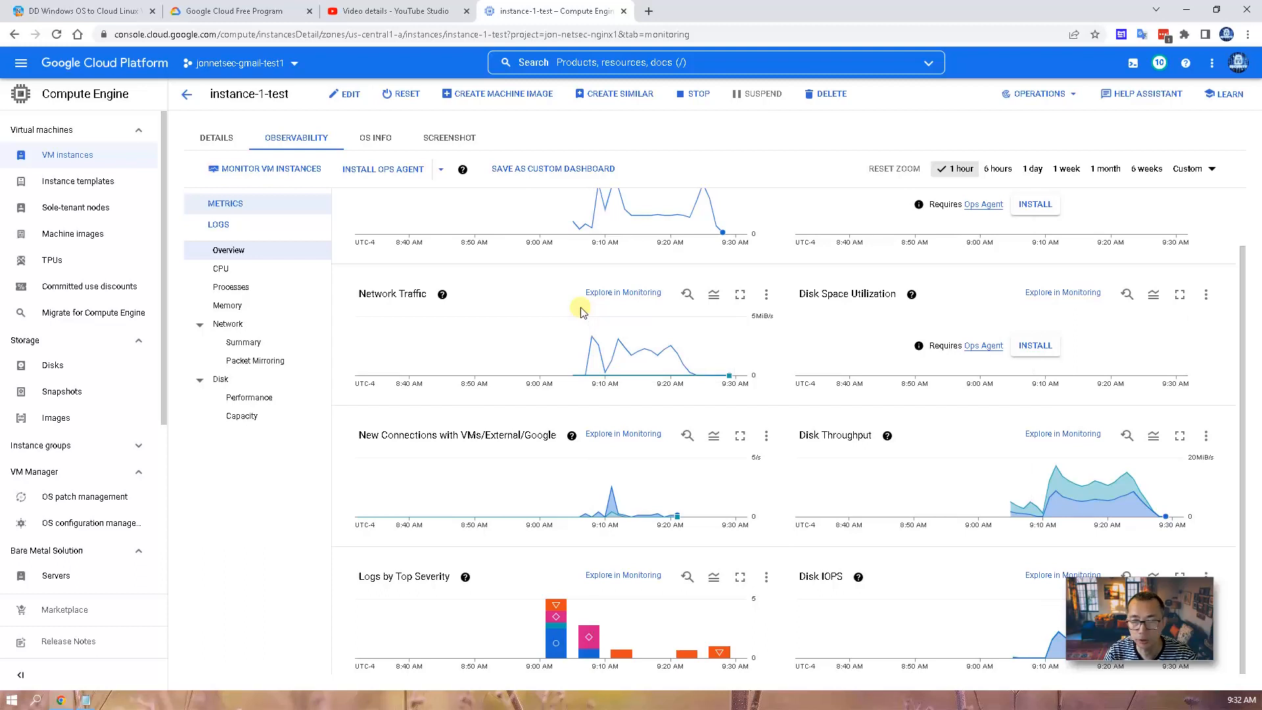
mouse_move(572, 300)
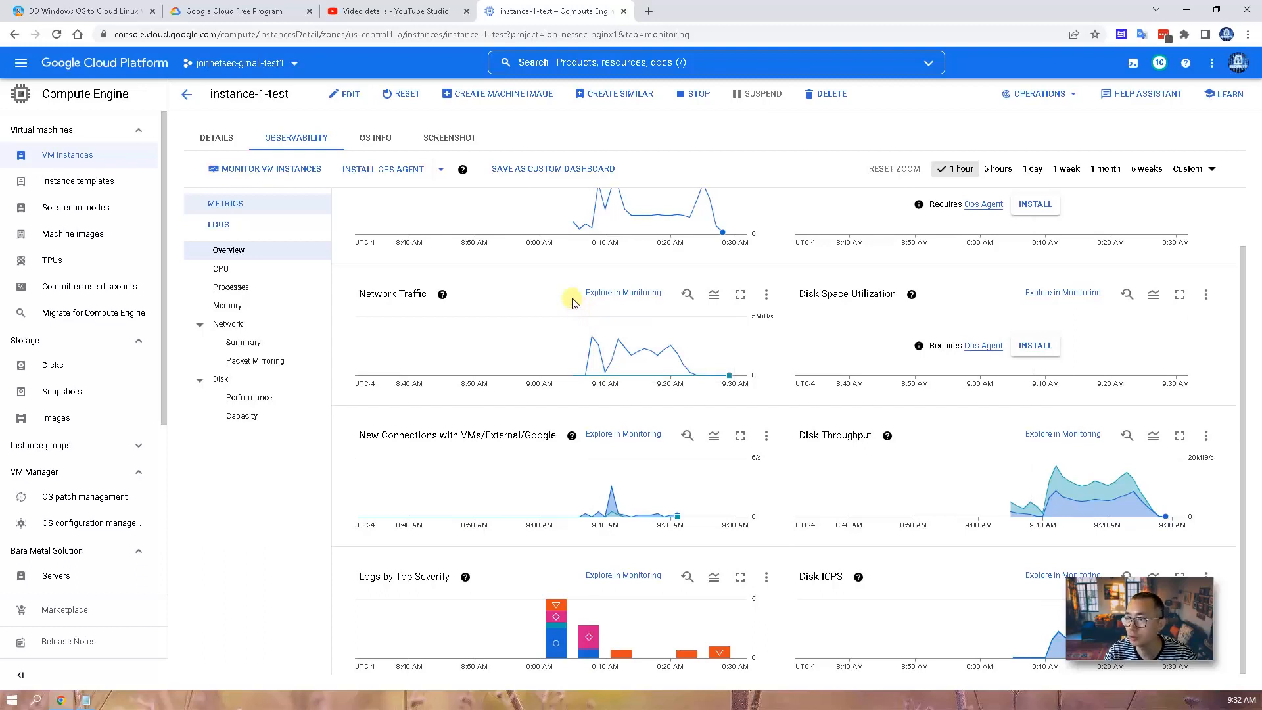
left_click(958, 169)
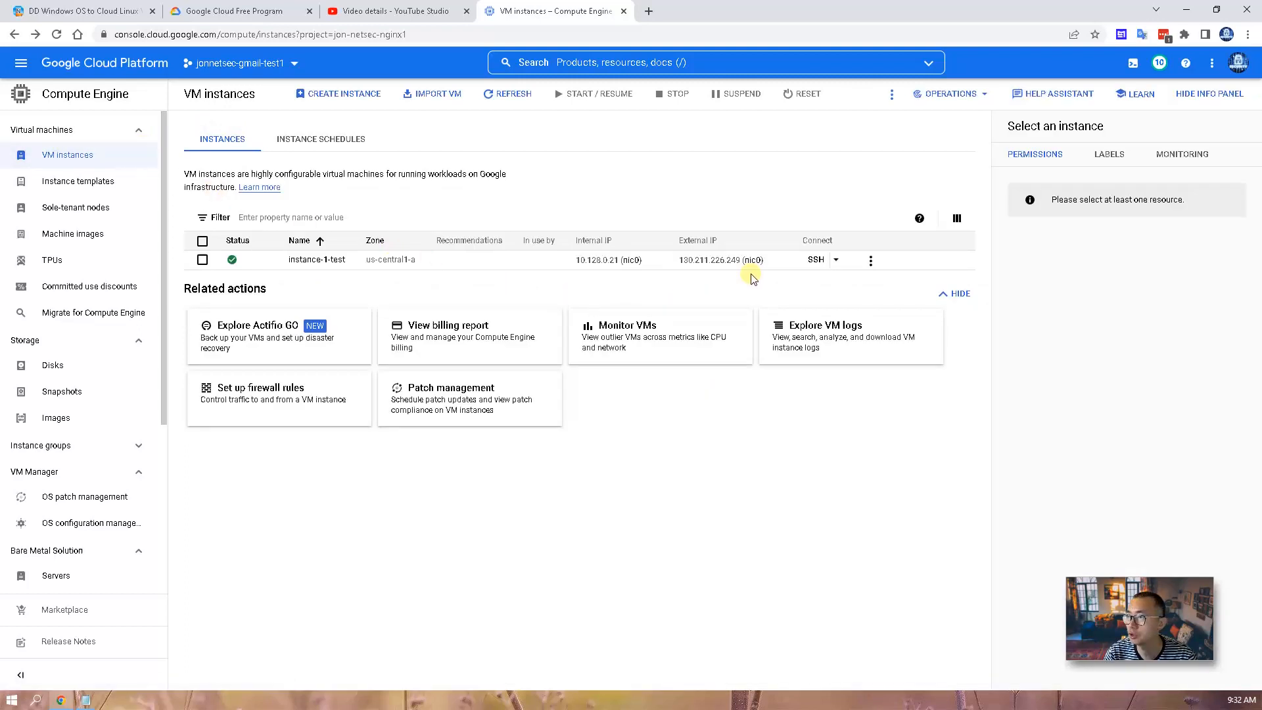
mouse_move(776, 259)
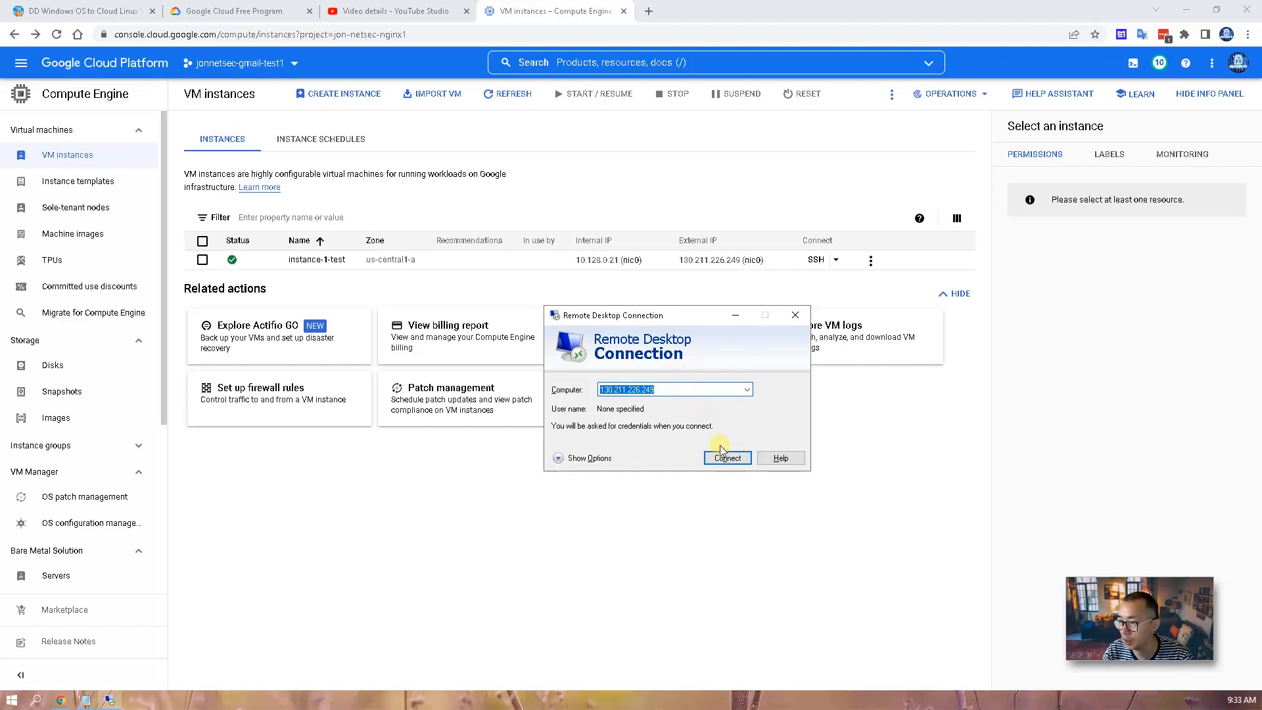
Step: Connect Remote Desktop to 130.211.226.249 and accept the trust warning, reaching the credentials prompt
left_click(726, 458)
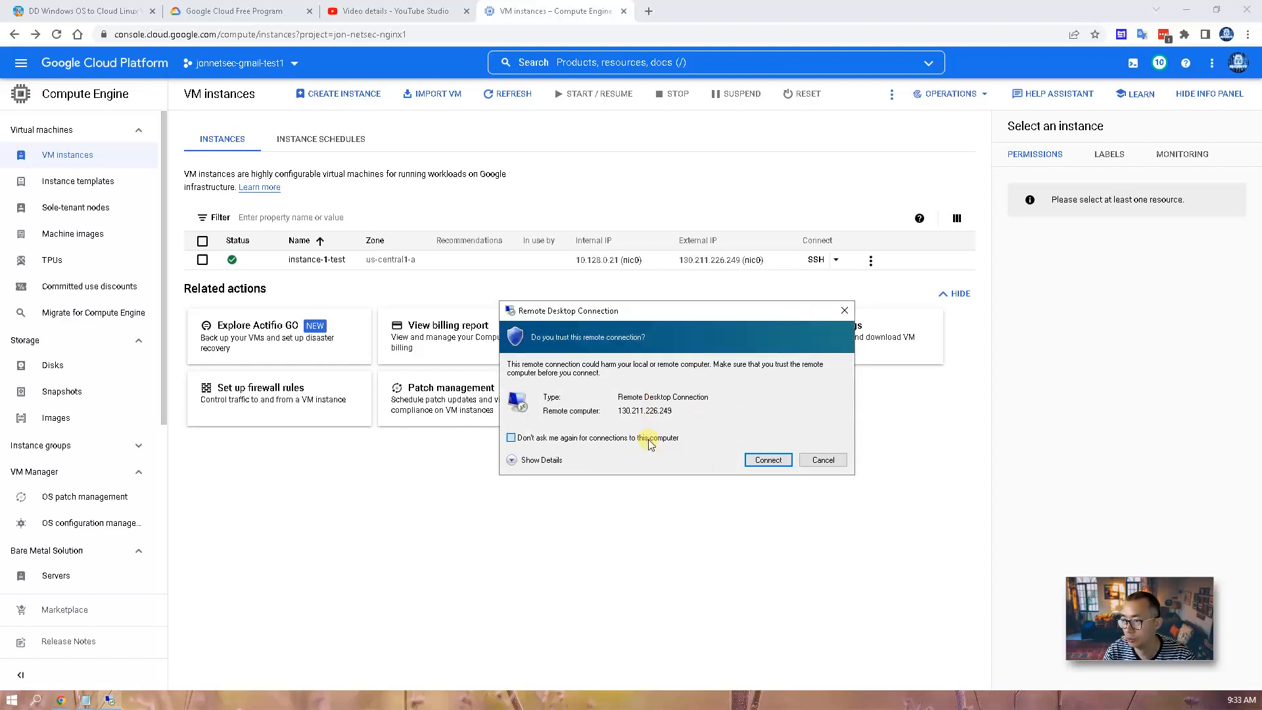
left_click(767, 460)
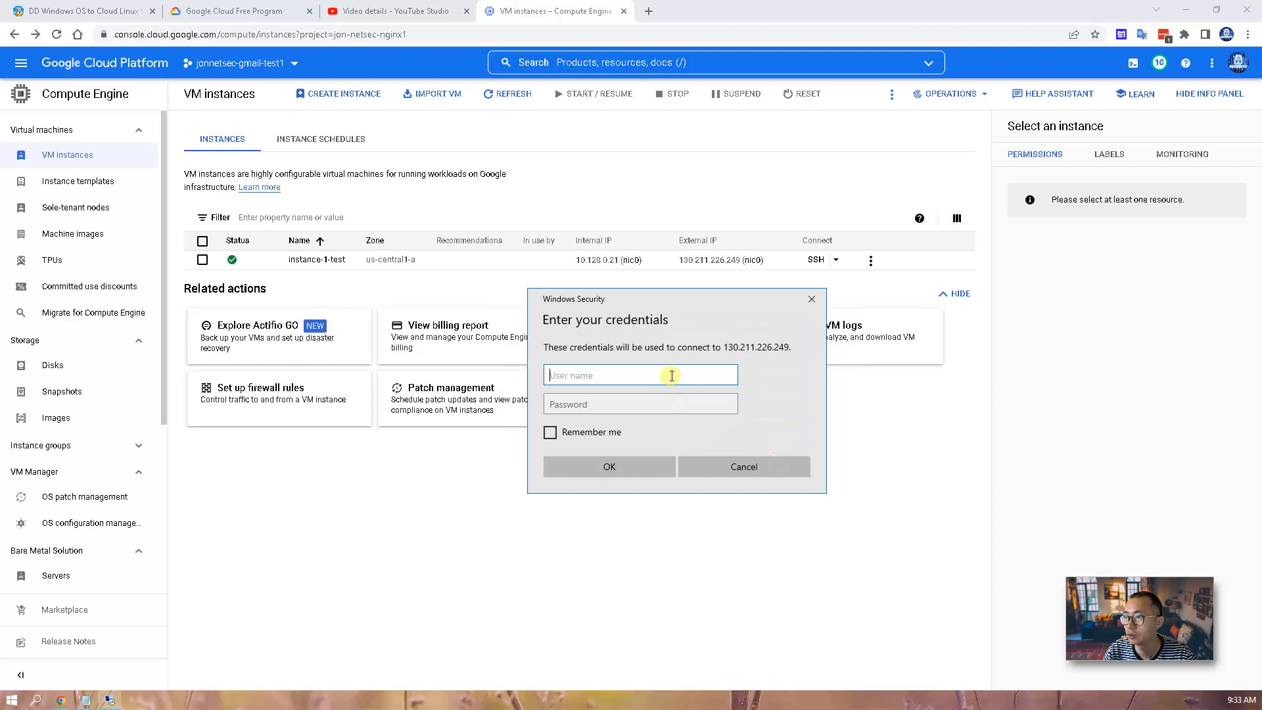
mouse_move(609, 330)
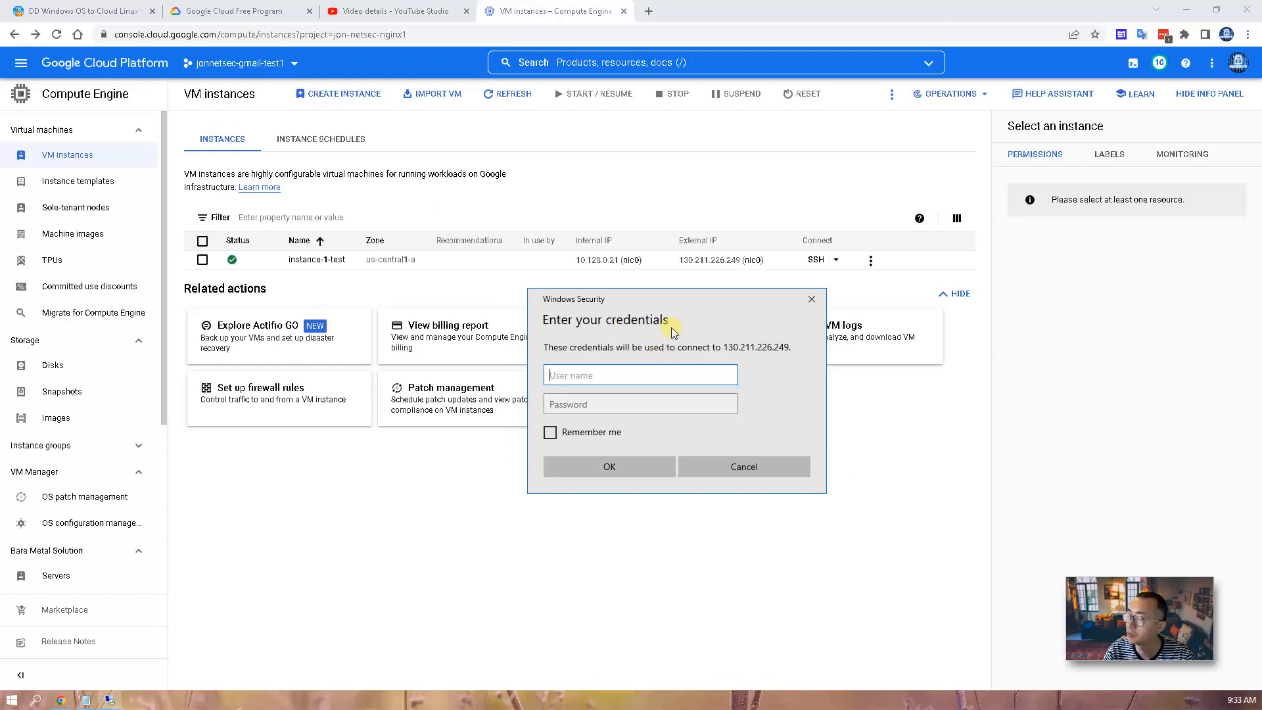
mouse_move(670, 370)
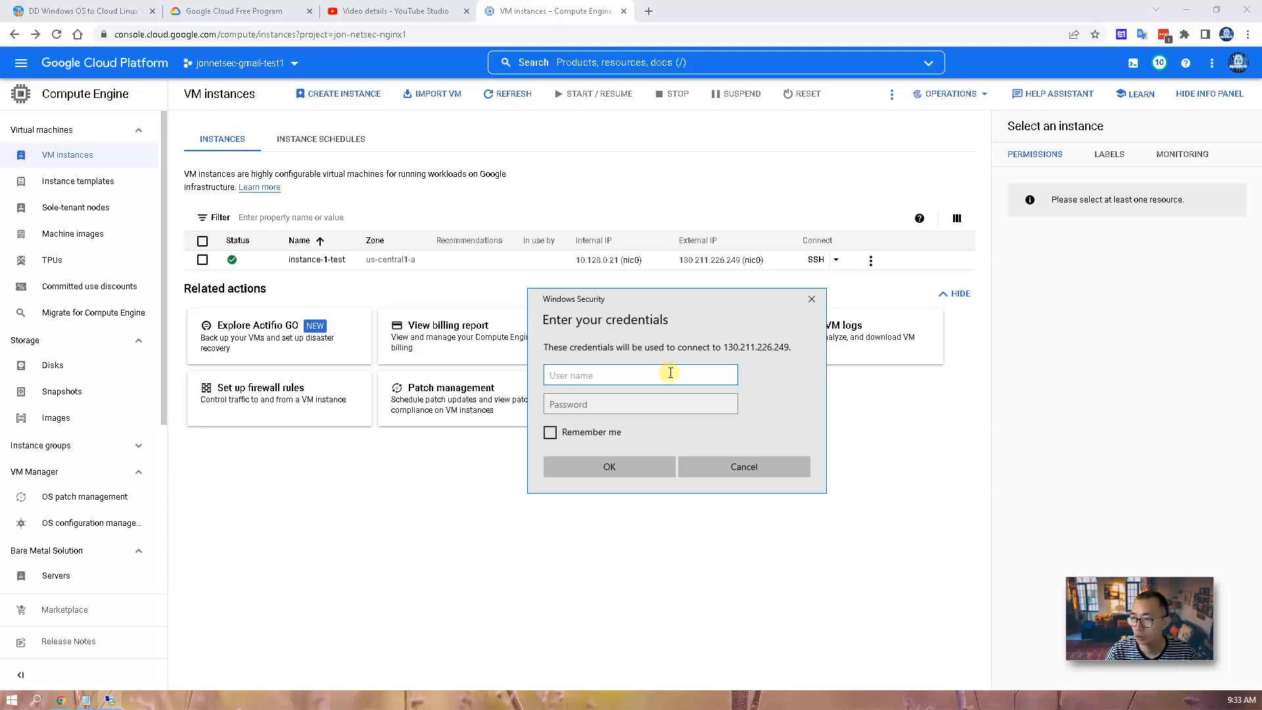
left_click(80, 10)
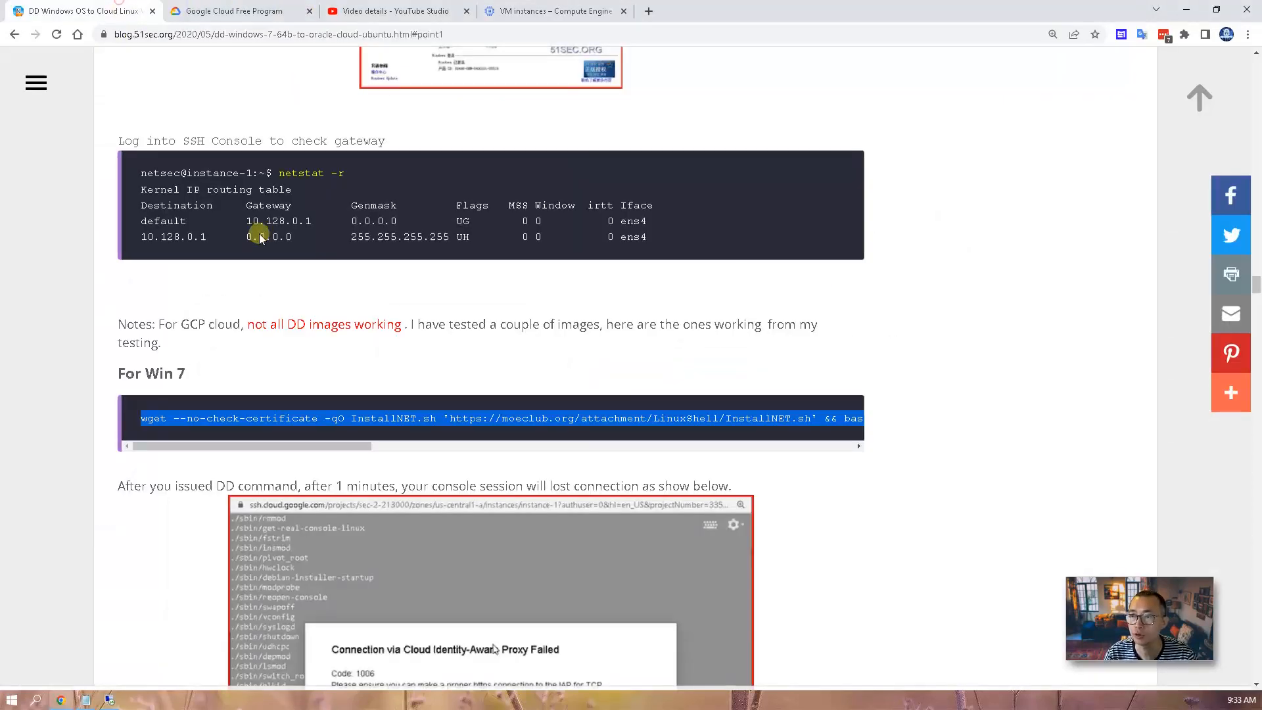
Step: Scroll the blog post to the 'Password for NAT.EE image' RDP login details
scroll("down", 3)
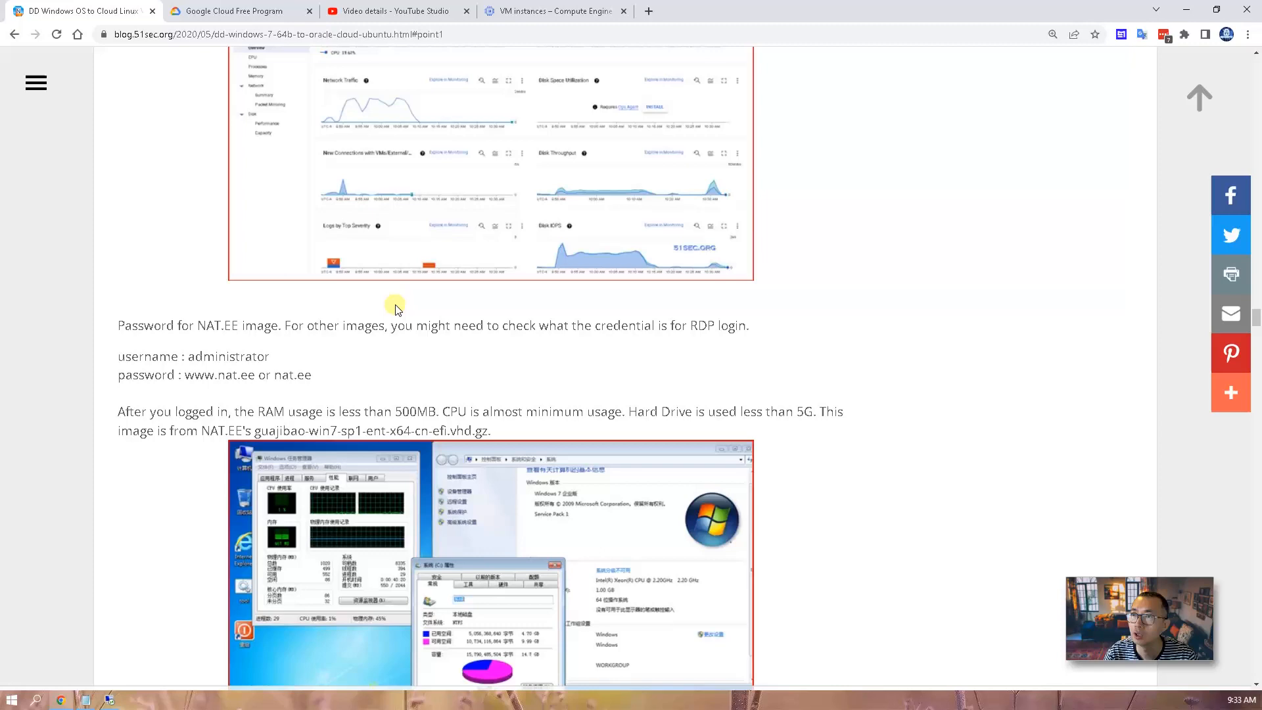
mouse_move(1005, 105)
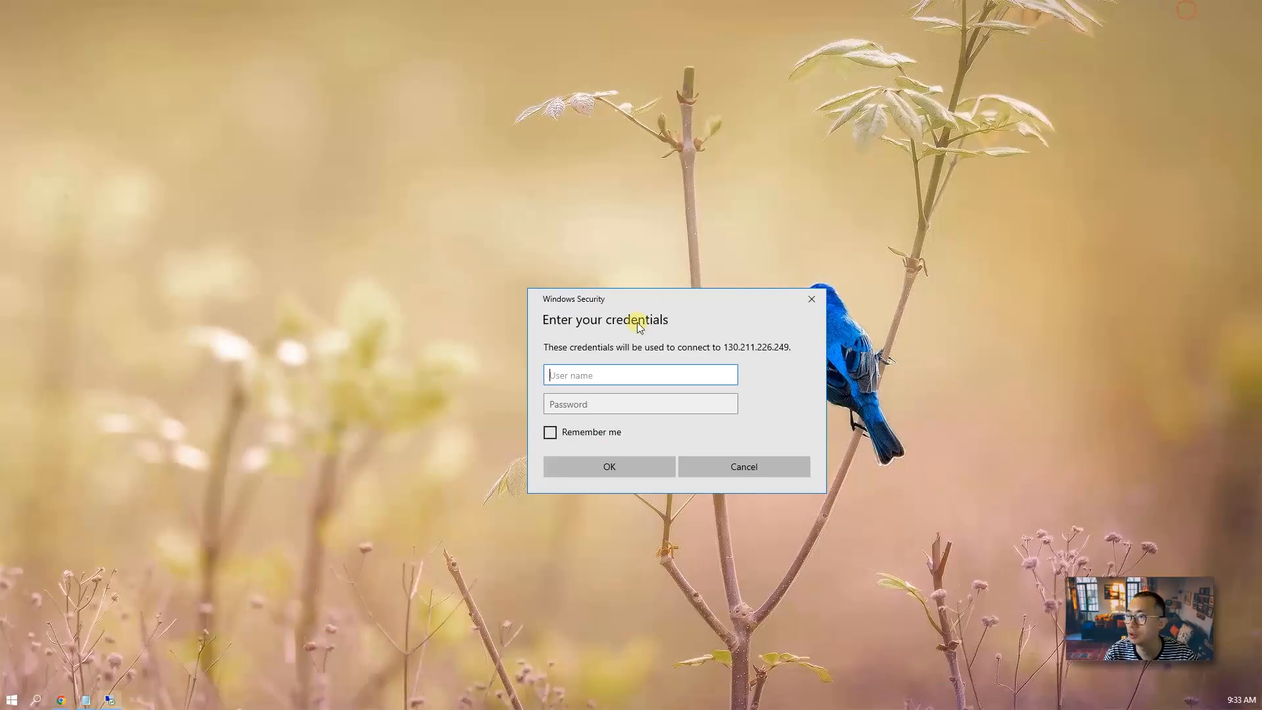
Step: Log in with the administrator credentials and accept the unverified certificate warning
left_click(608, 467)
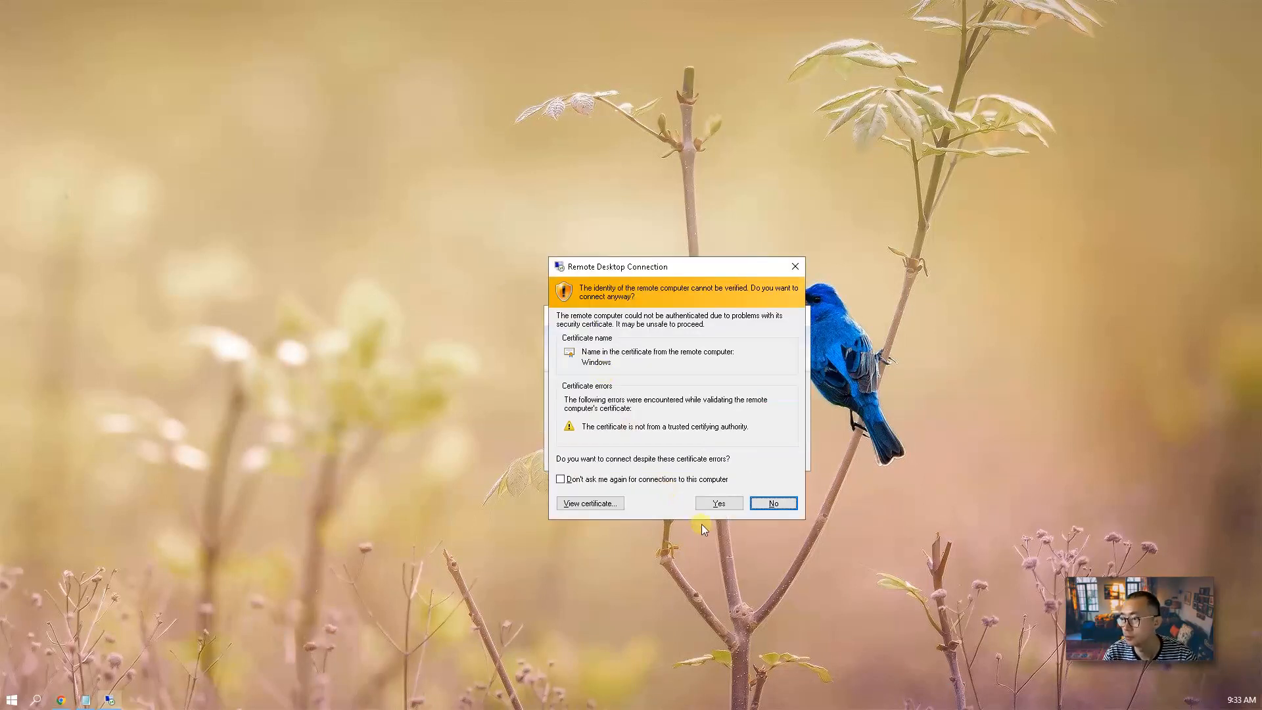
left_click(718, 503)
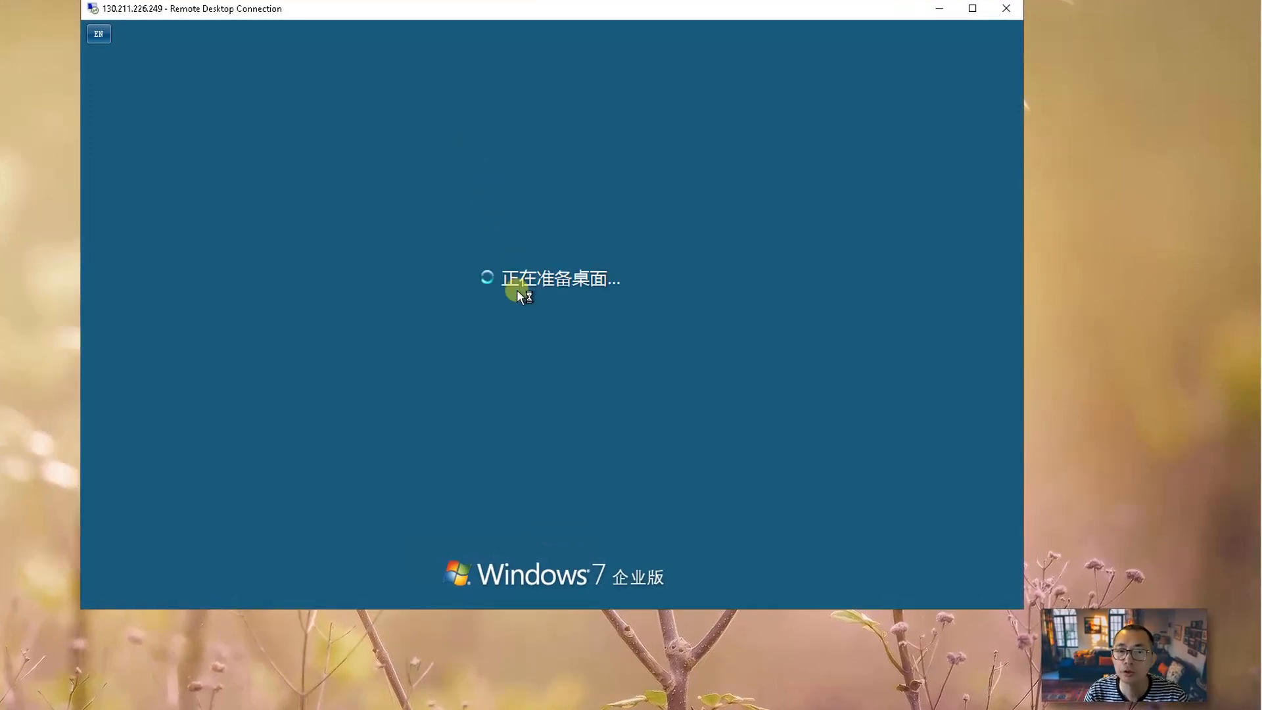
mouse_move(522, 313)
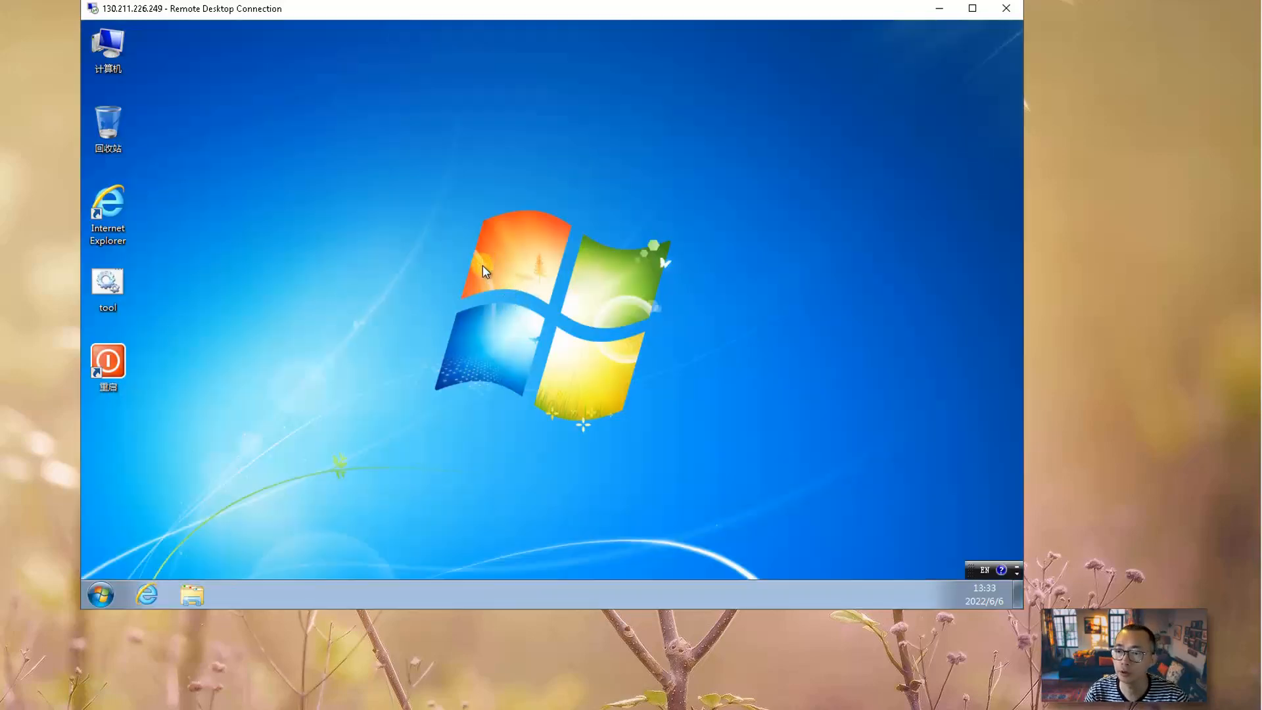
Step: Launch Task Manager from the taskbar, show the Performance graphs, and move it toward the centre
right_click(303, 594)
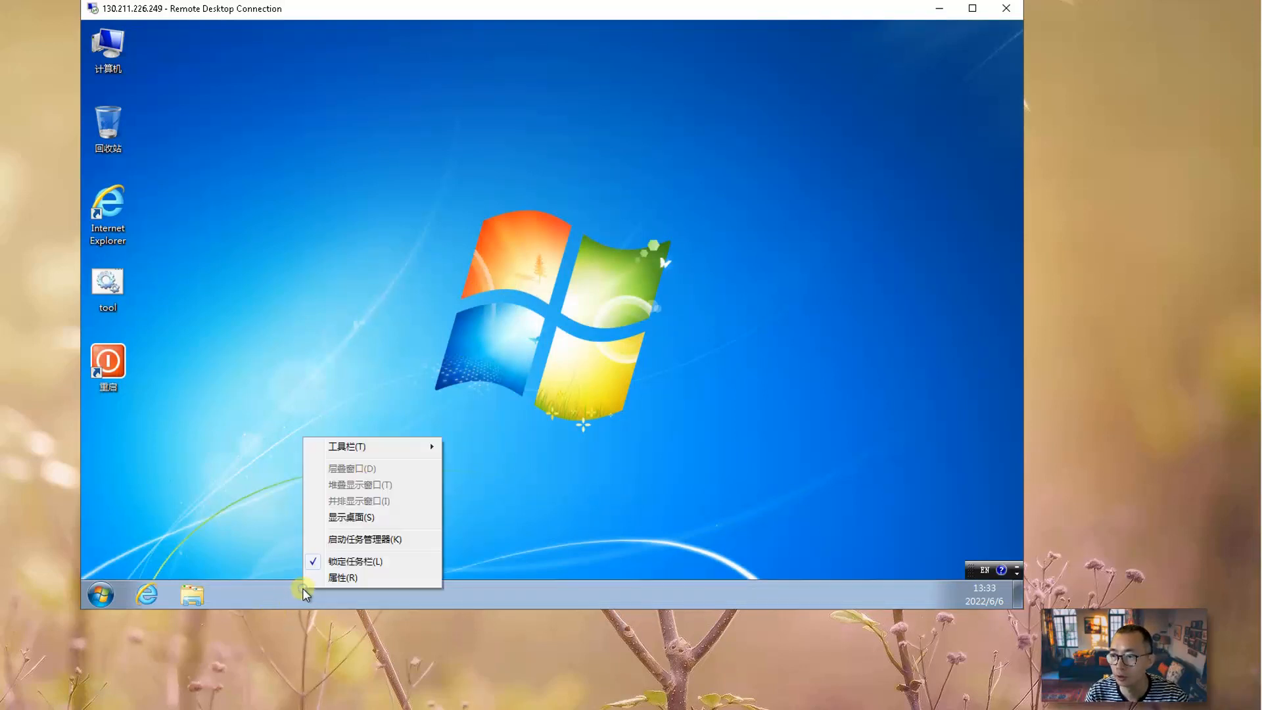
left_click(364, 539)
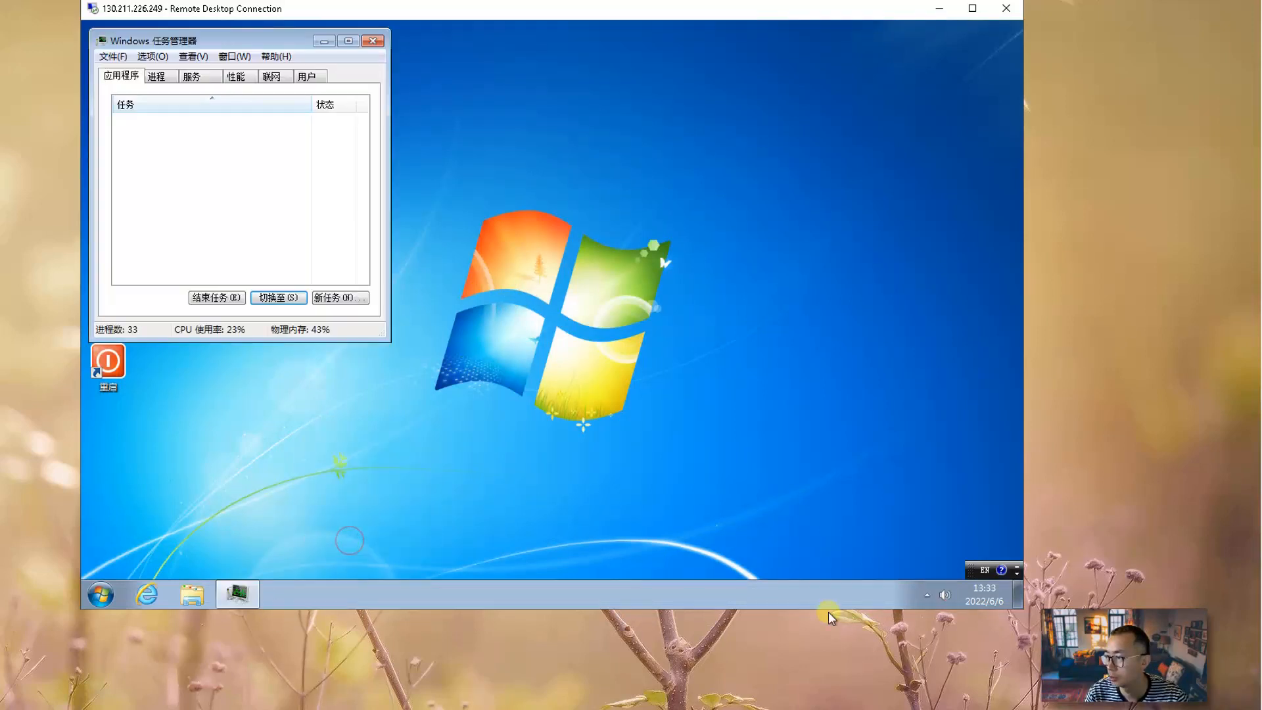
mouse_move(945, 596)
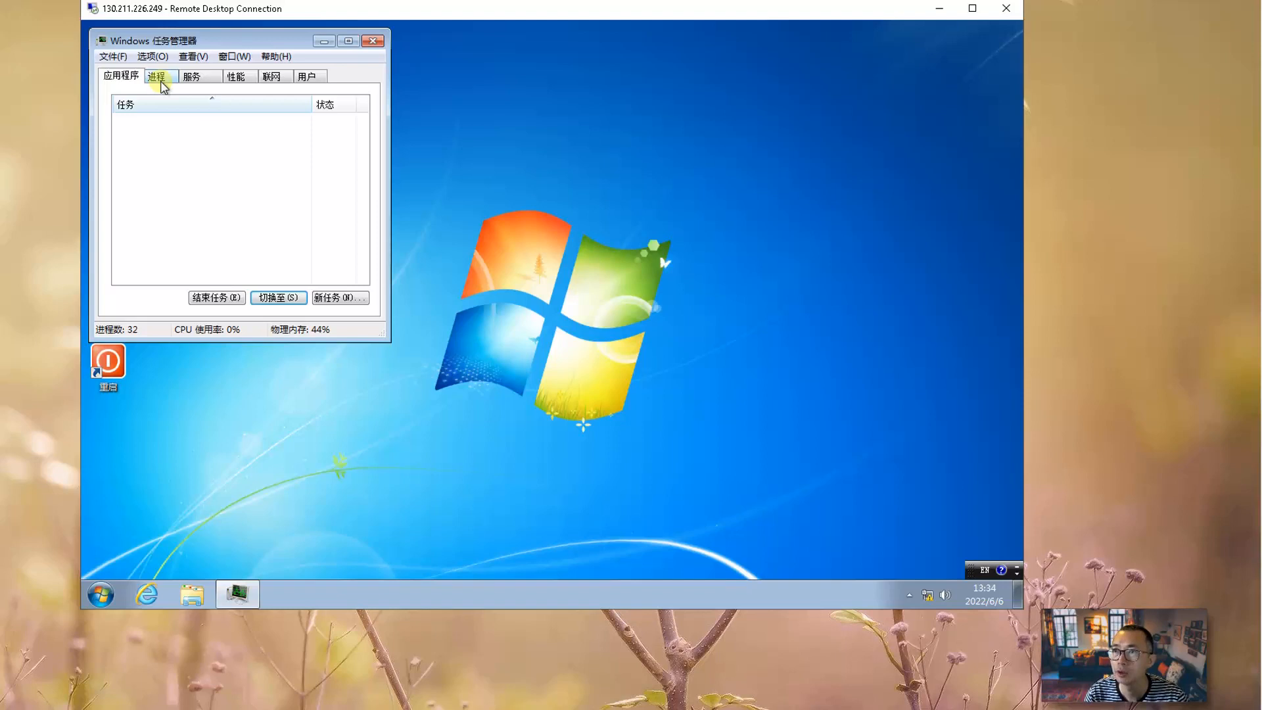
left_click(236, 76)
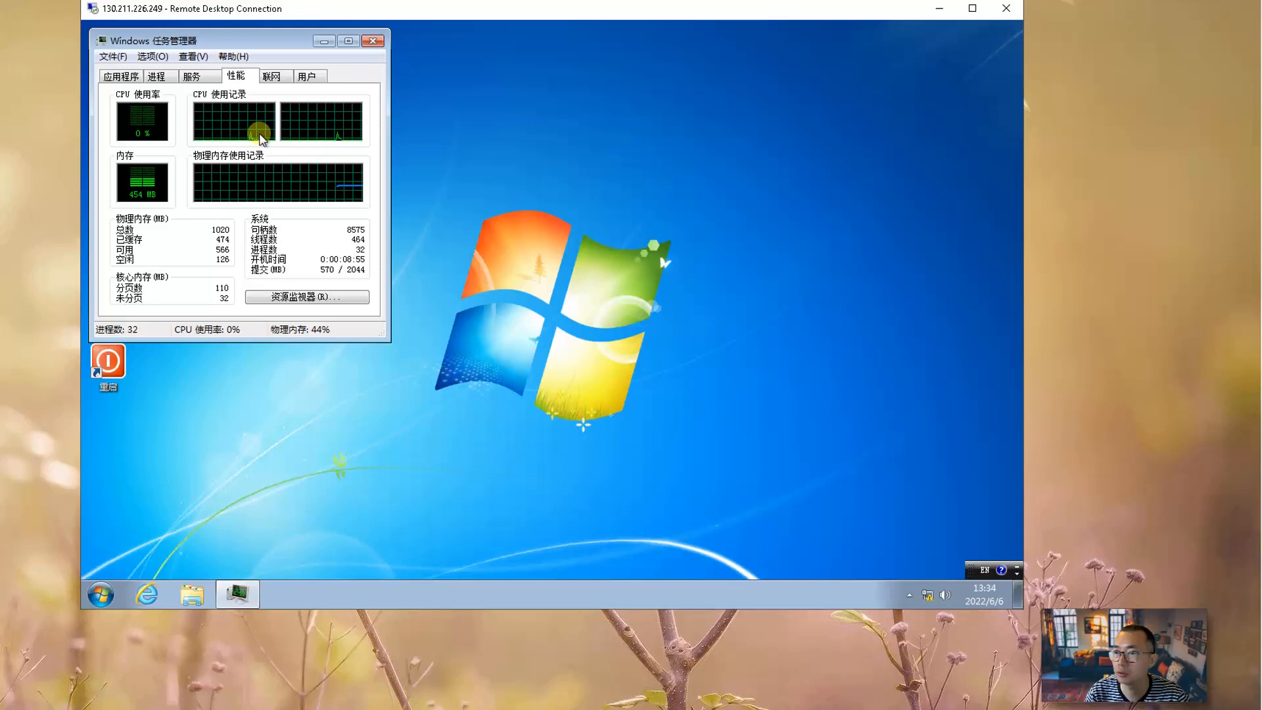
left_click_drag(193, 40, 378, 43)
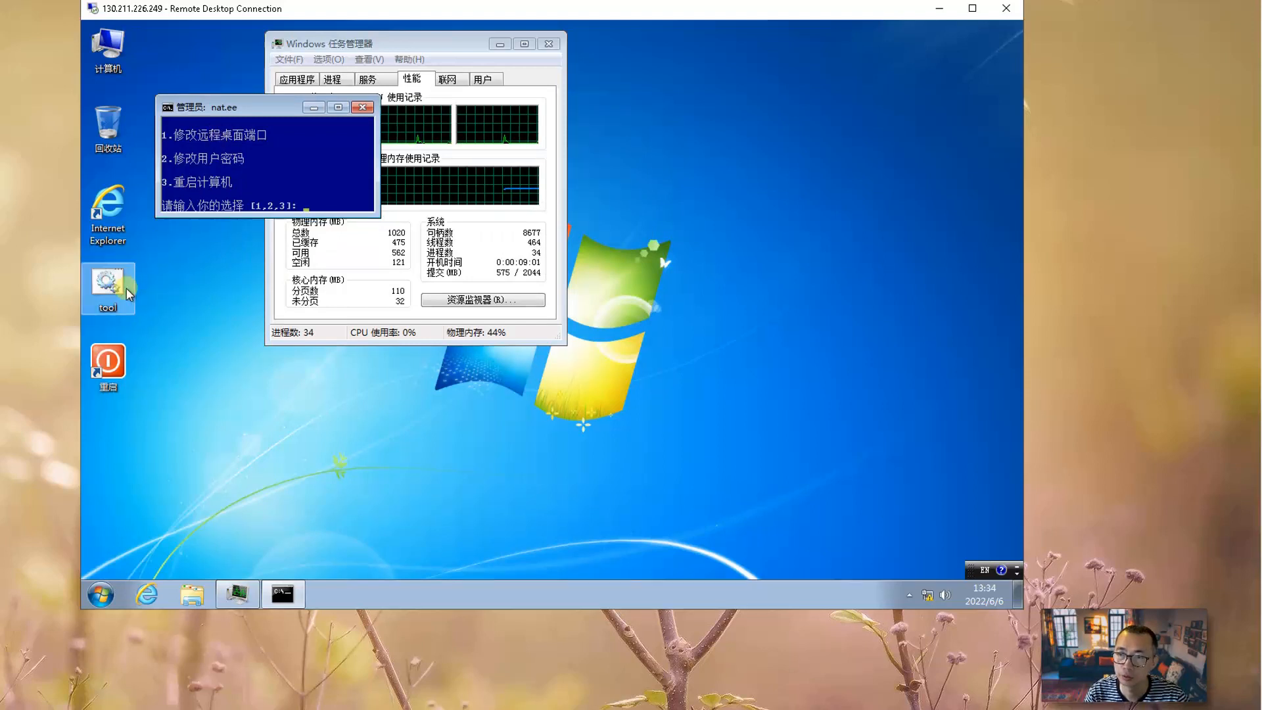
mouse_move(246, 129)
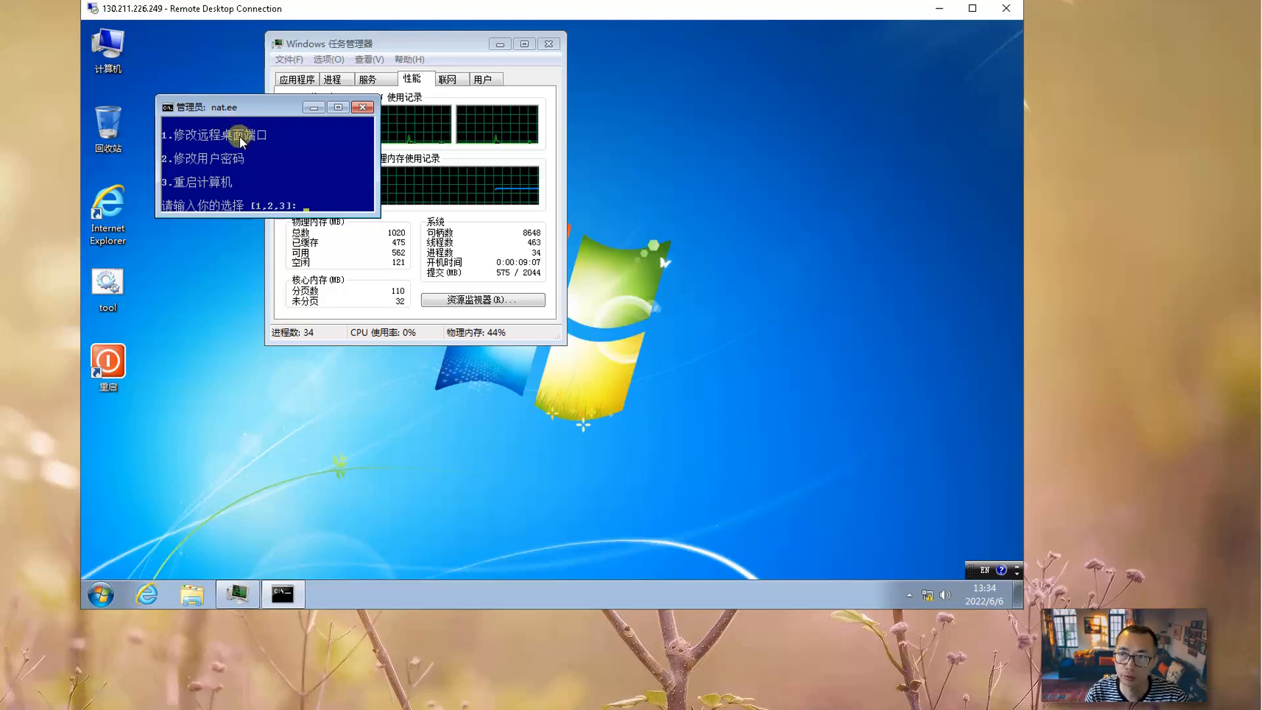
mouse_move(241, 155)
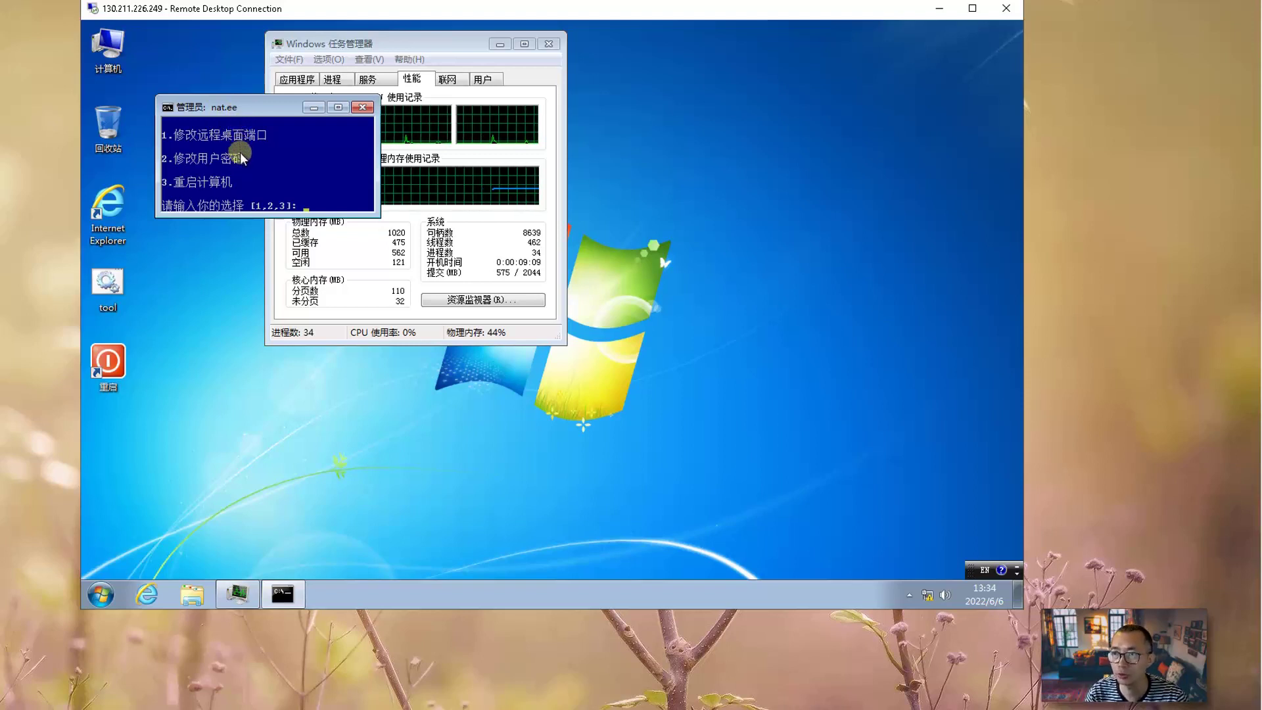
mouse_move(227, 187)
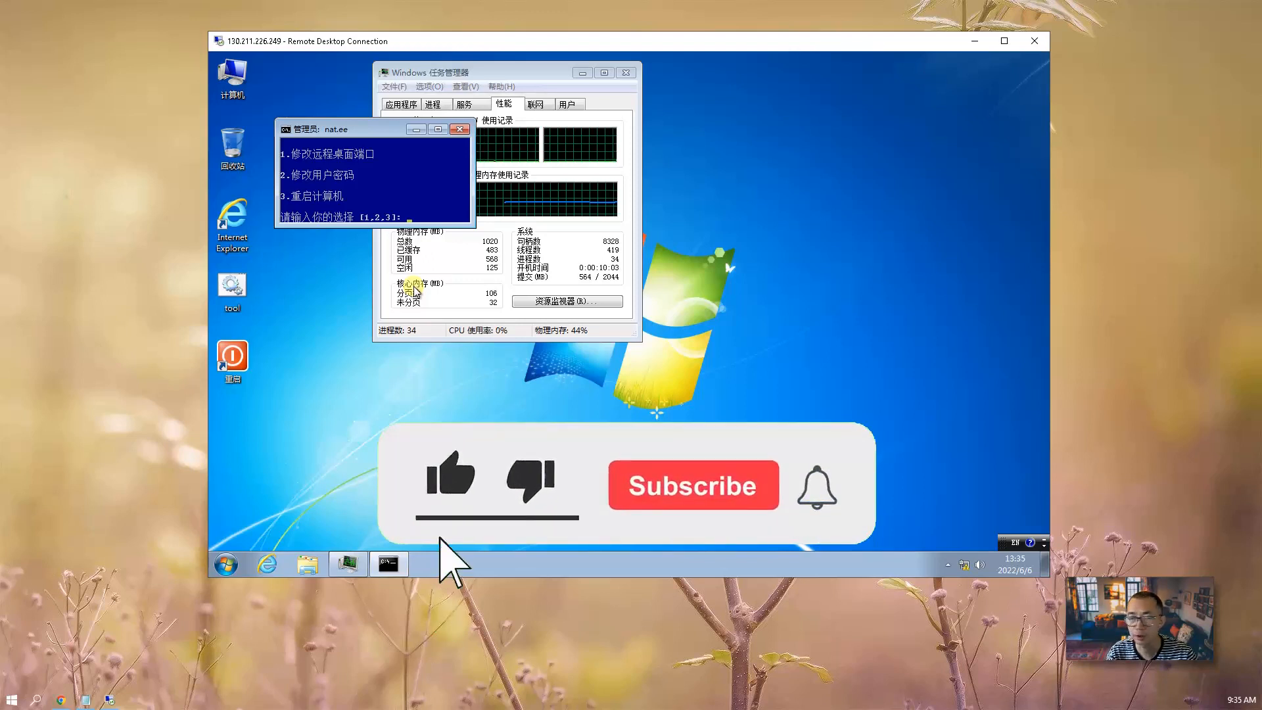
Step: Interact with the nat.ee tool console menu beside Task Manager
left_click(693, 485)
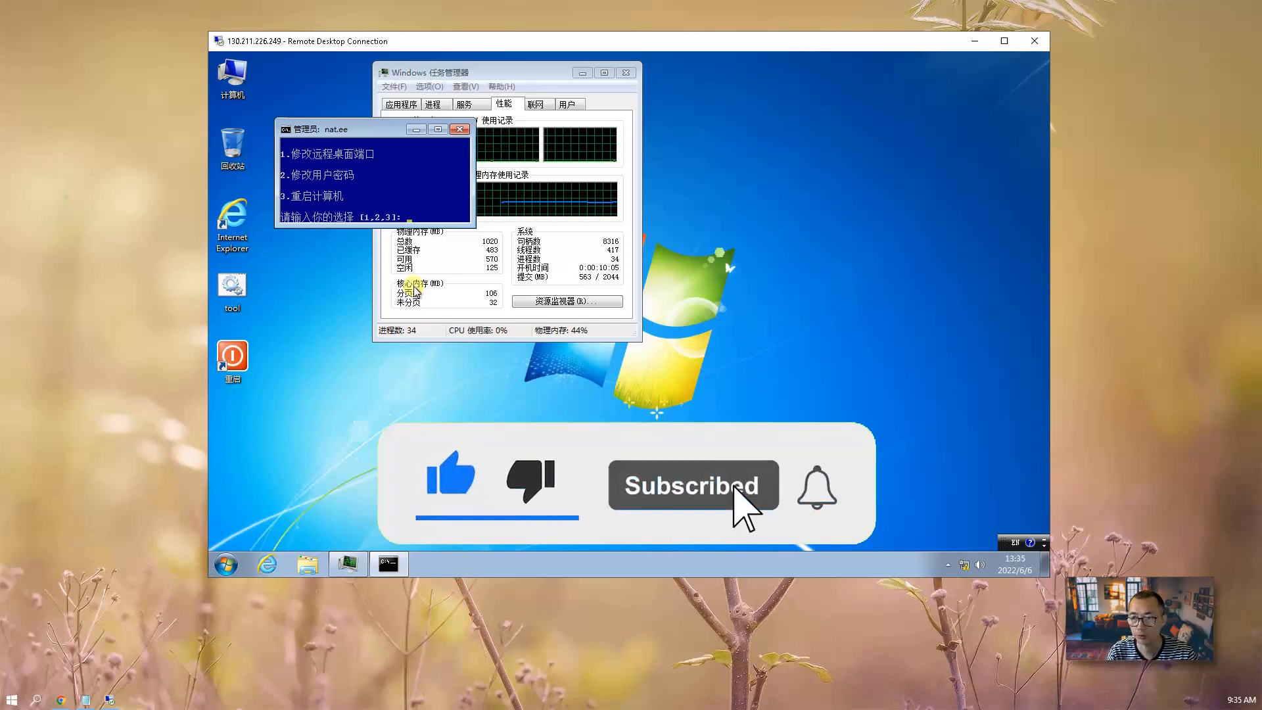